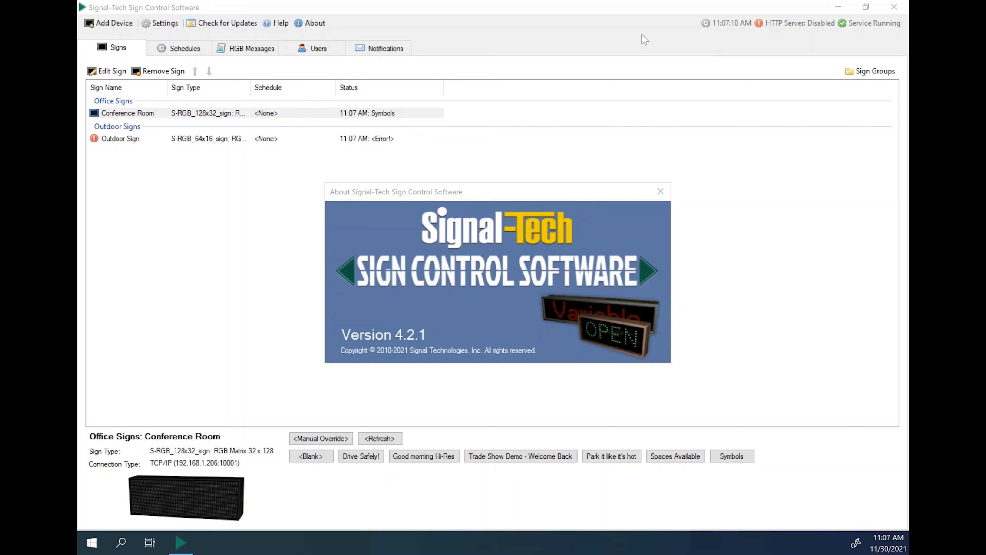
pyautogui.moveTo(637, 37)
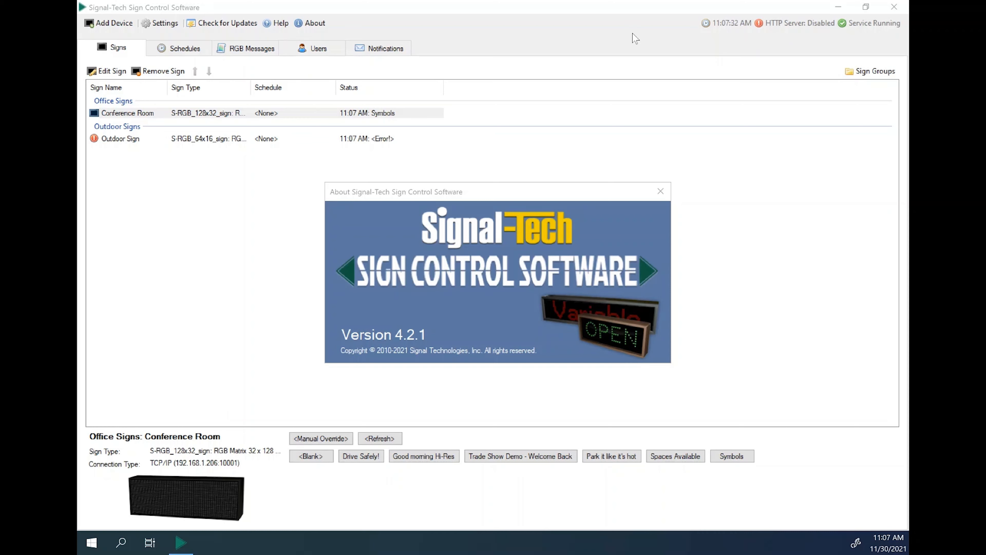
# Dismiss the version 4.2.1 about screen, returning to the sign list.
pyautogui.click(661, 191)
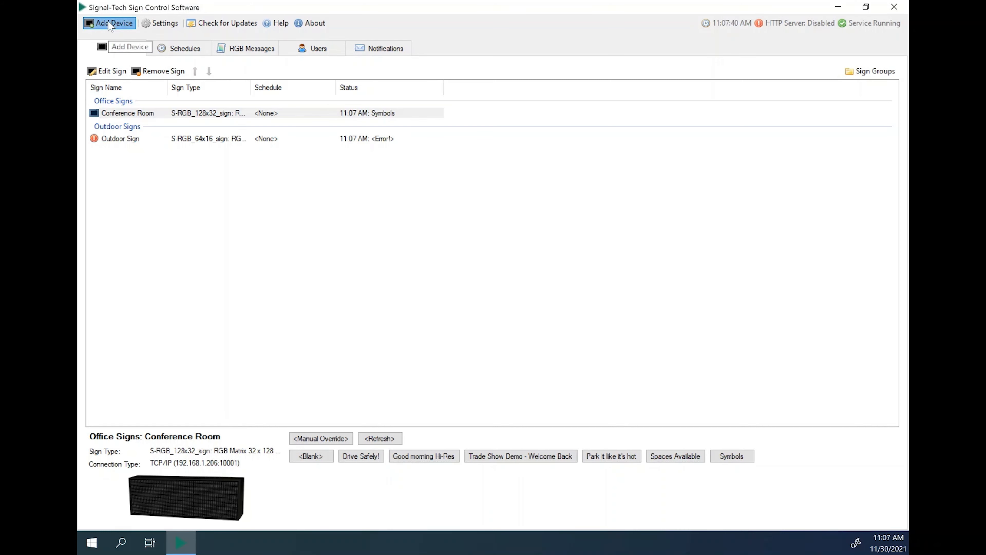
# Add a TCP/IP sign device at 192.168.101.45, port 10001, and connect to it.
pyautogui.click(113, 24)
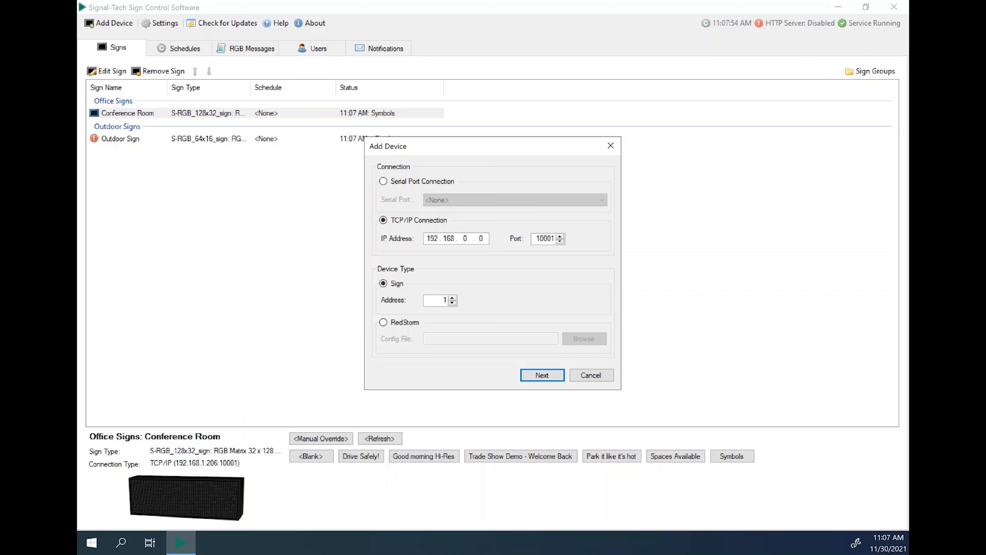
pyautogui.click(465, 237)
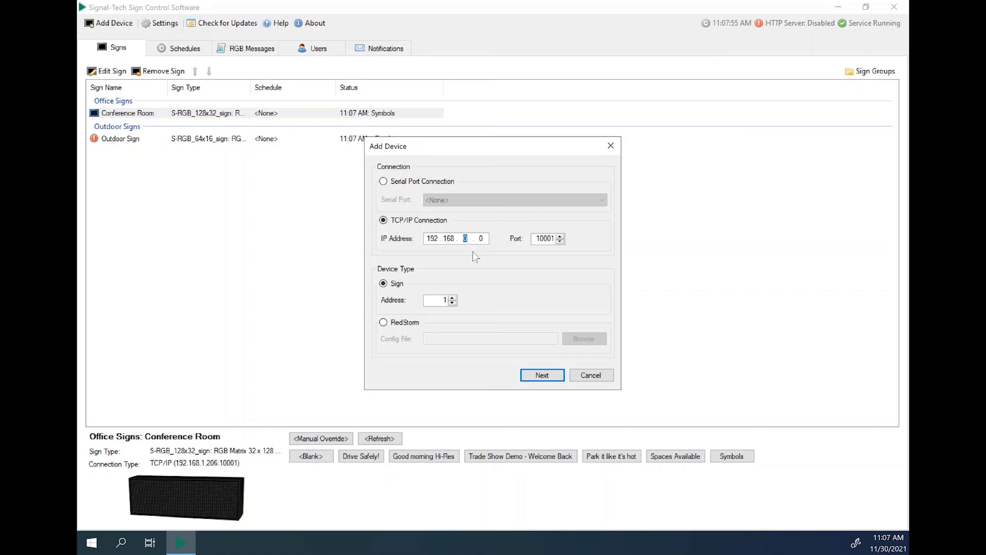
pyautogui.write('101')
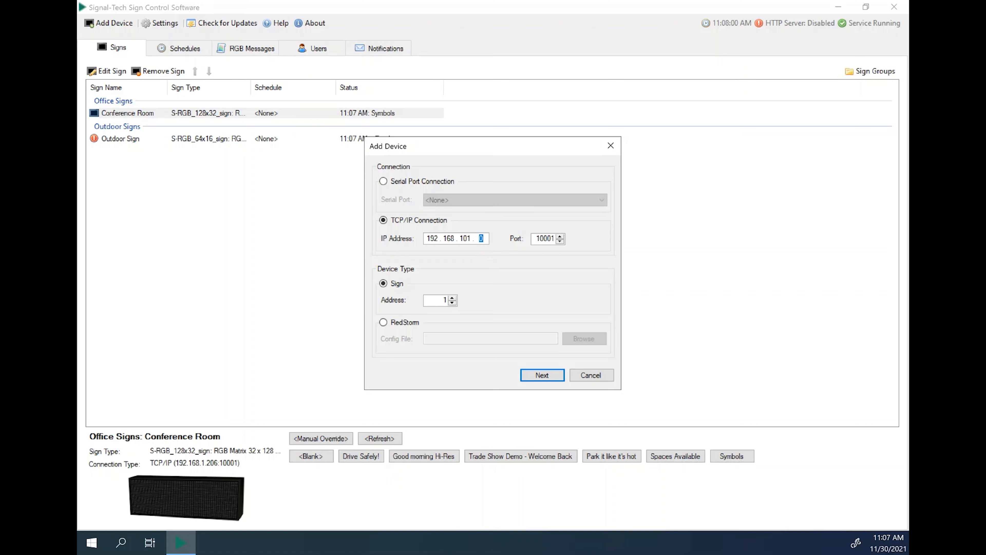
pyautogui.write('45')
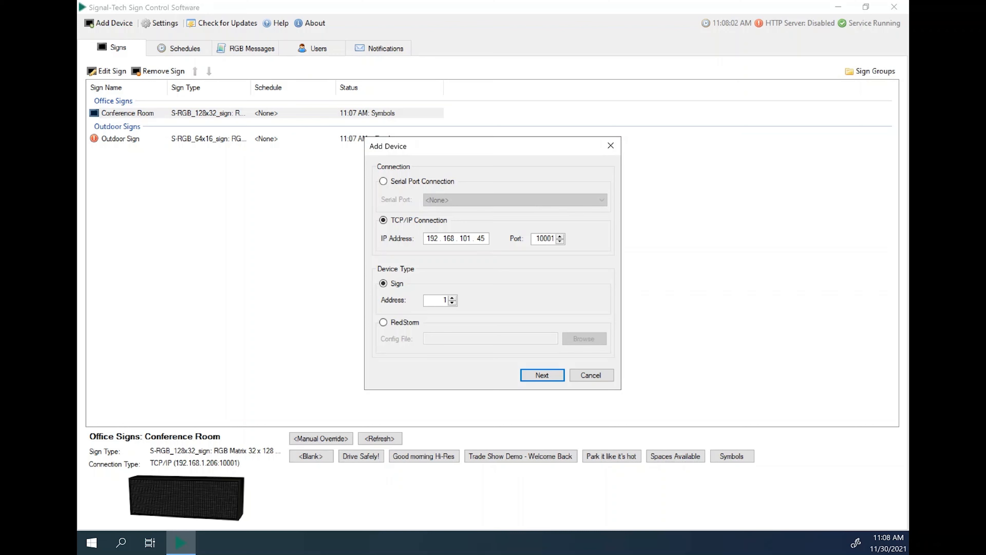
pyautogui.click(456, 238)
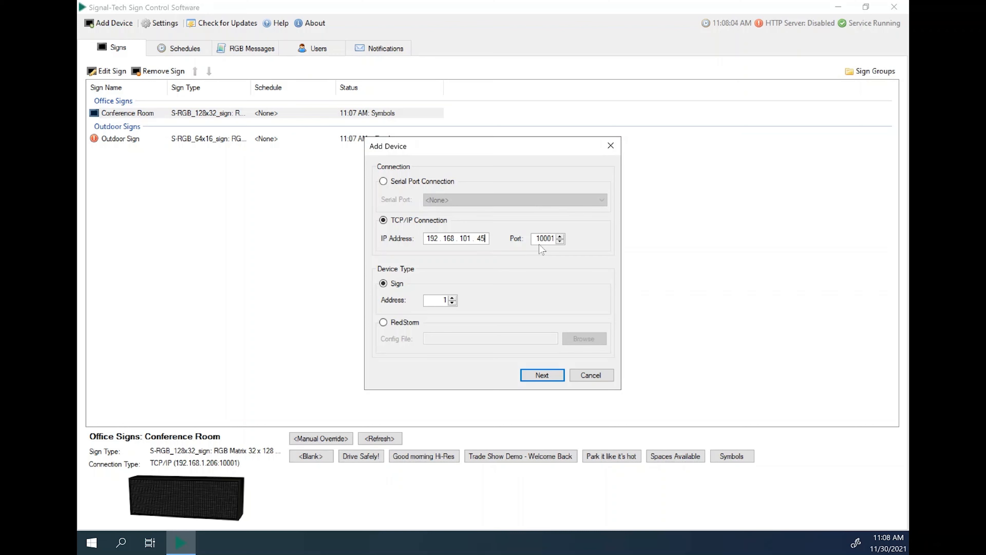
pyautogui.moveTo(545, 368)
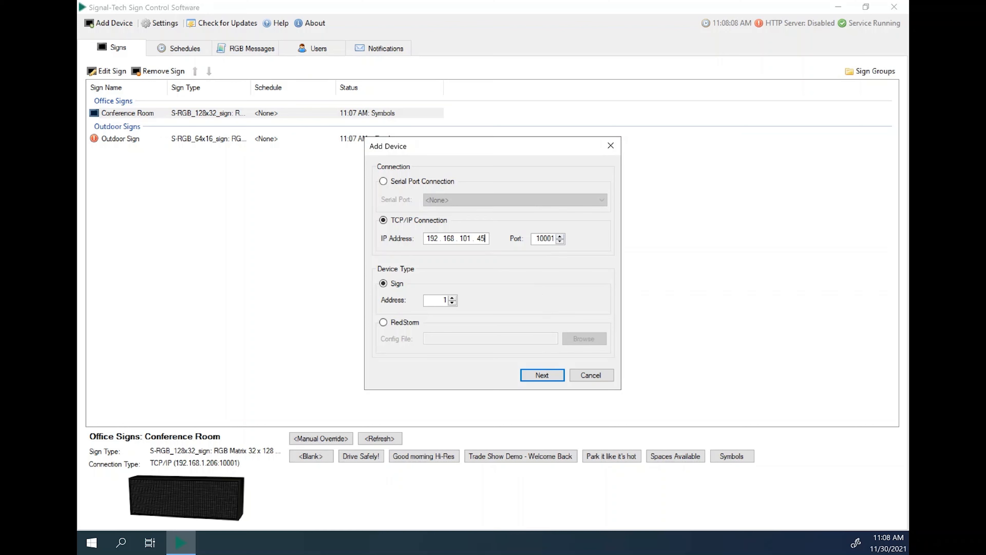
pyautogui.moveTo(537, 250)
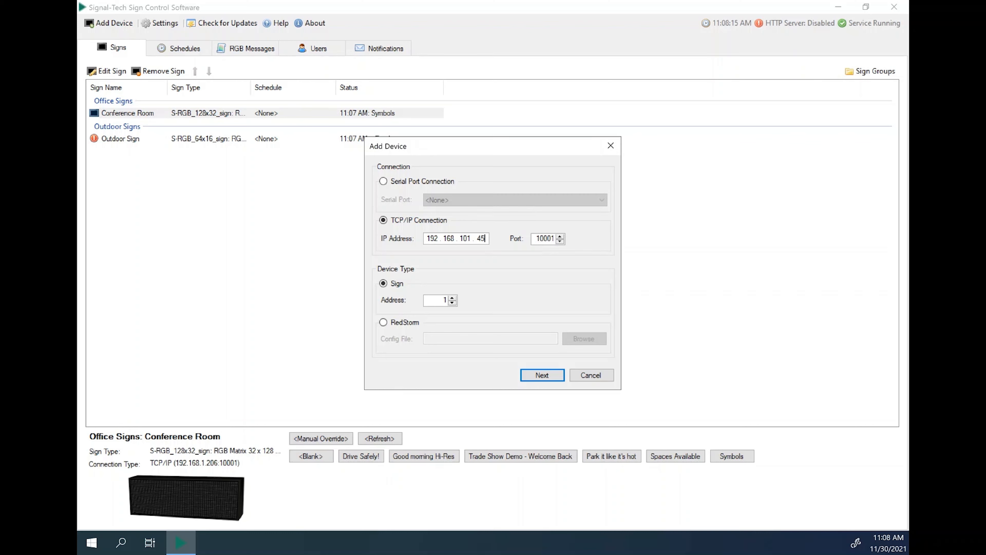
pyautogui.click(542, 375)
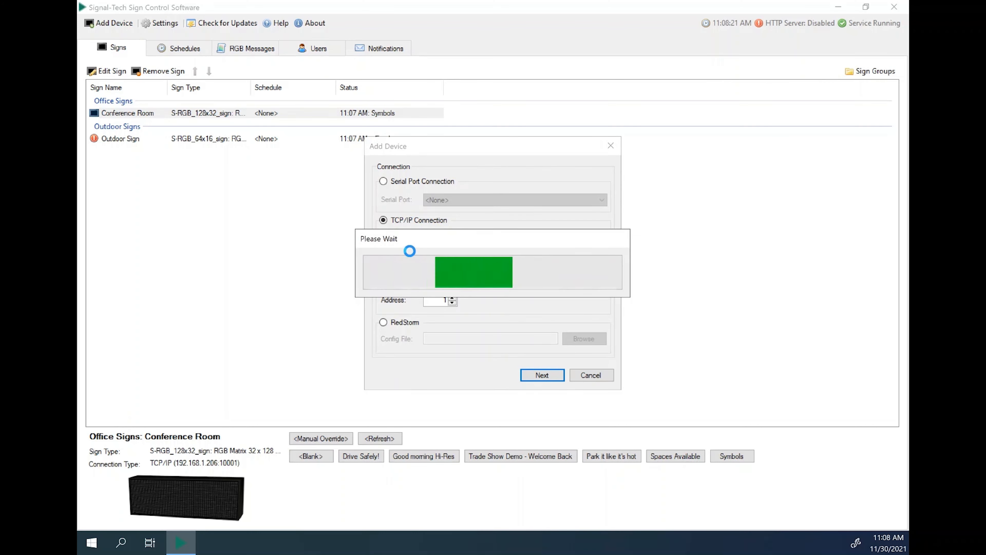
# Enter 'Production Office Sign 1' as the detected 16 x 64 RGB sign's name.
pyautogui.click(541, 375)
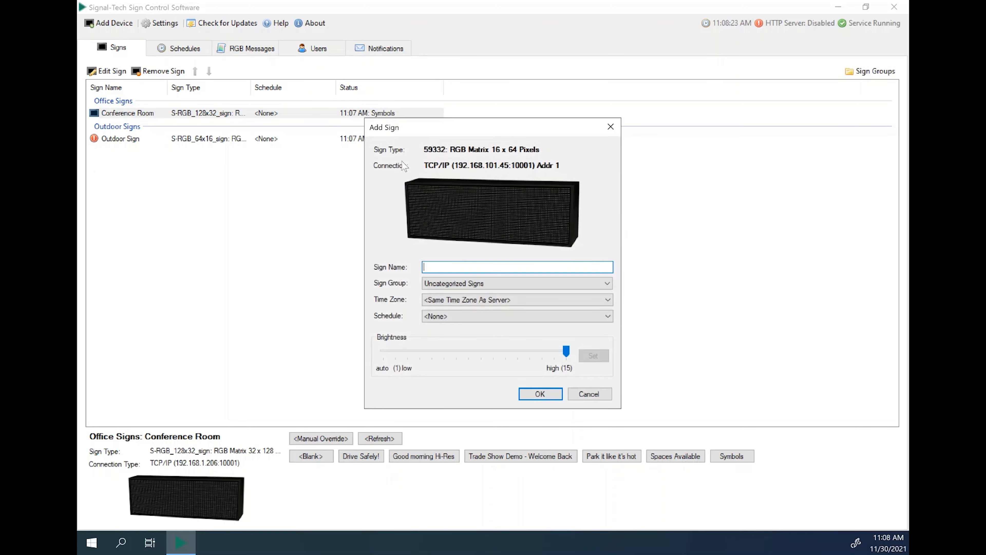
pyautogui.moveTo(474, 209)
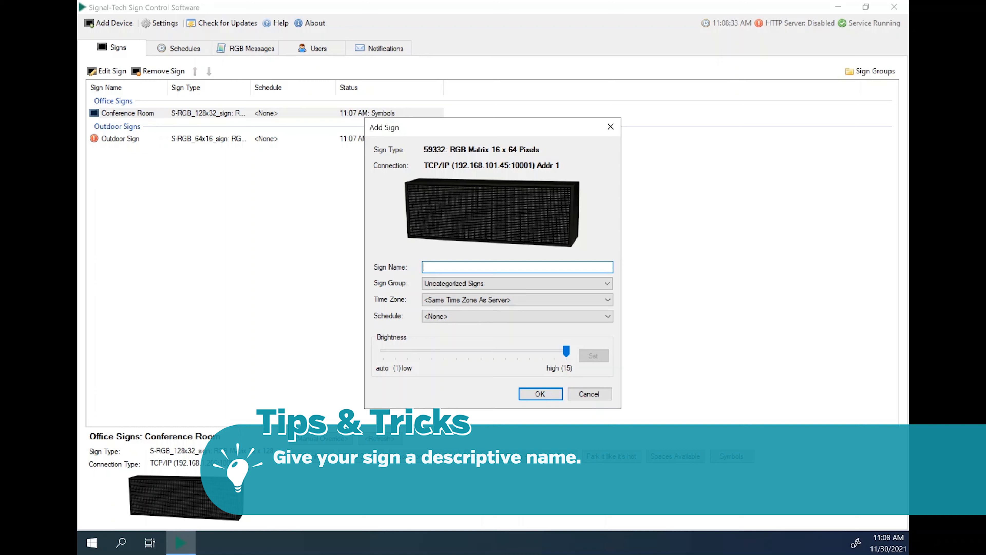
pyautogui.write('Production Office')
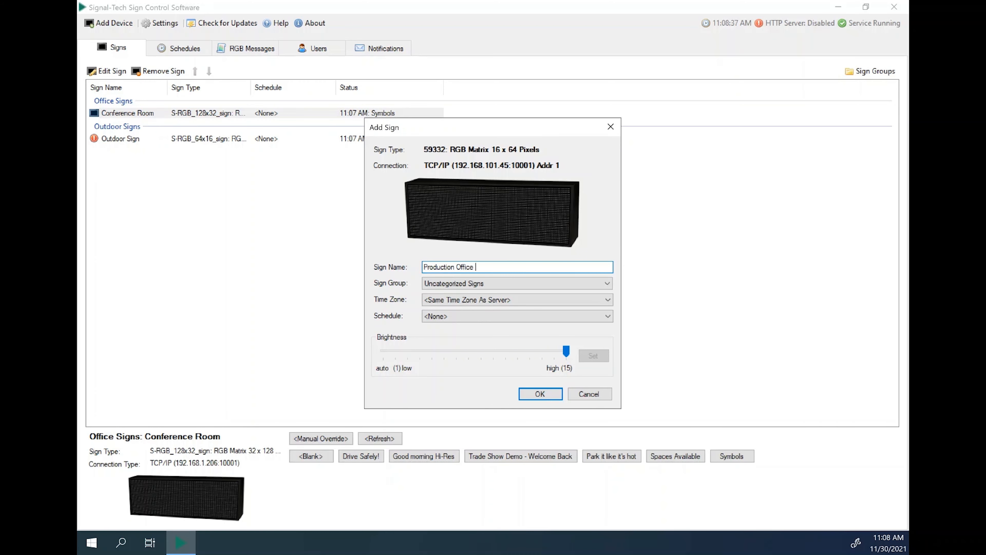
pyautogui.write('Sign 1')
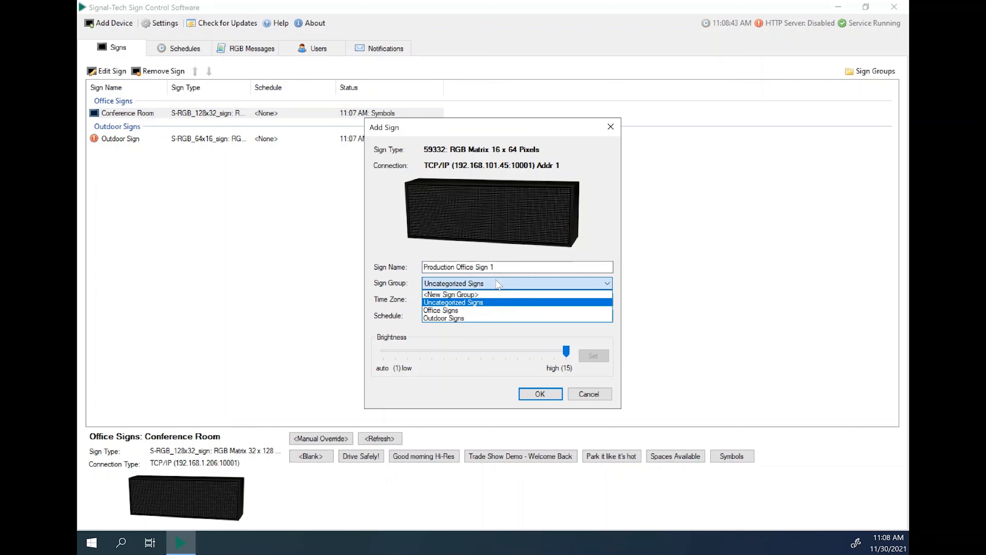
pyautogui.moveTo(493, 289)
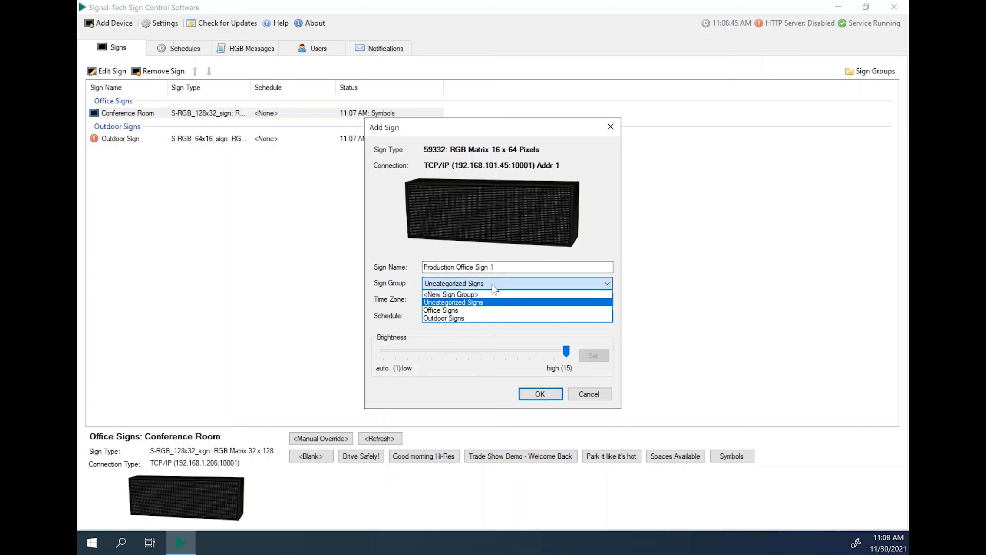
pyautogui.moveTo(440, 310)
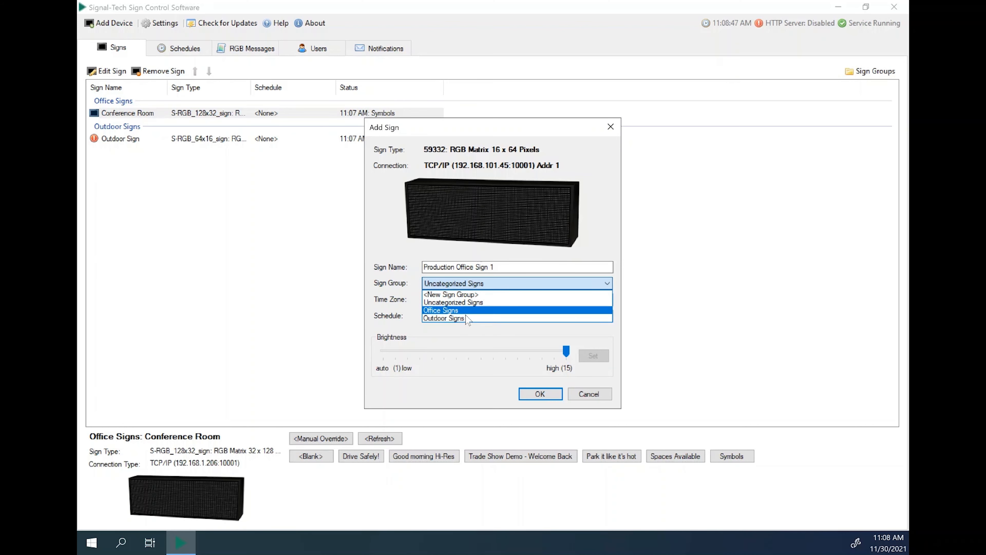
pyautogui.moveTo(453, 303)
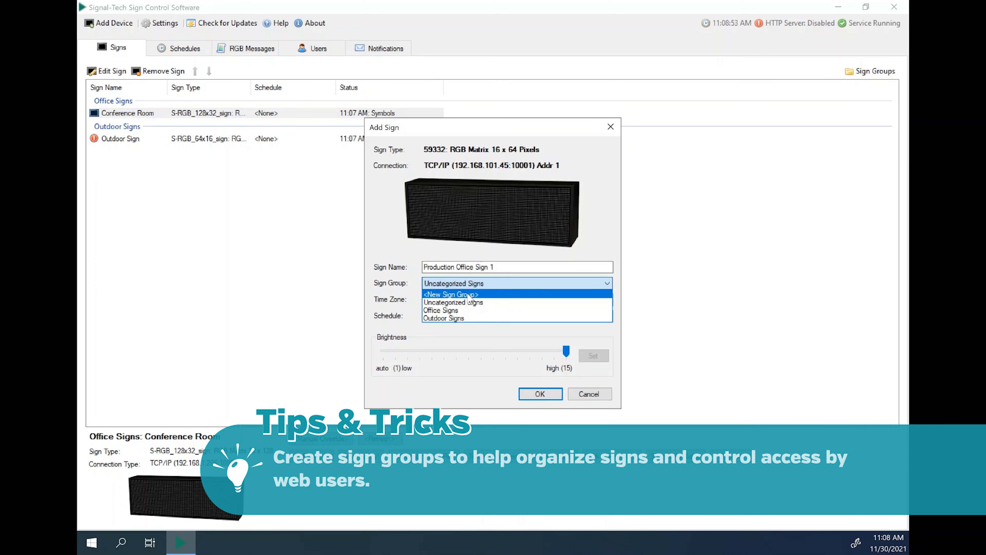
# Create the sign group 'Production office signs' and assign the pending sign to it.
pyautogui.click(451, 294)
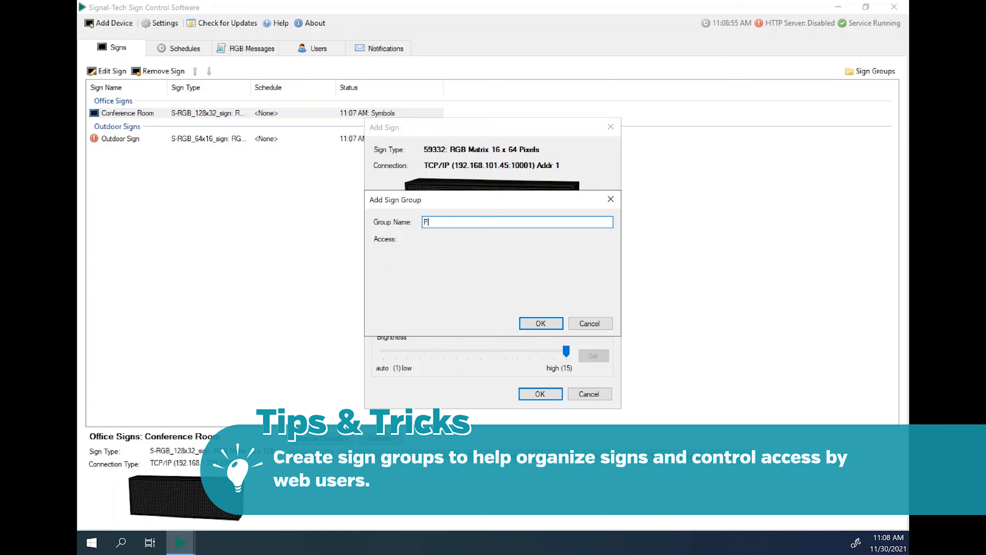
pyautogui.write('roduction o')
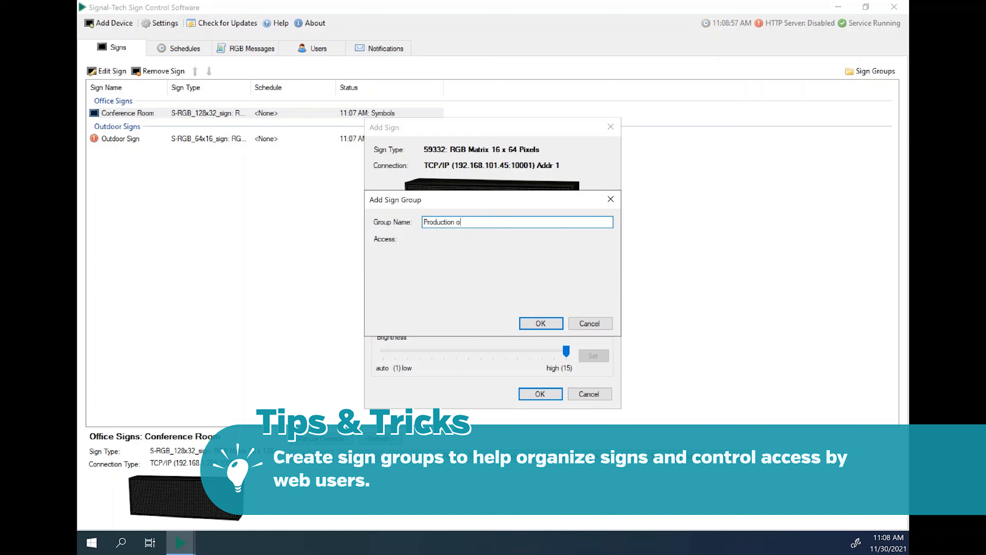
pyautogui.write('ffice')
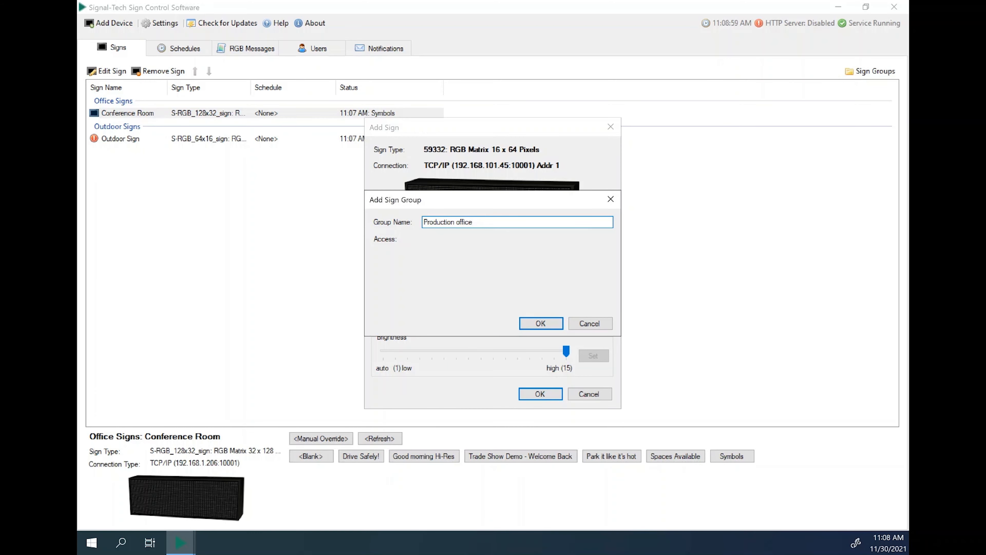
pyautogui.click(541, 322)
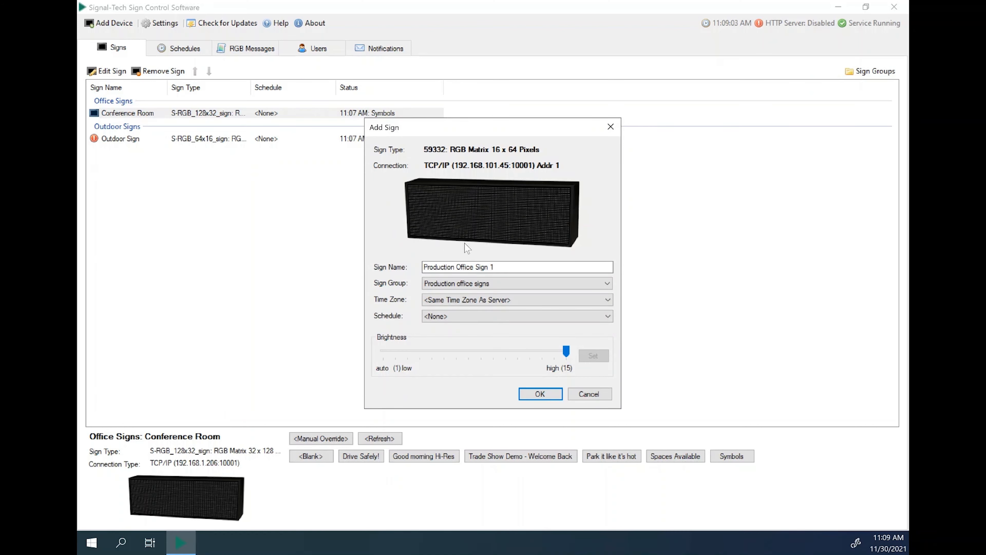
pyautogui.click(516, 299)
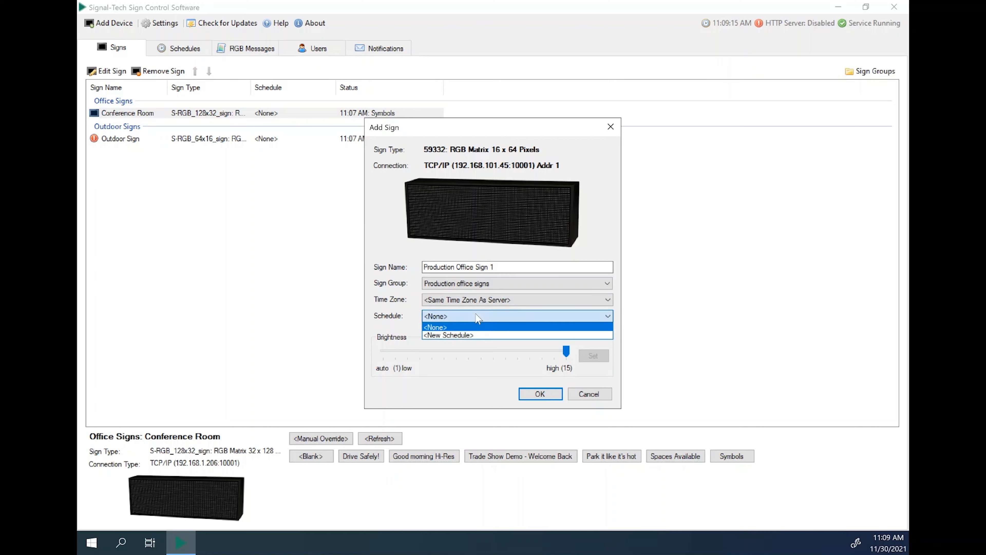
pyautogui.moveTo(447, 334)
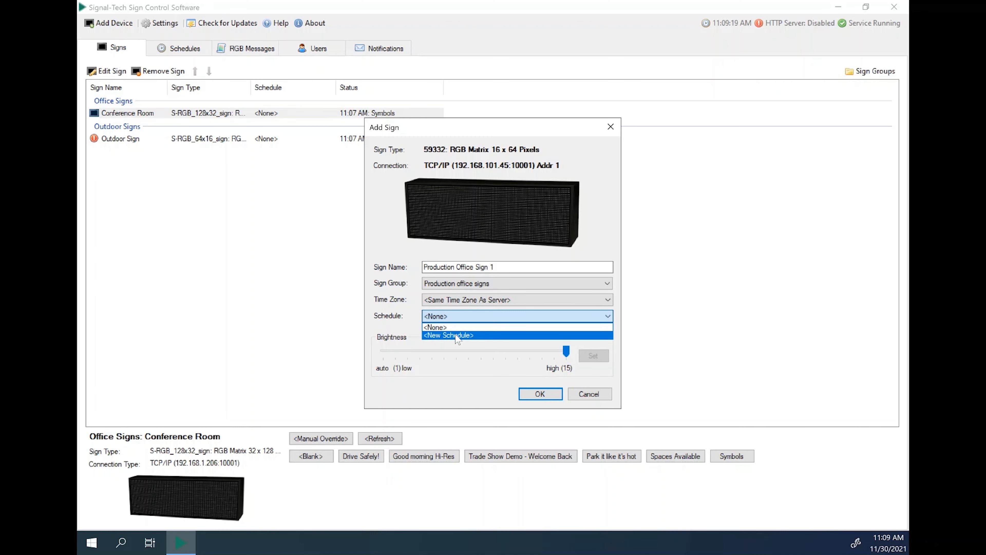
pyautogui.moveTo(441, 328)
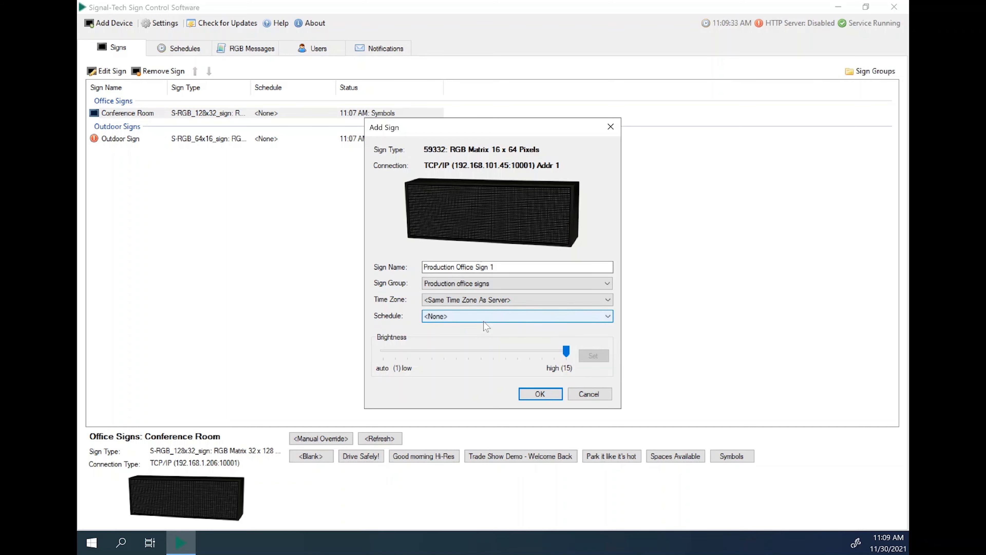
pyautogui.click(606, 299)
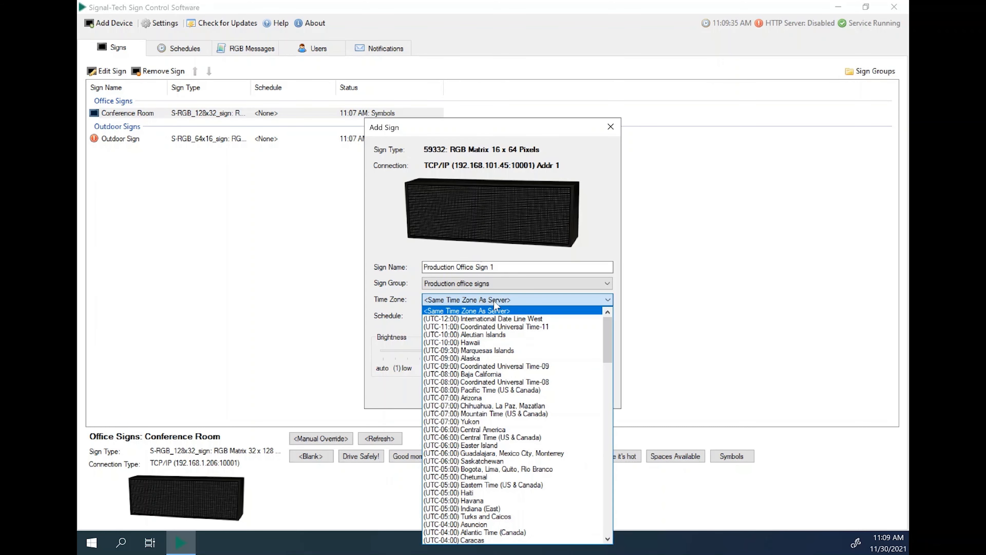
pyautogui.click(466, 311)
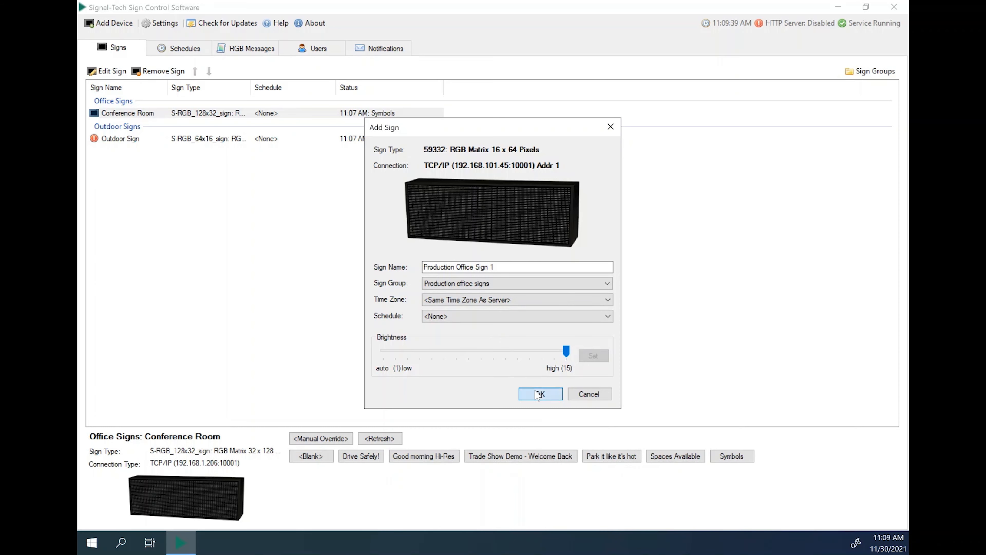
# Finish adding Production Office Sign 1 so it appears under its group showing Good morning!
pyautogui.click(539, 394)
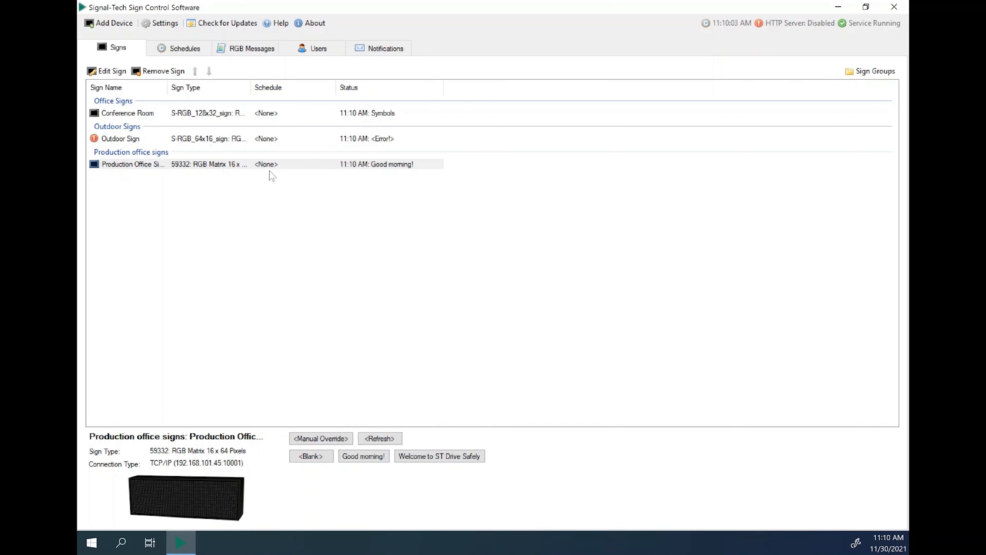
pyautogui.moveTo(381, 171)
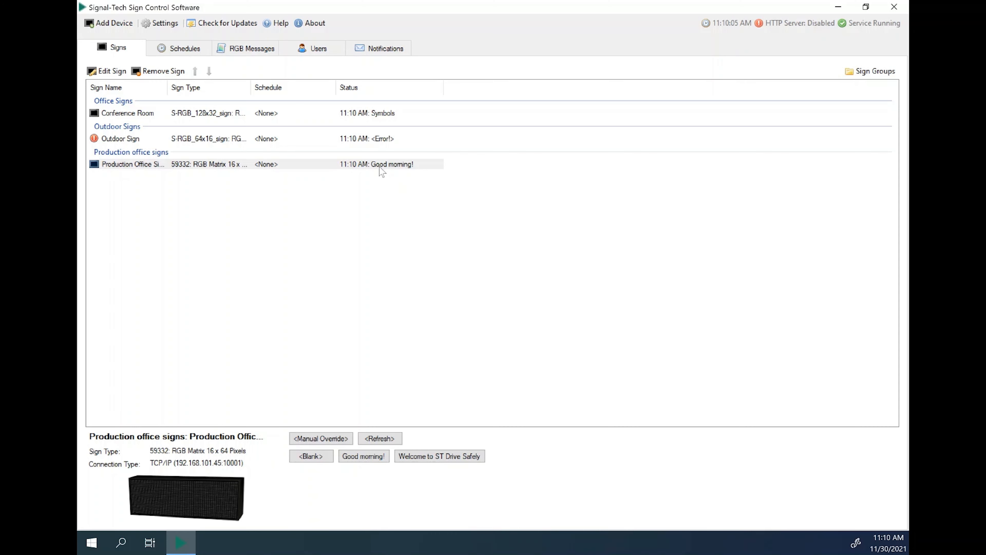
pyautogui.moveTo(216, 175)
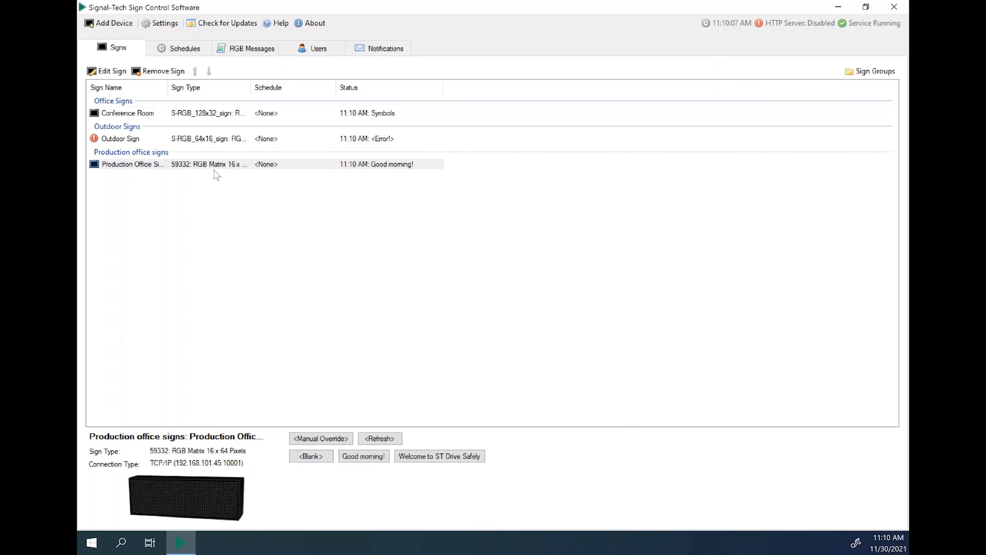
pyautogui.moveTo(208, 164)
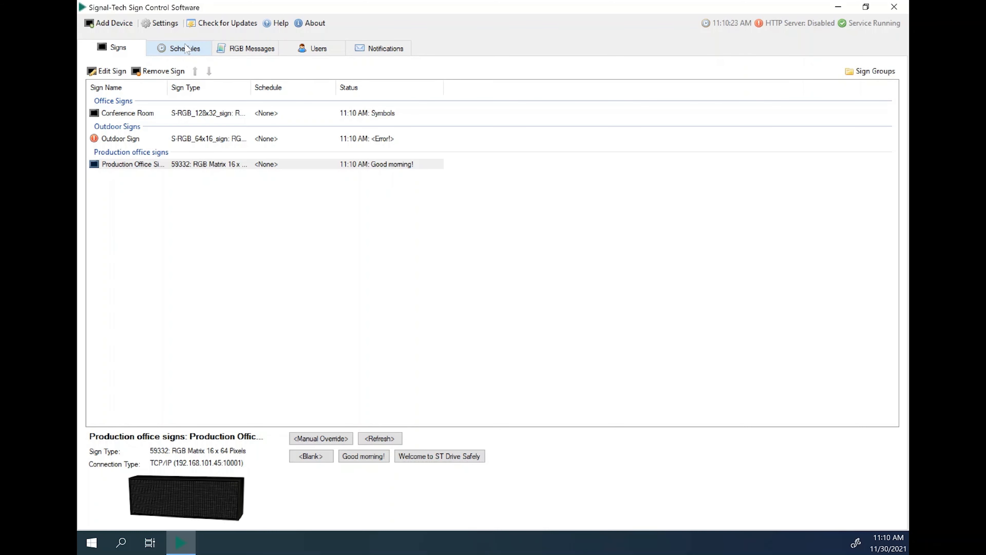
# Show the empty schedules list with new-schedule choices for 16 x 64 and 32 x 128 signs.
pyautogui.click(184, 48)
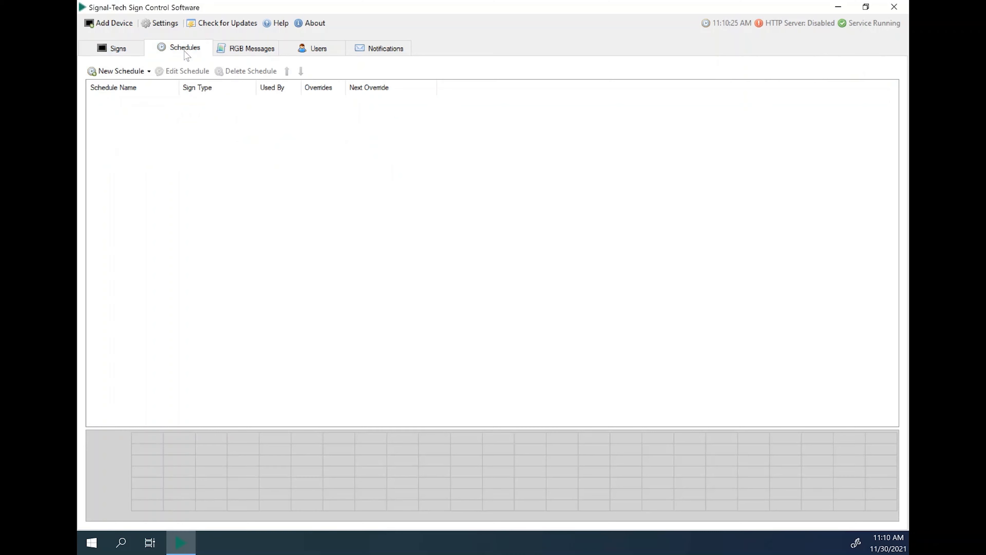
pyautogui.click(120, 70)
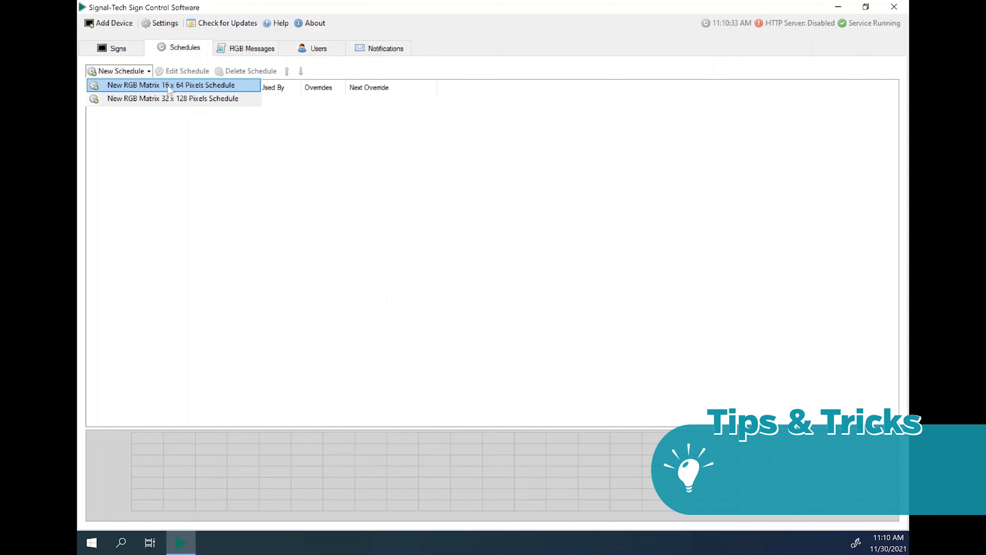
# Start a 16 x 64 RGB schedule named 'Production Office Daily'.
pyautogui.click(170, 85)
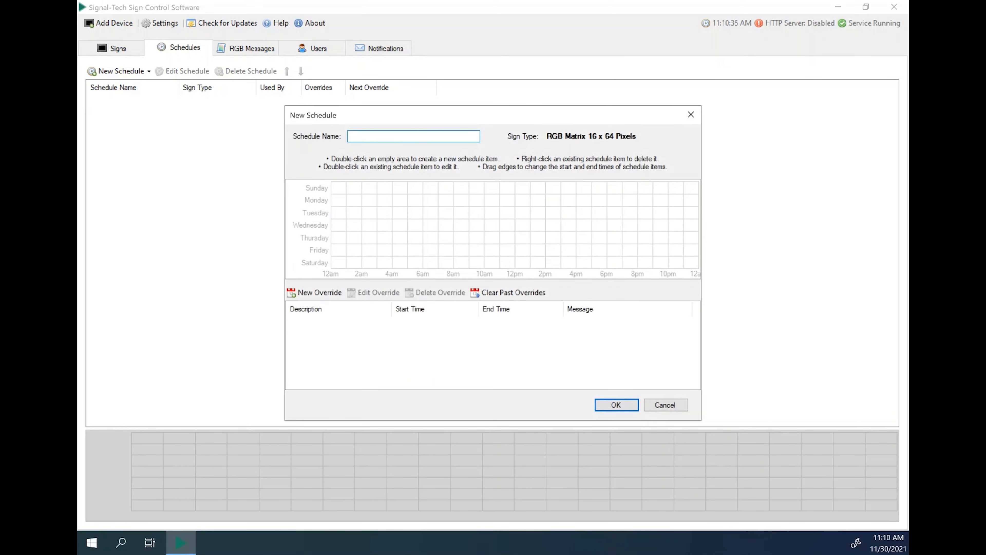
pyautogui.moveTo(435, 149)
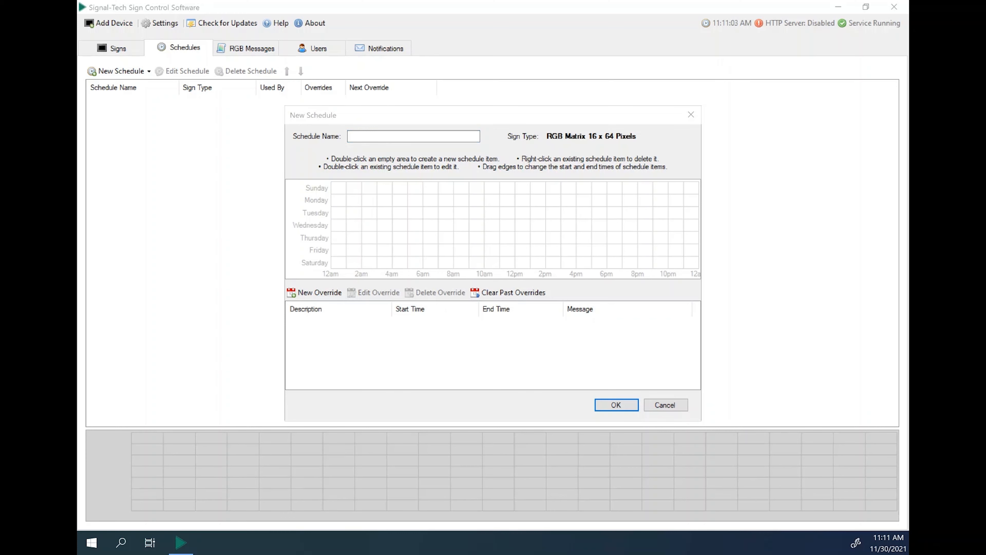
pyautogui.click(412, 135)
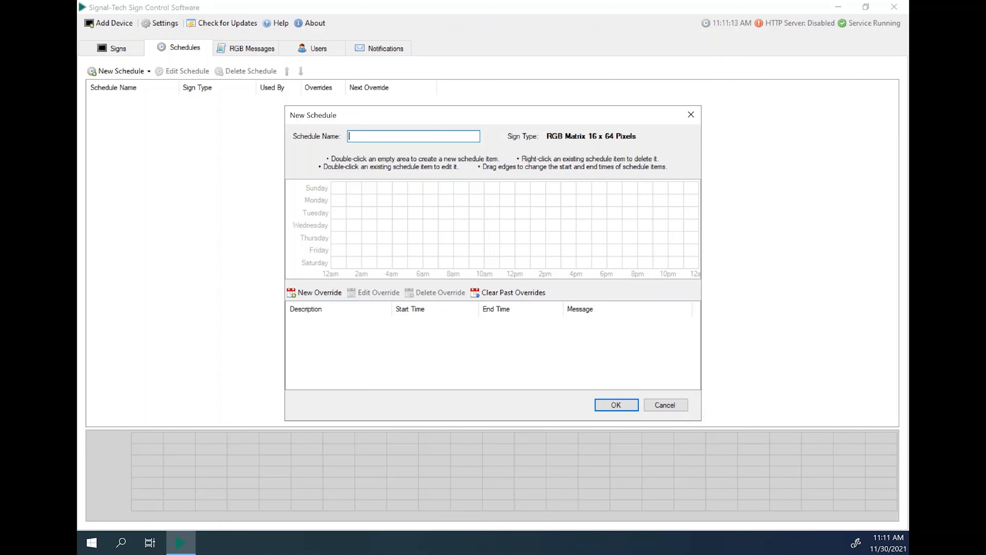
pyautogui.write('Production Office Daily')
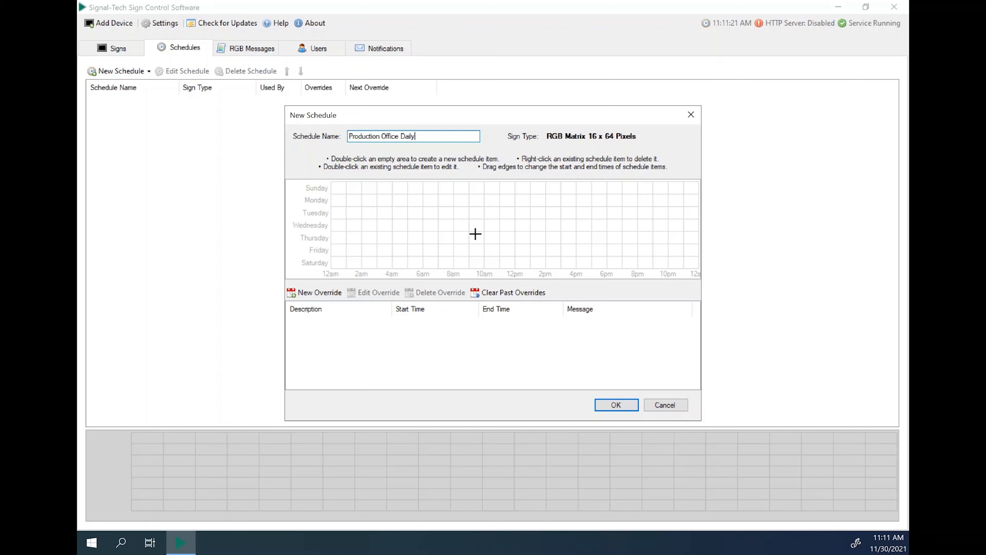
pyautogui.moveTo(317, 208)
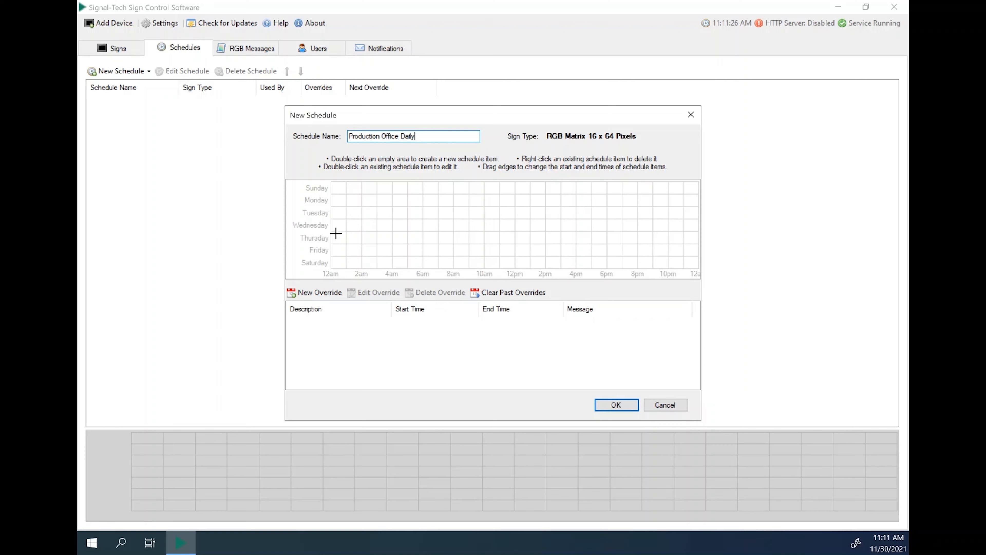
pyautogui.moveTo(588, 255)
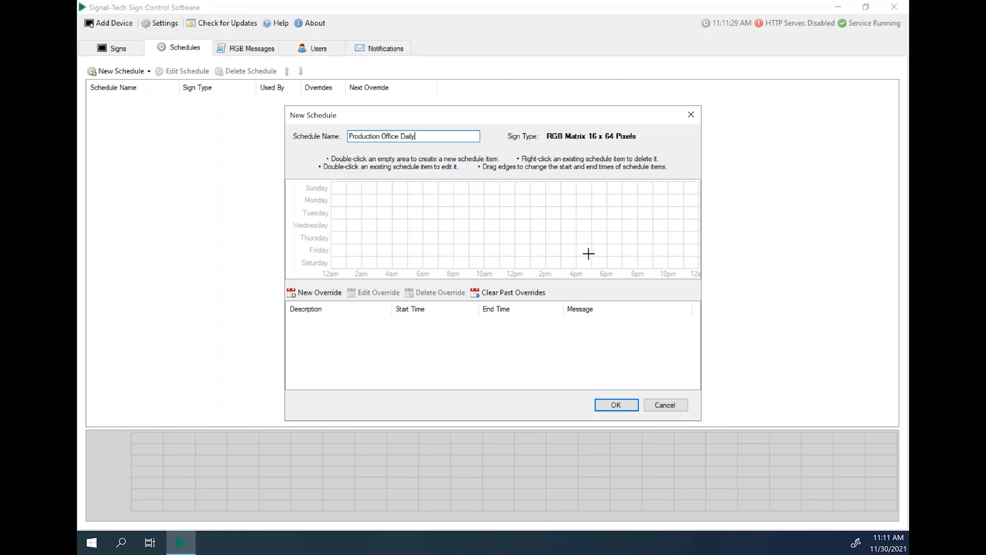
pyautogui.moveTo(444, 283)
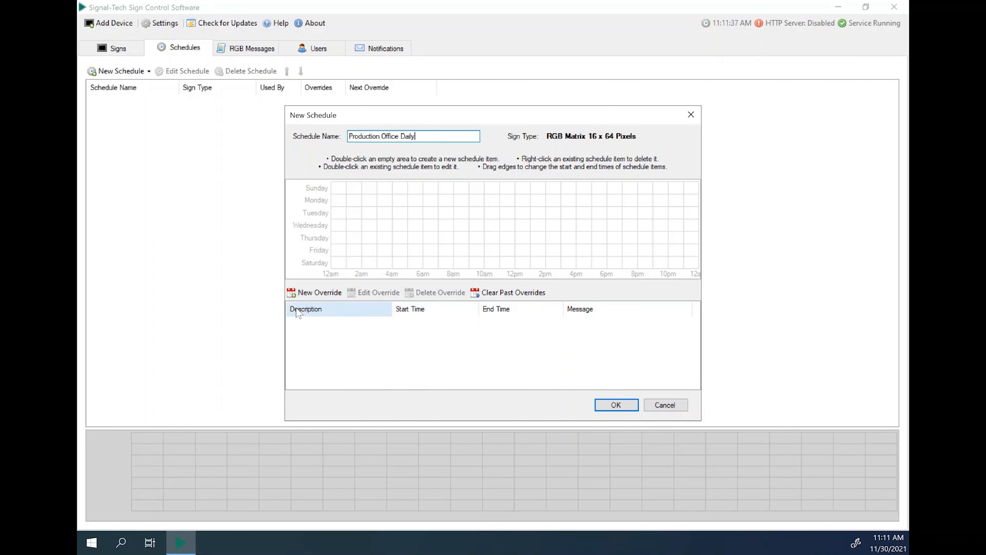
# Begin a new schedule override, then abandon it without saving.
pyautogui.click(319, 292)
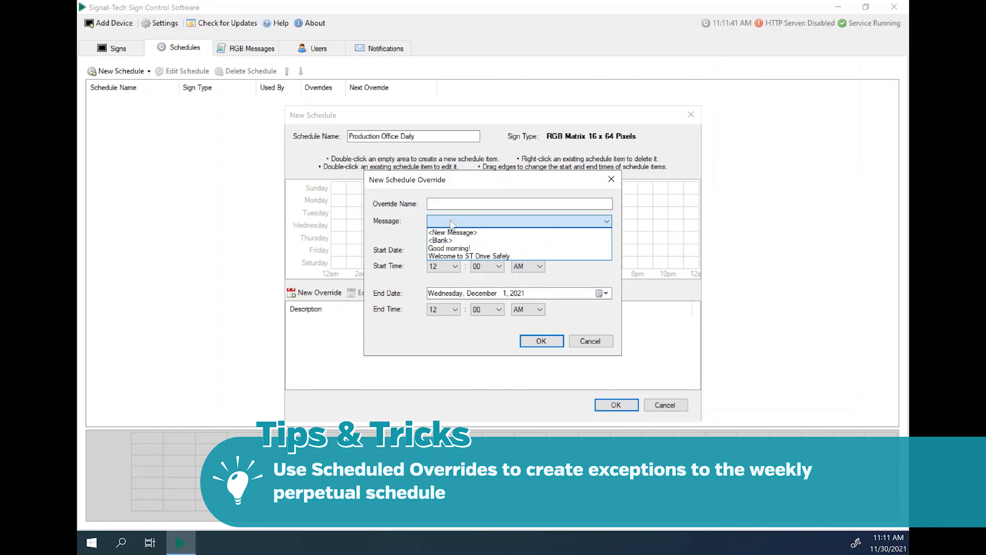
pyautogui.click(518, 221)
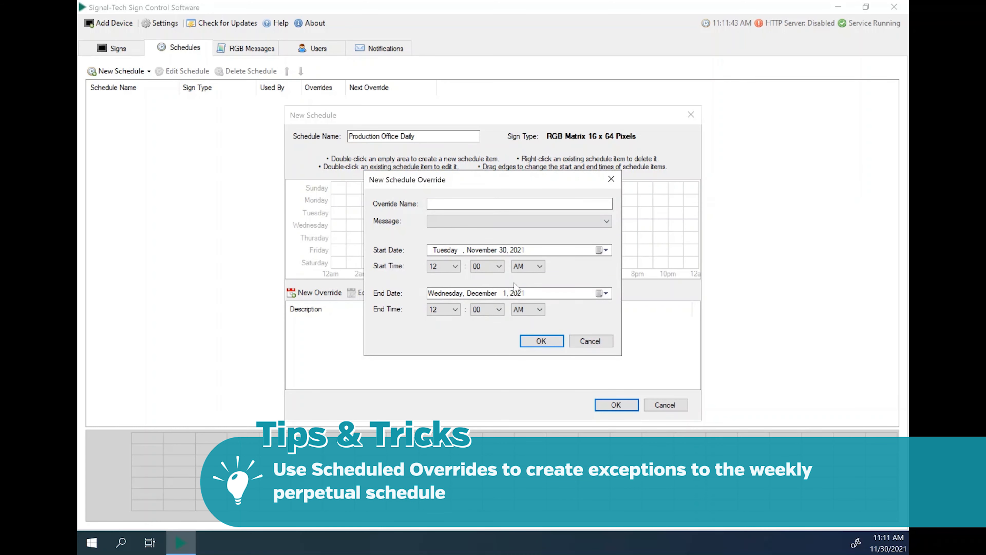
pyautogui.click(590, 340)
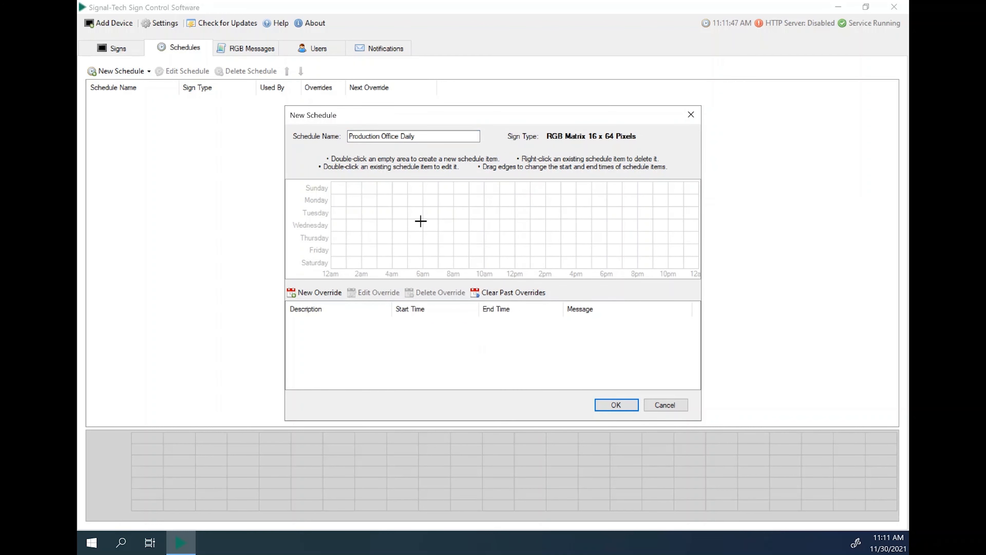
# Add a weekly schedule item covering every day, Monday through Saturday ticked.
pyautogui.doubleClick(420, 221)
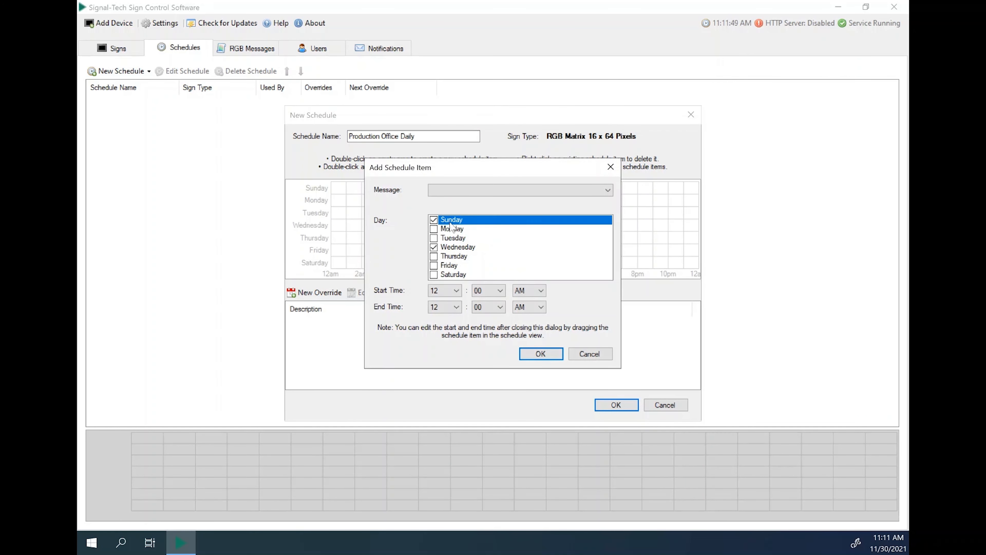
pyautogui.moveTo(451, 233)
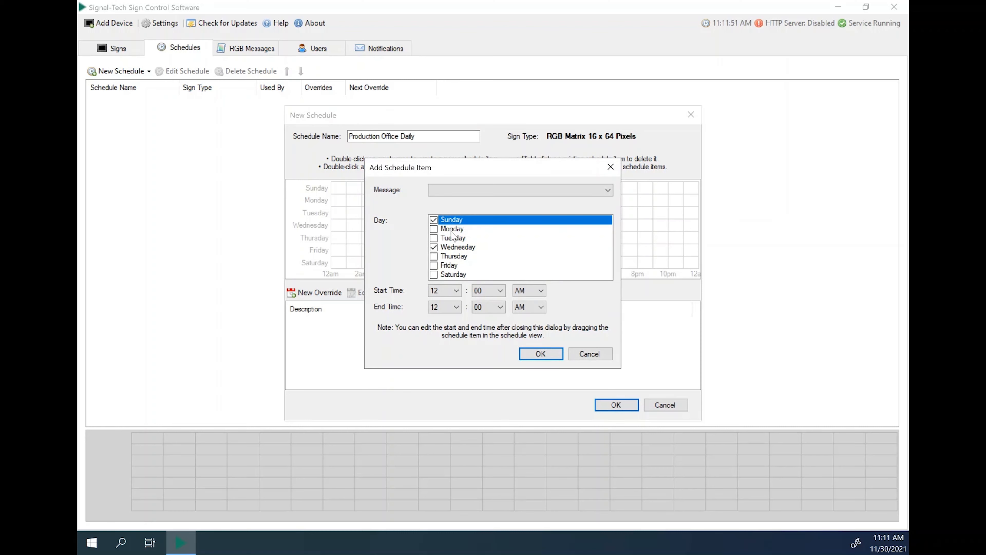
pyautogui.click(452, 228)
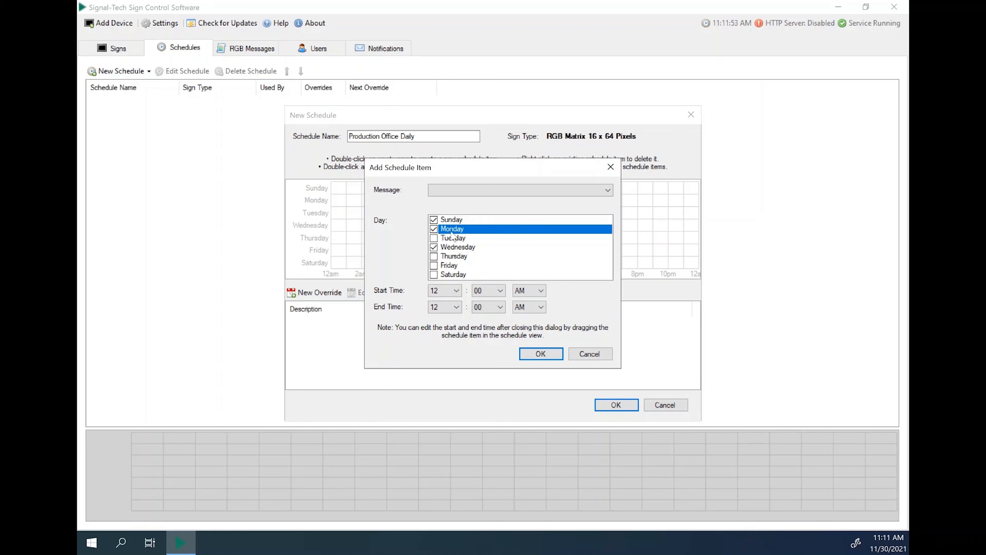
pyautogui.moveTo(454, 240)
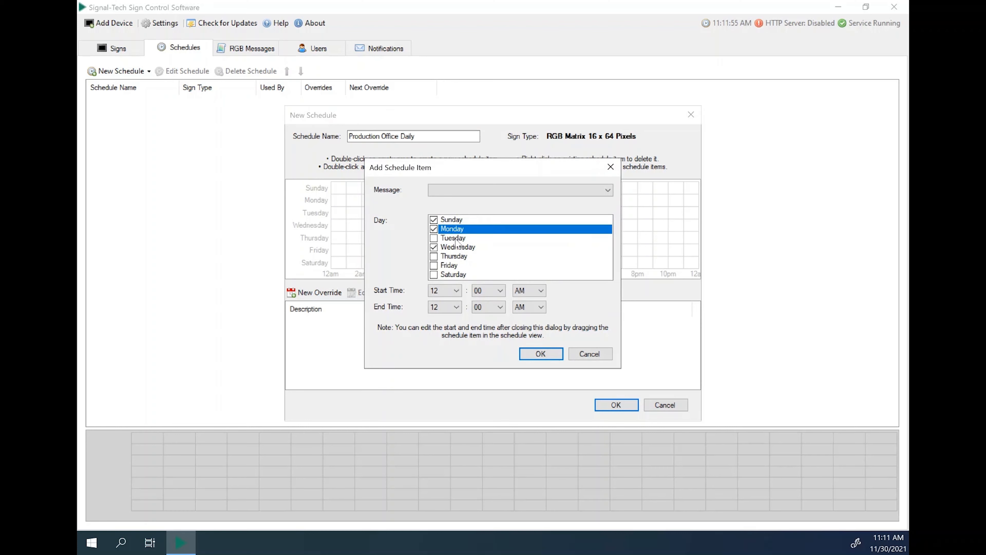
pyautogui.click(450, 265)
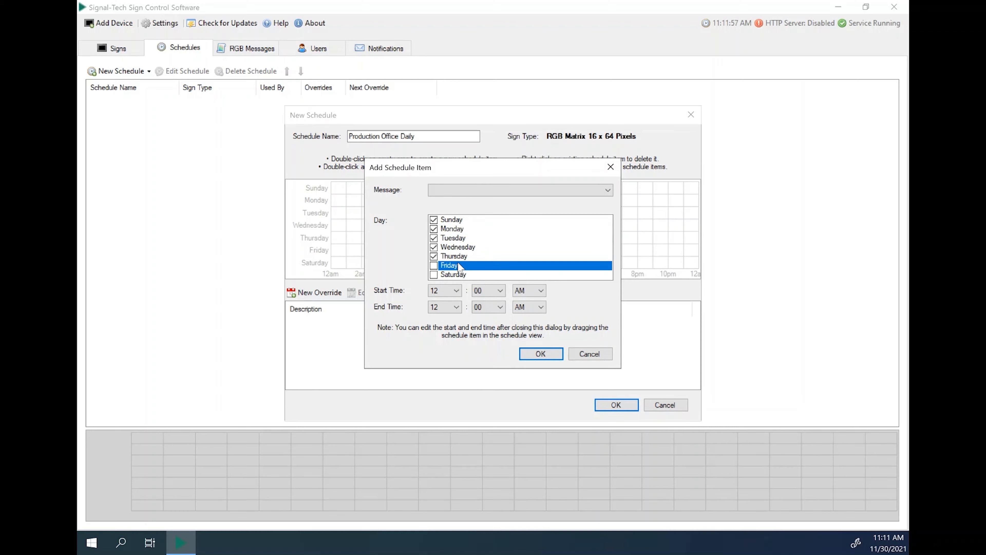
pyautogui.click(434, 275)
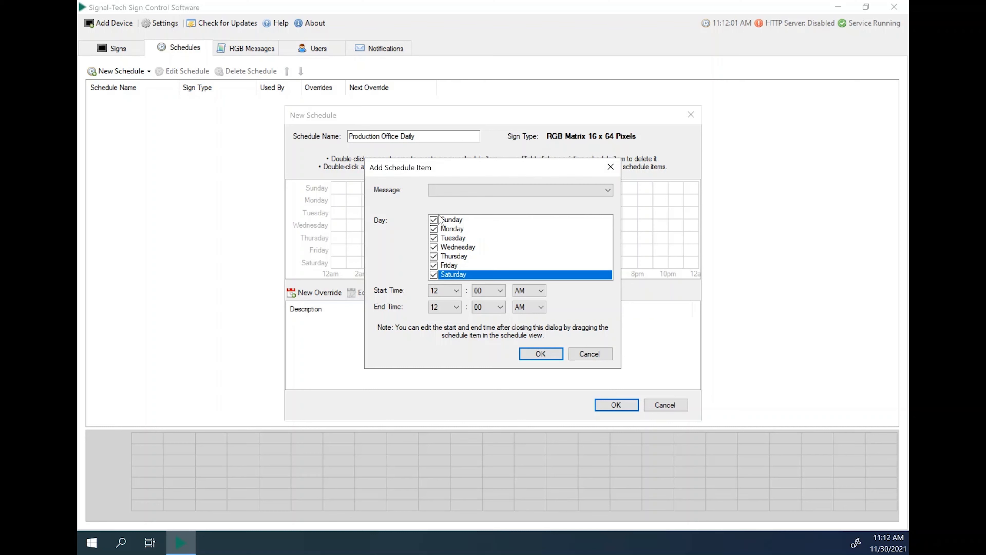
pyautogui.click(456, 289)
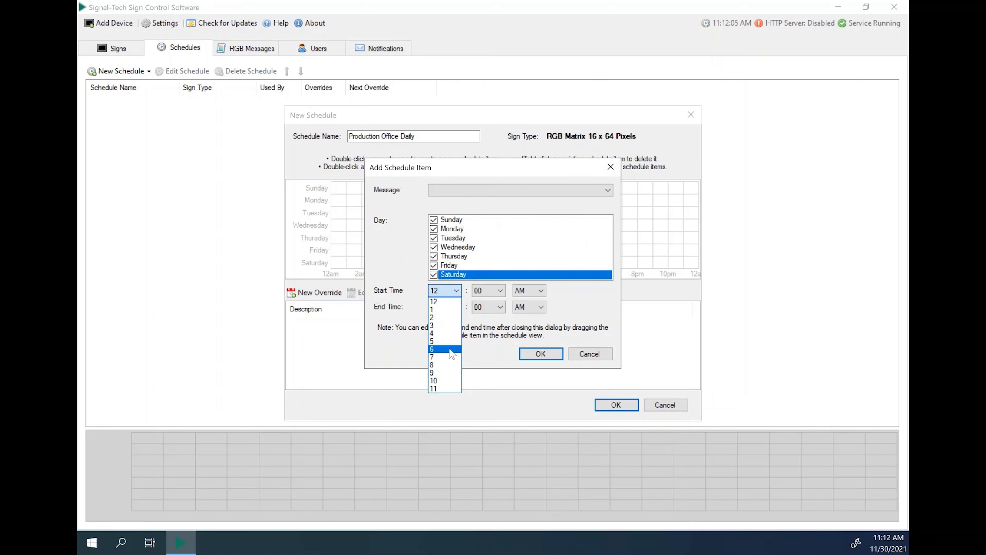
# Give the item a 6:00 AM start and the Good morning! message, and confirm it.
pyautogui.click(431, 349)
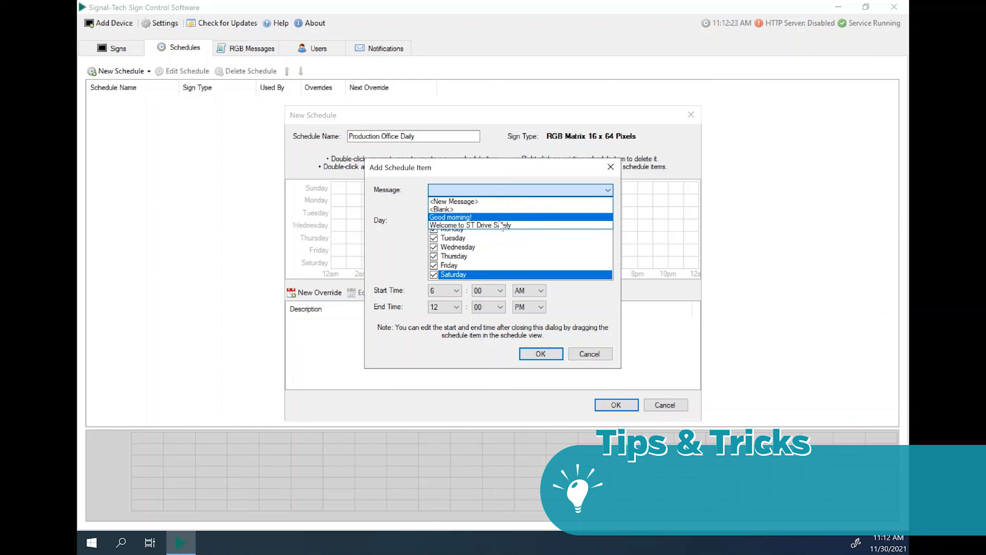
pyautogui.click(450, 216)
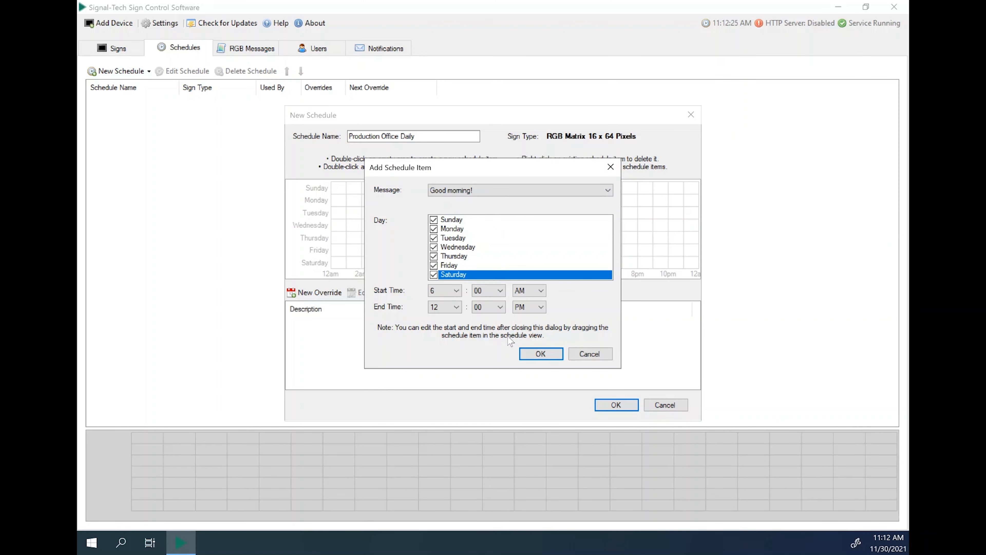
pyautogui.moveTo(540, 354)
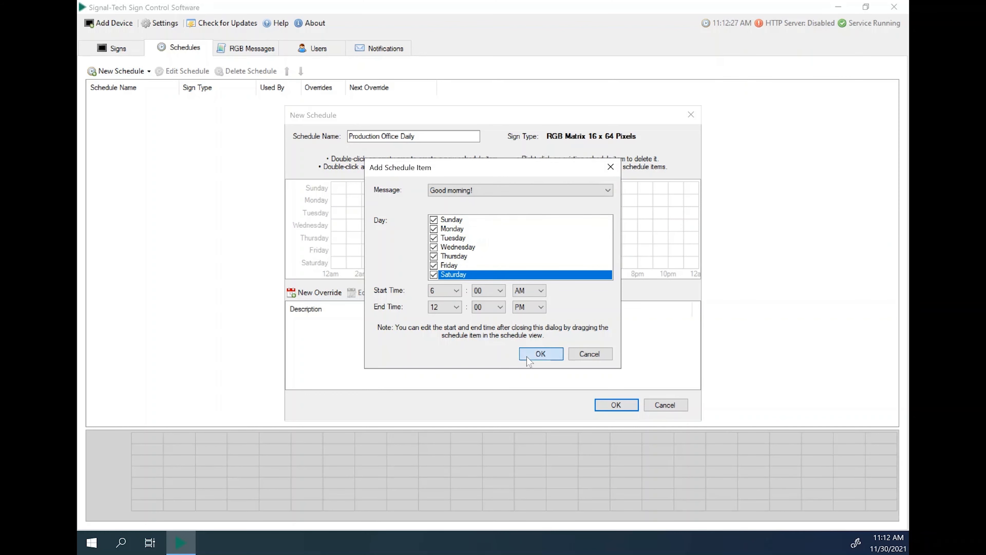
pyautogui.click(540, 353)
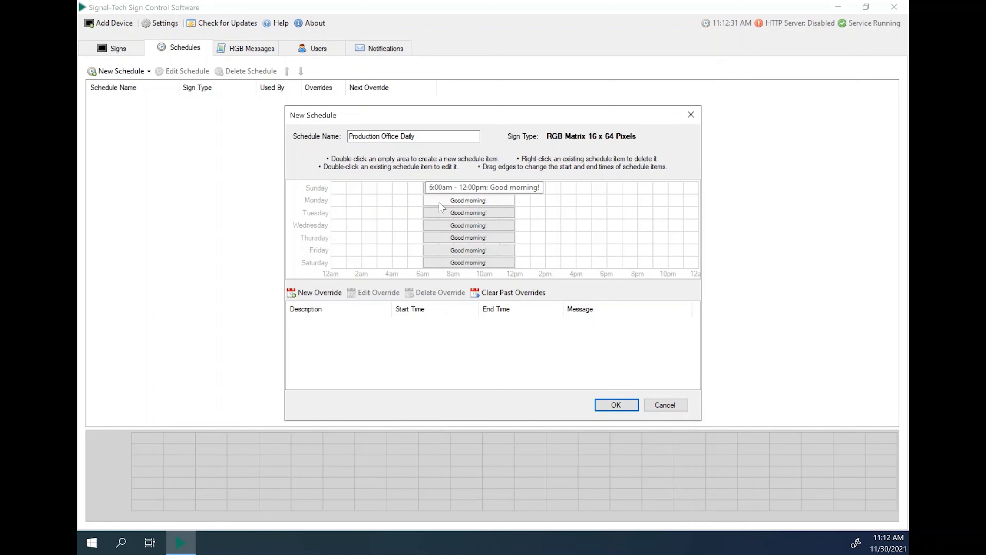
pyautogui.moveTo(513, 188)
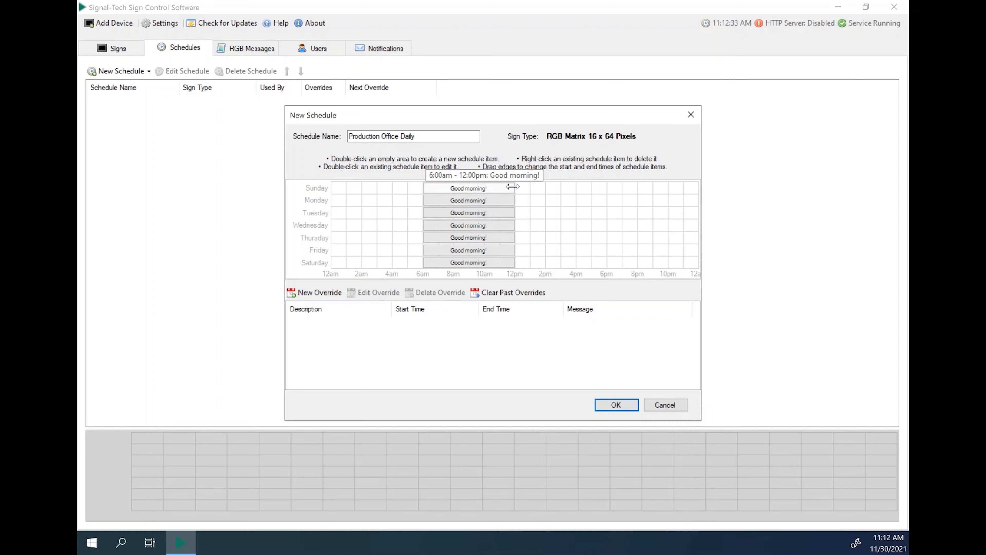
pyautogui.moveTo(515, 187)
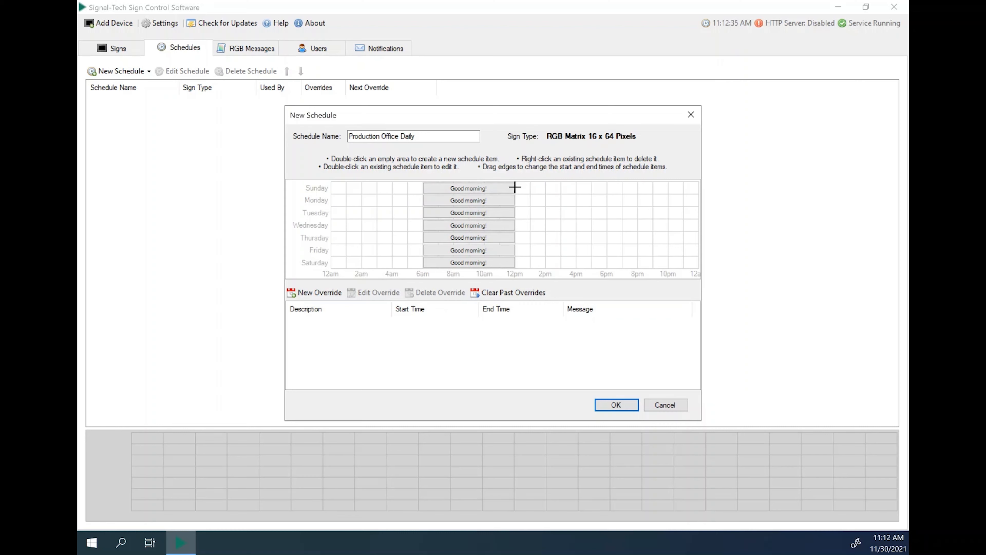
pyautogui.moveTo(514, 190)
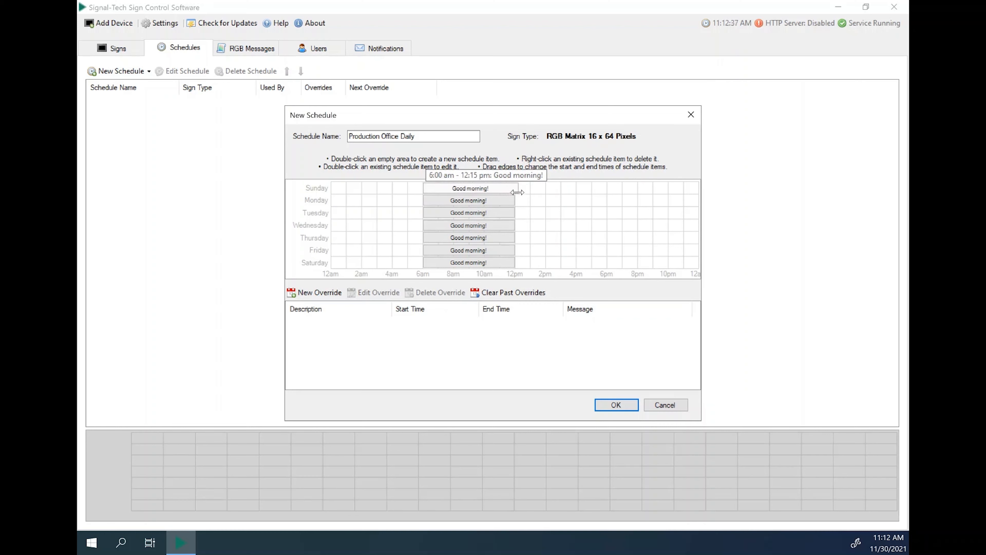
# Drag Good morning! to end at 12:00 pm, then view and dismiss its item options unchanged.
pyautogui.moveTo(512, 188); pyautogui.dragTo(522, 188)
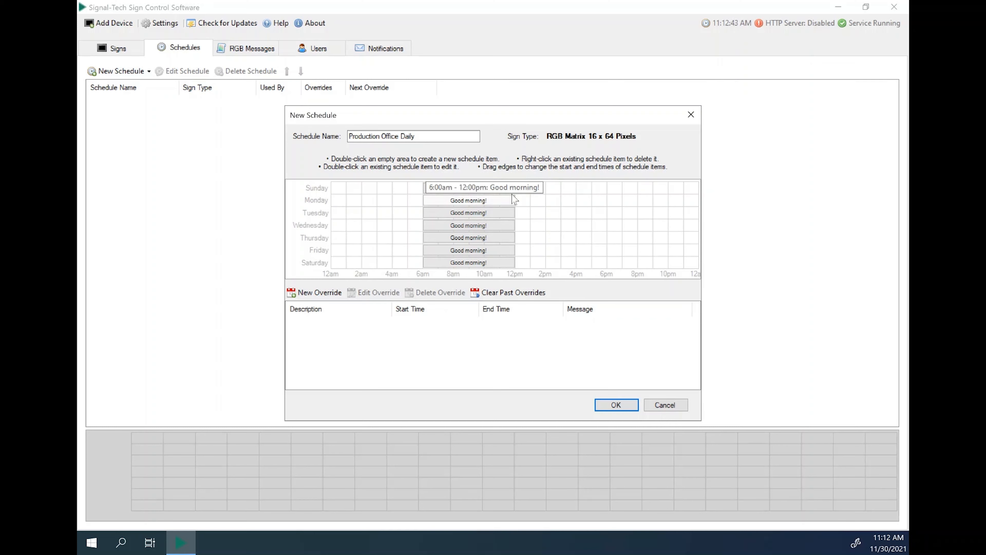
pyautogui.moveTo(536, 192)
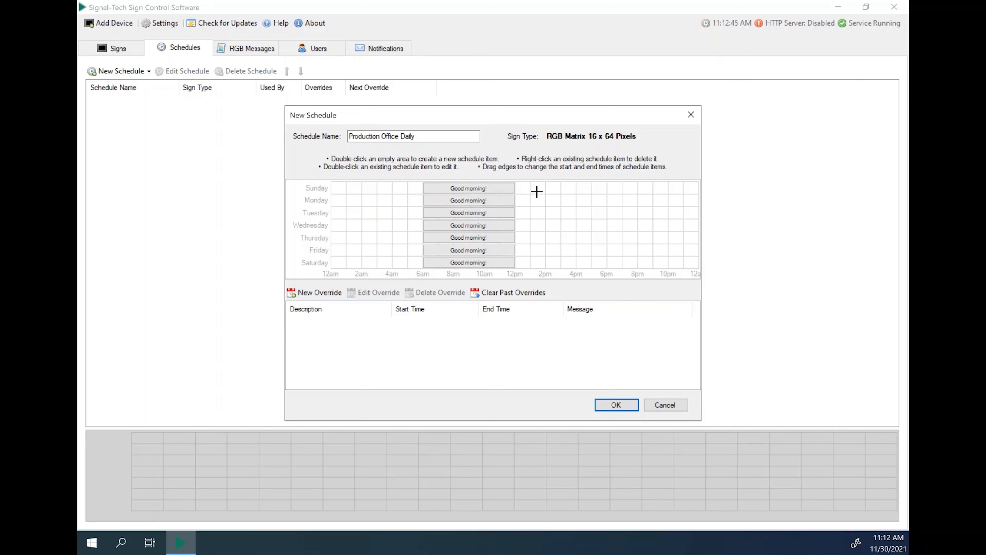
pyautogui.moveTo(500, 193)
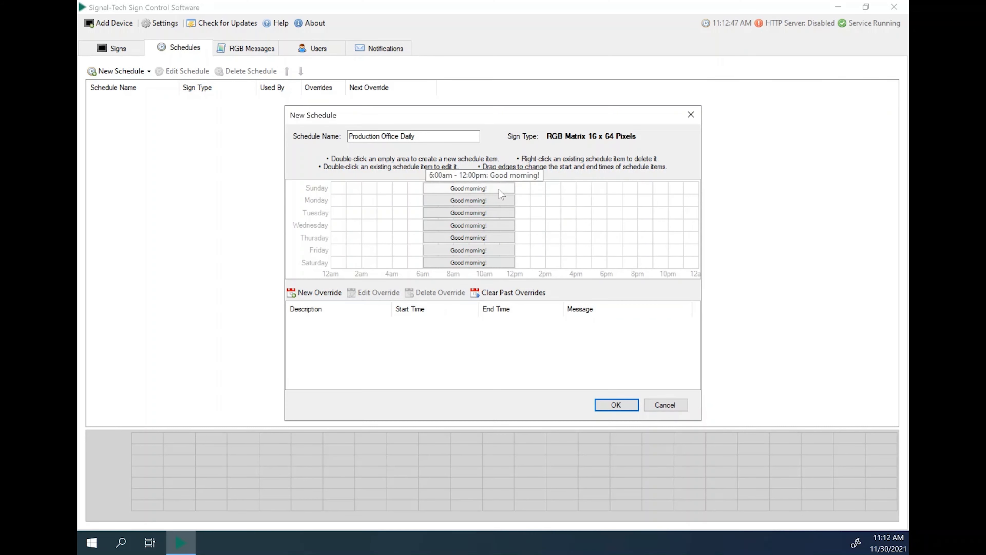
pyautogui.rightClick(468, 188)
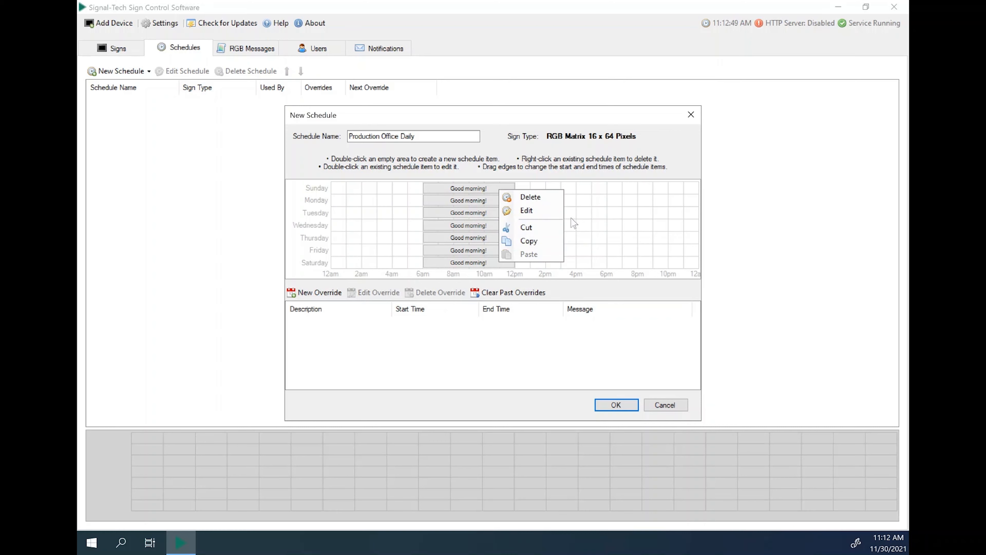
pyautogui.click(518, 203)
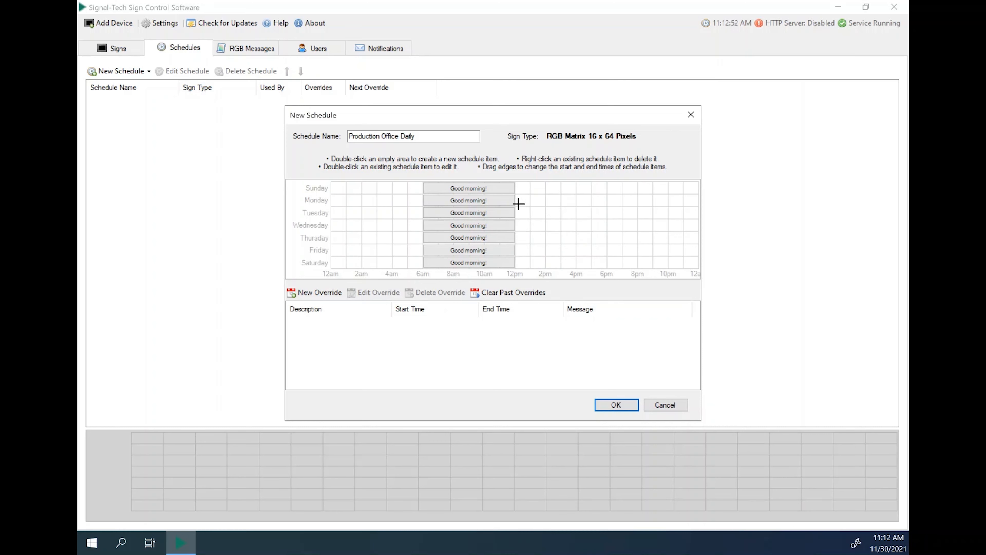
pyautogui.moveTo(563, 208)
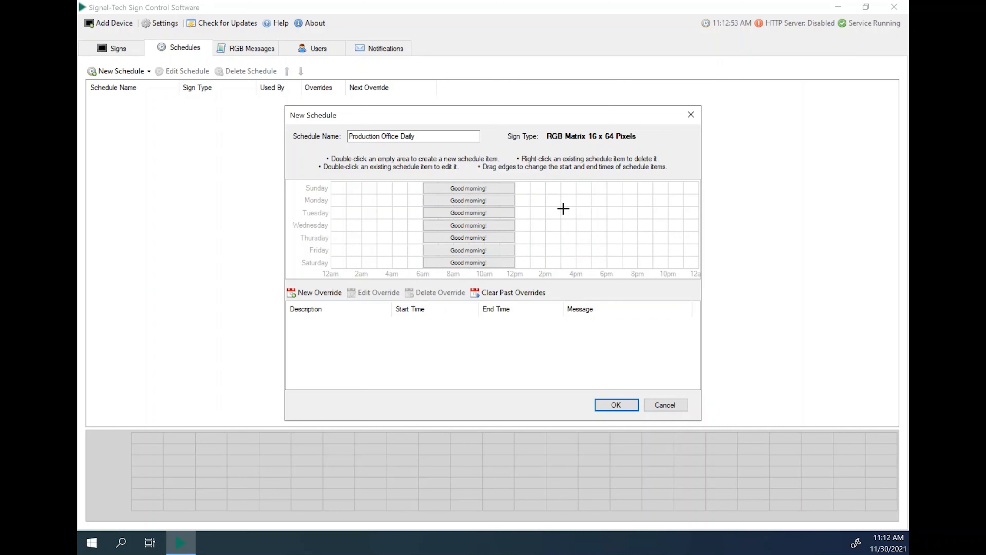
# Add 'Welcome to ST Drive Safely' from 12:00 pm to 4:30 pm on every day.
pyautogui.doubleClick(563, 208)
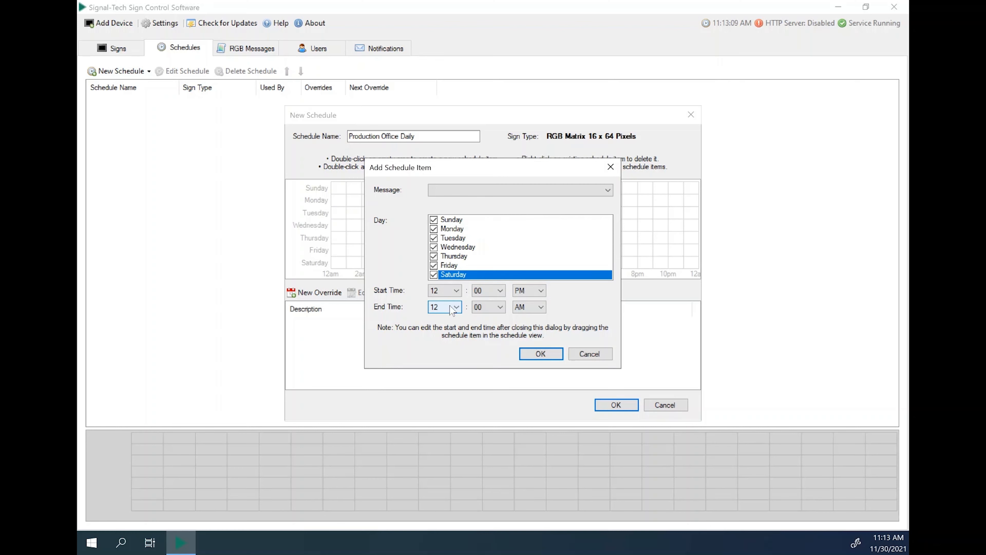
pyautogui.click(454, 307)
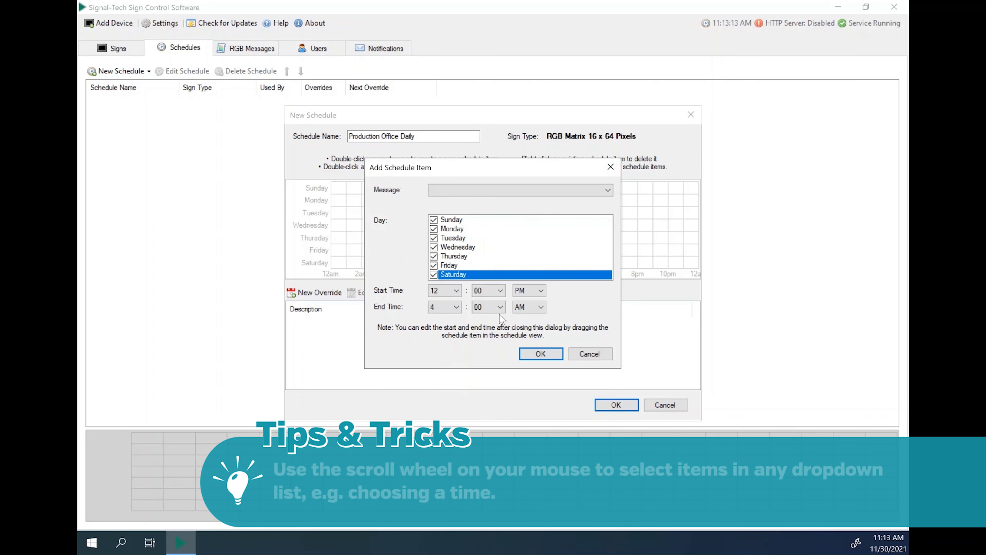
pyautogui.scroll(-3)
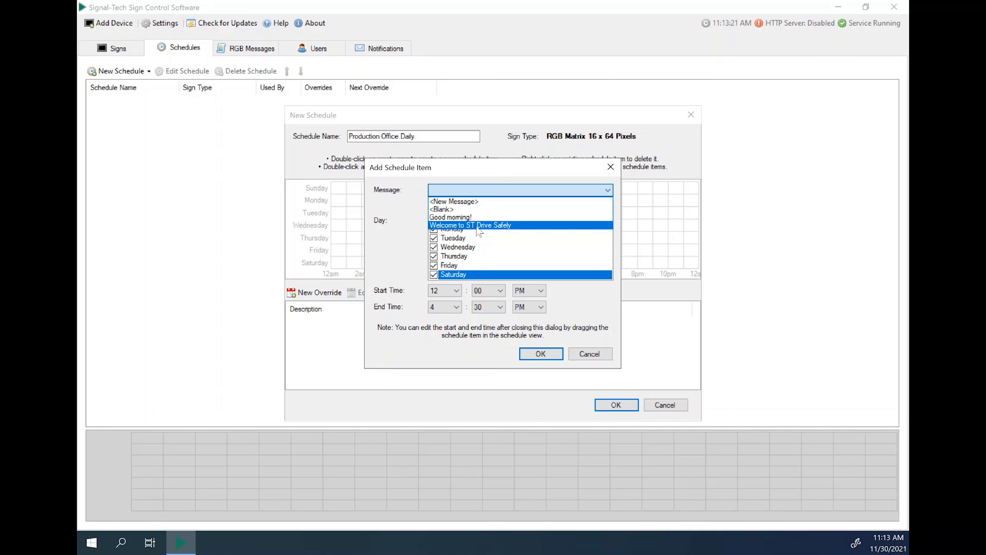
pyautogui.click(469, 225)
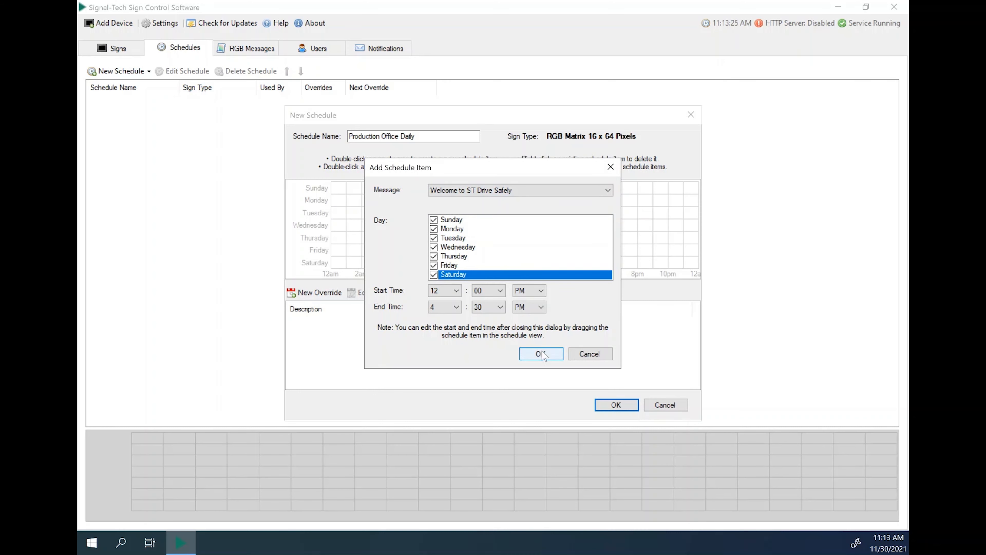
pyautogui.click(541, 353)
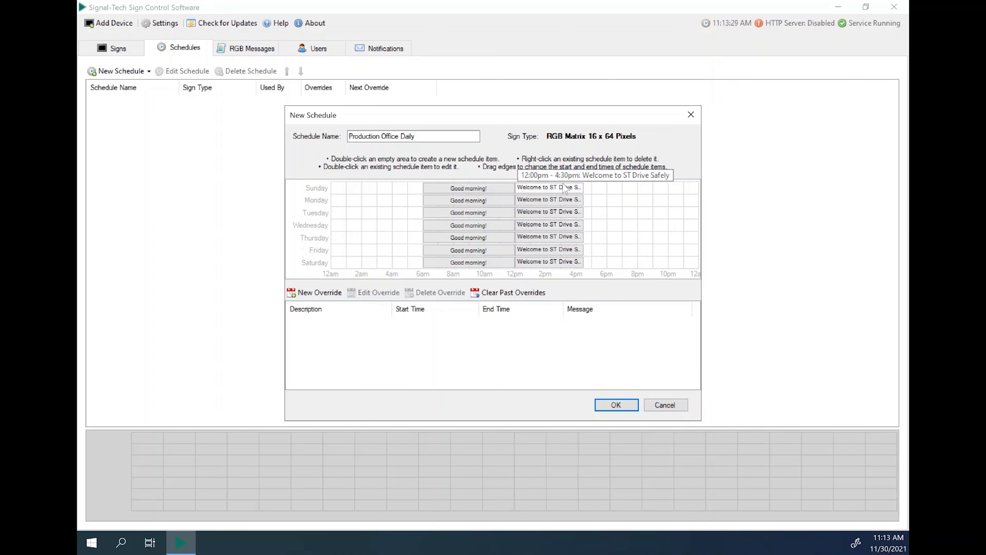
pyautogui.moveTo(590, 227)
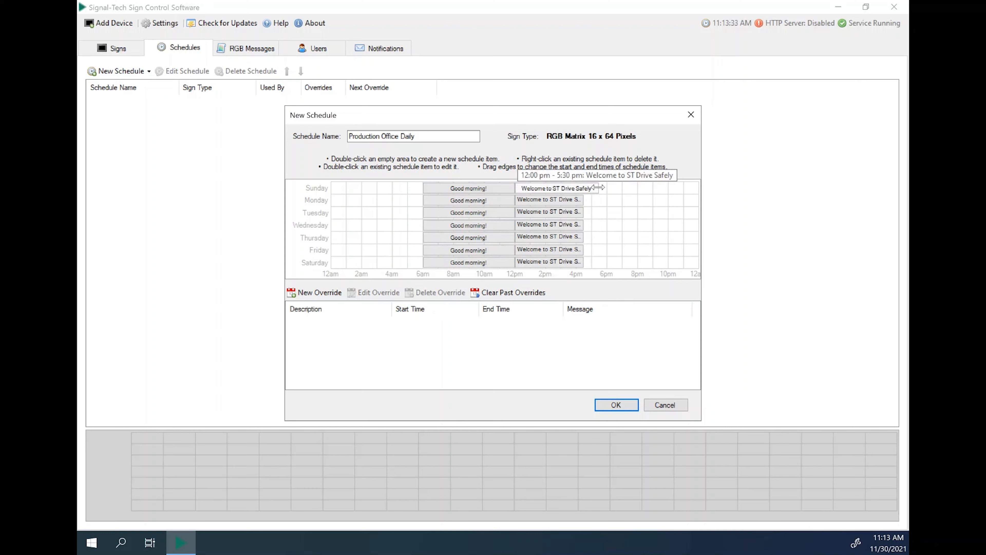
pyautogui.moveTo(602, 188); pyautogui.dragTo(588, 188)
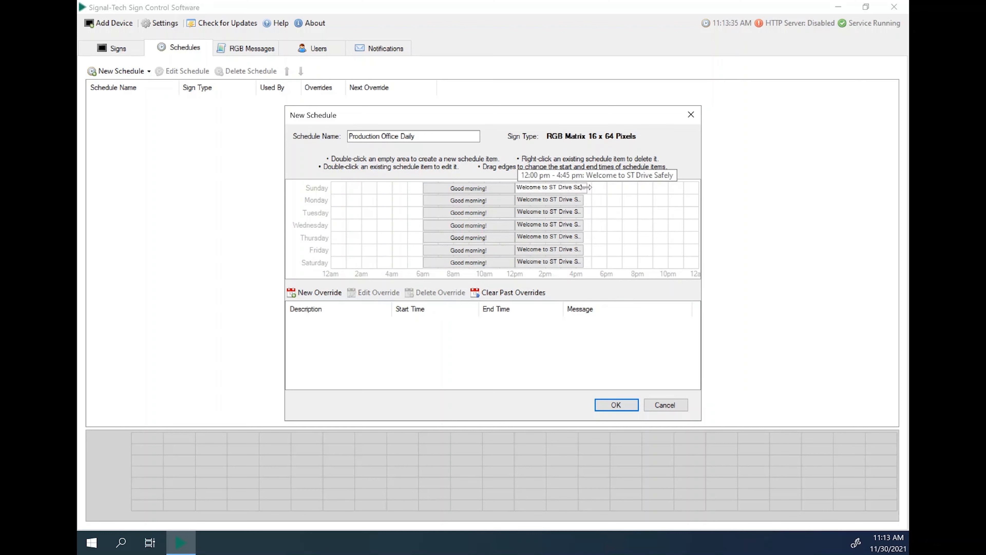
pyautogui.moveTo(604, 225)
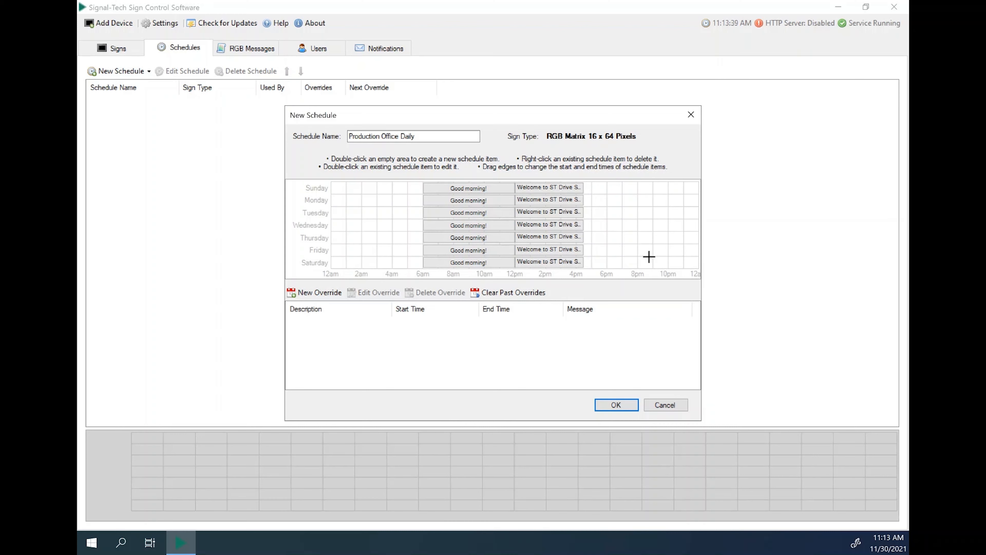
pyautogui.moveTo(382, 235)
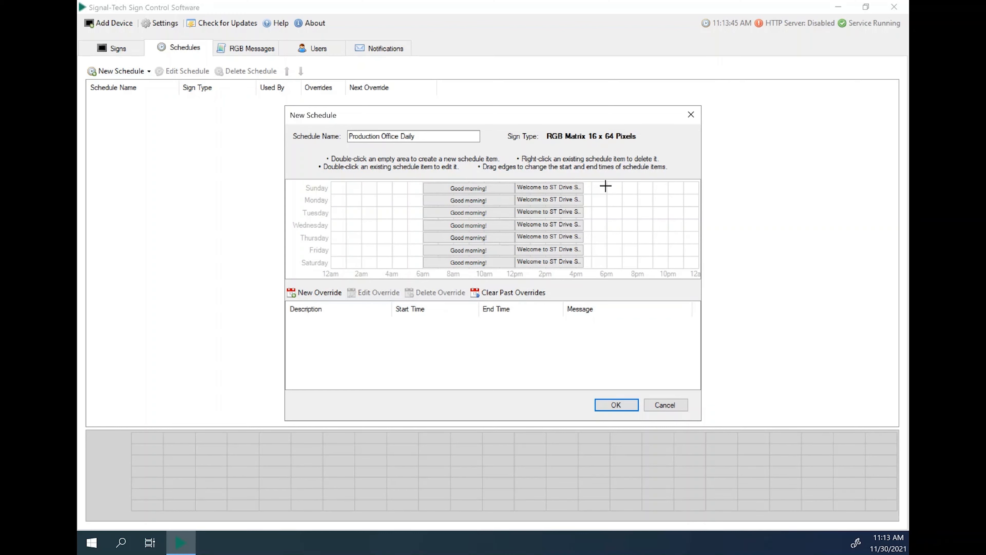
pyautogui.moveTo(664, 182)
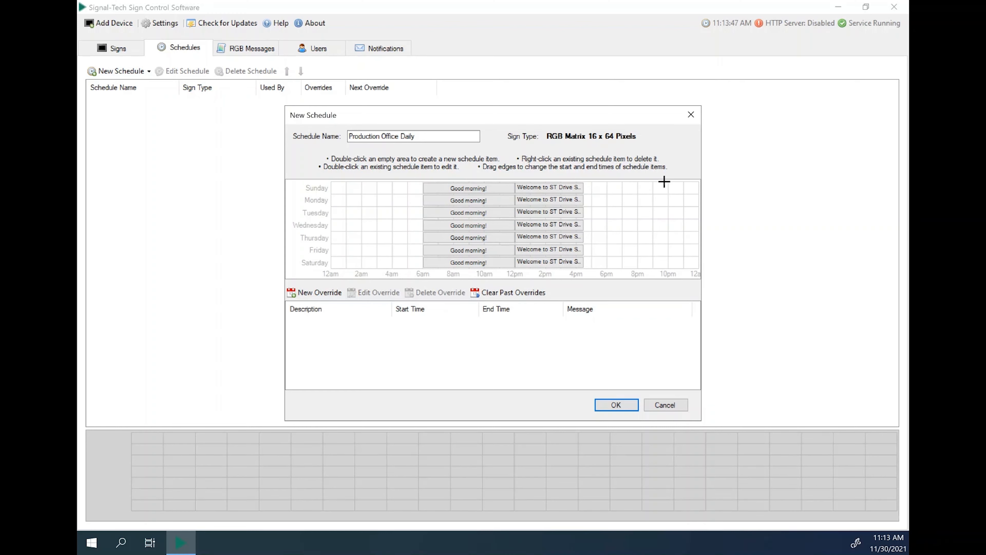
pyautogui.moveTo(468, 249)
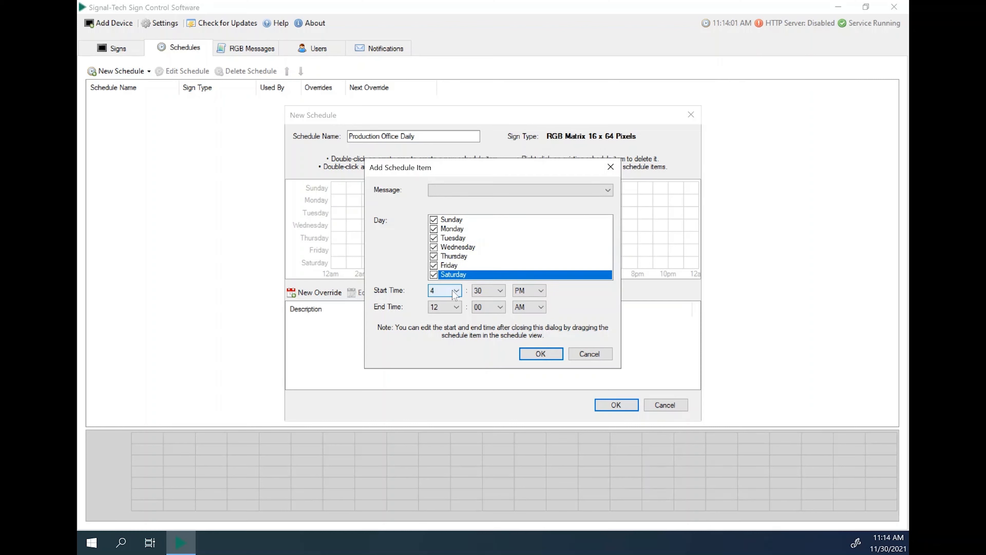
# Set the schedule item's end time to 10:00 PM.
pyautogui.click(456, 307)
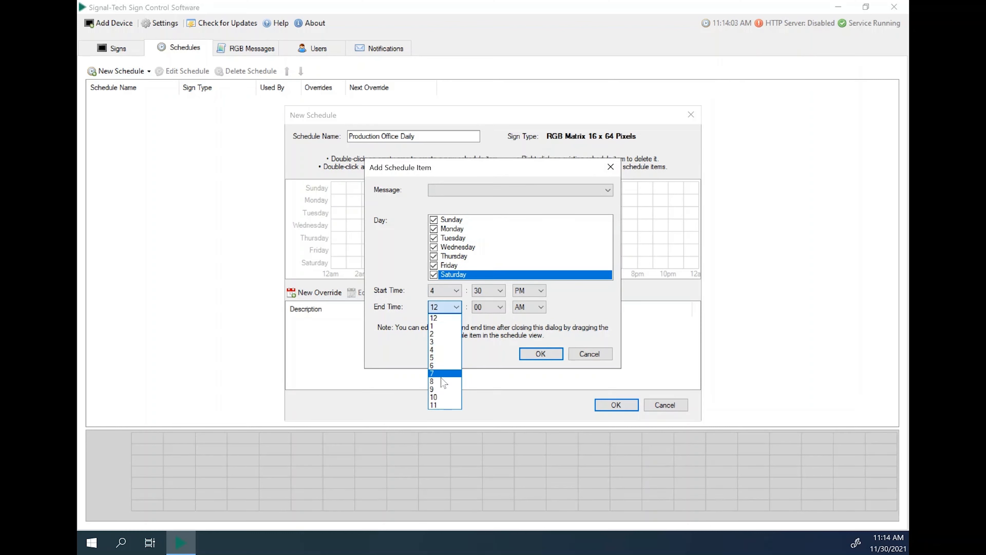
pyautogui.click(434, 397)
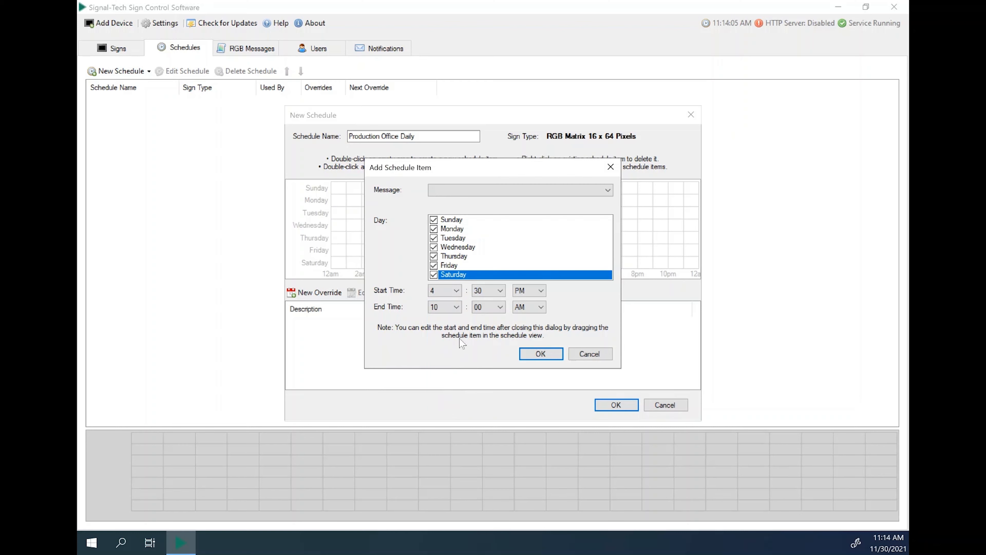
pyautogui.click(527, 307)
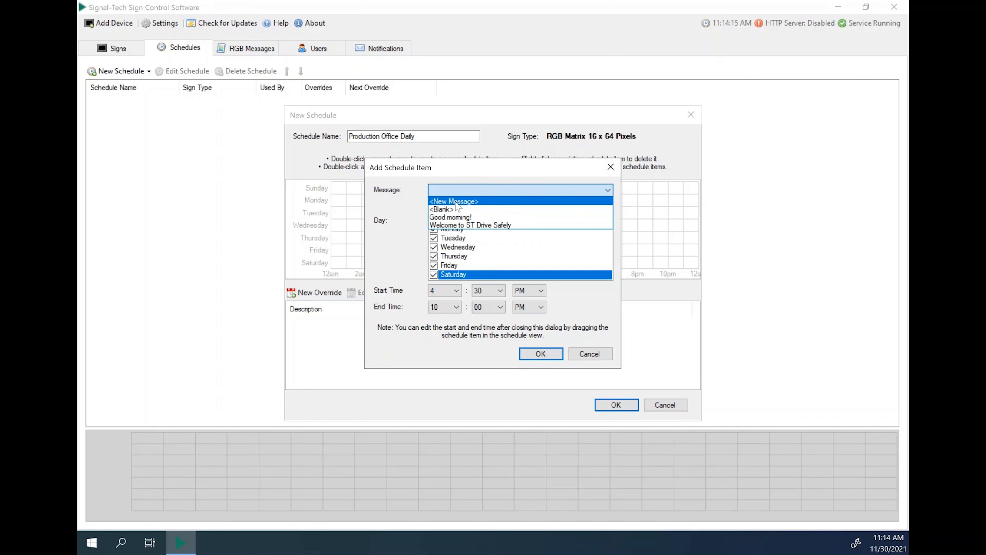
# Create a new message for the item, maximized and zoomed in, beginning its name 'See you tomorrow!'.
pyautogui.click(454, 201)
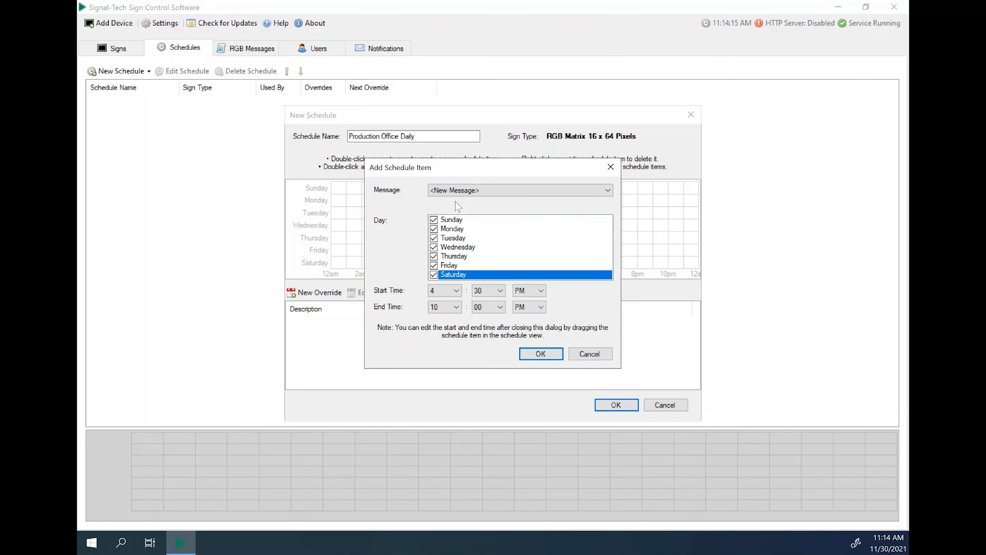
pyautogui.click(518, 190)
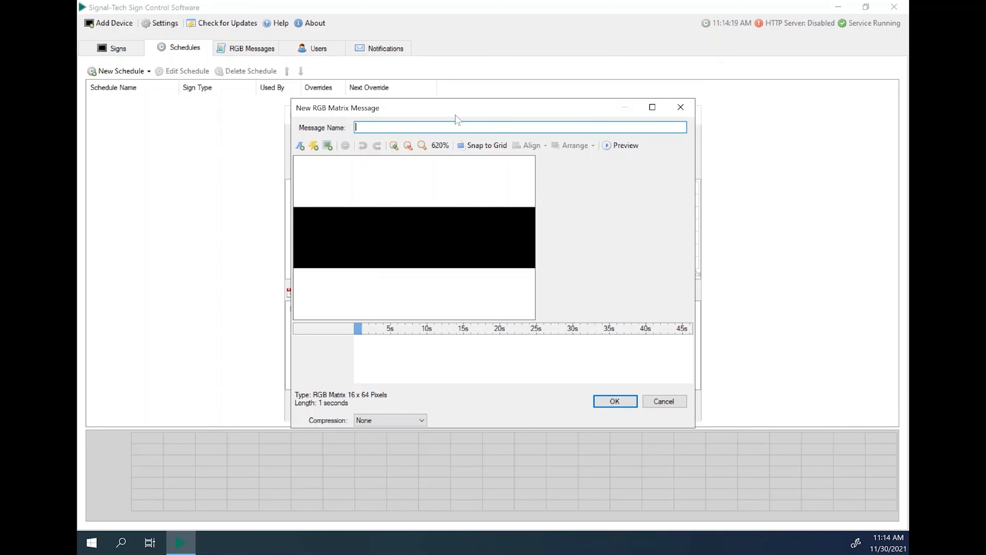
pyautogui.click(652, 107)
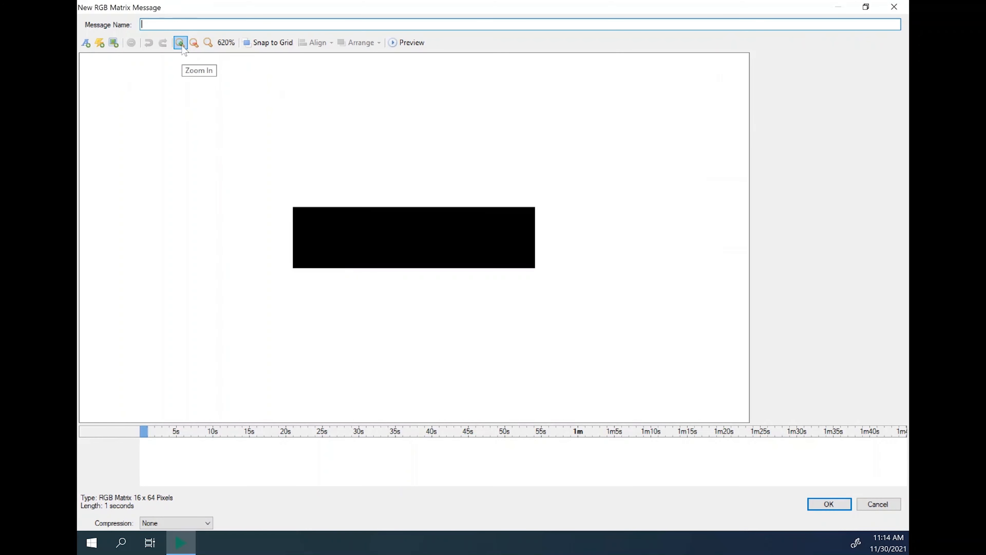
pyautogui.click(180, 42)
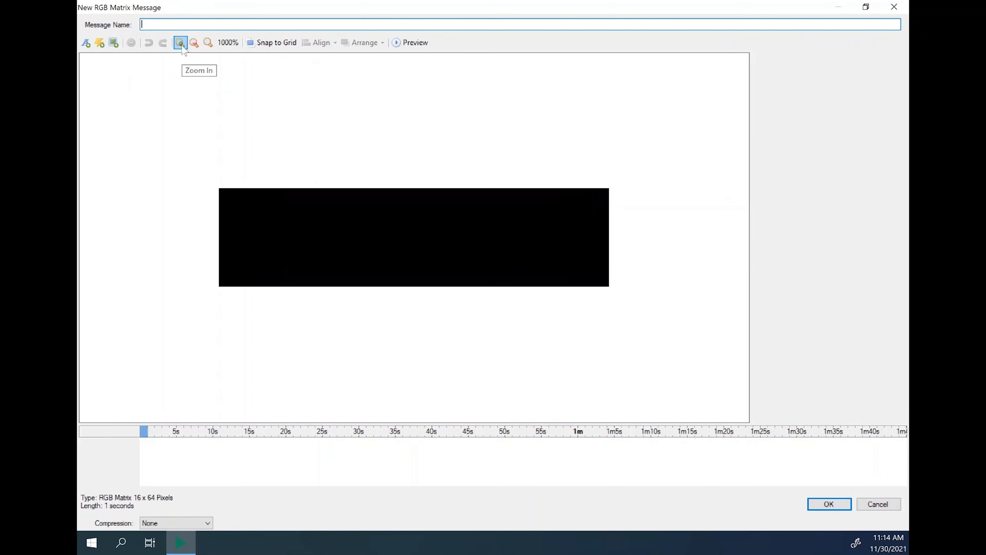
pyautogui.click(180, 43)
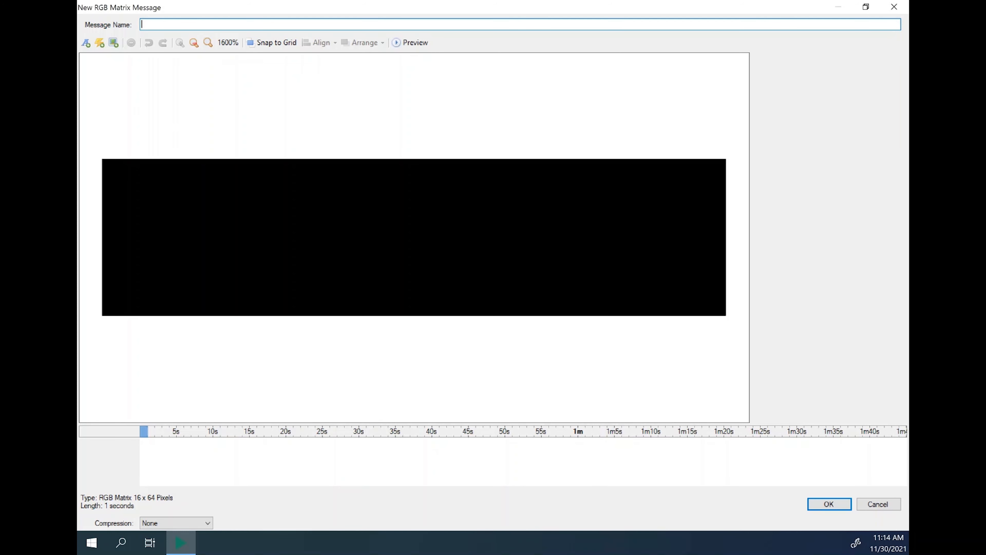
pyautogui.write('See you tomorrow!')
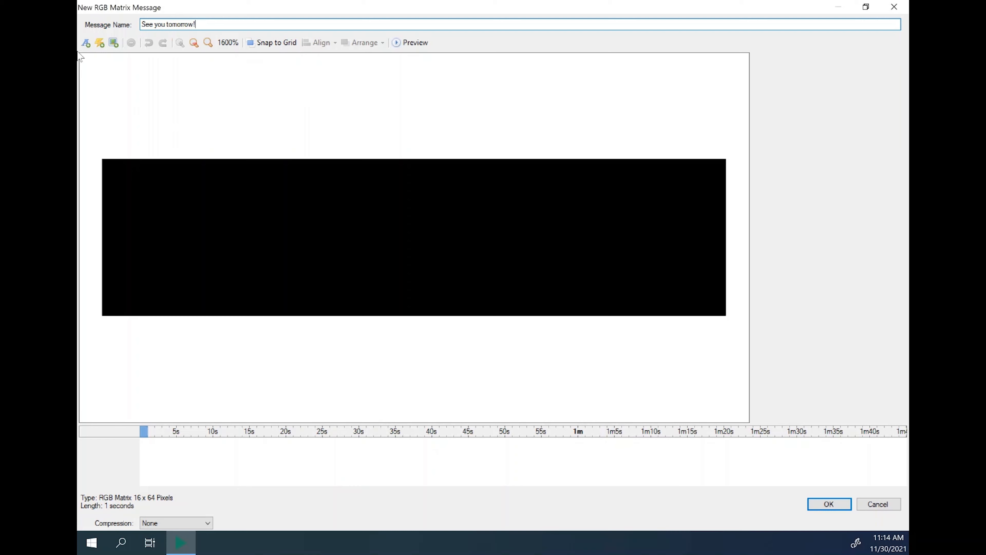
pyautogui.moveTo(86, 42)
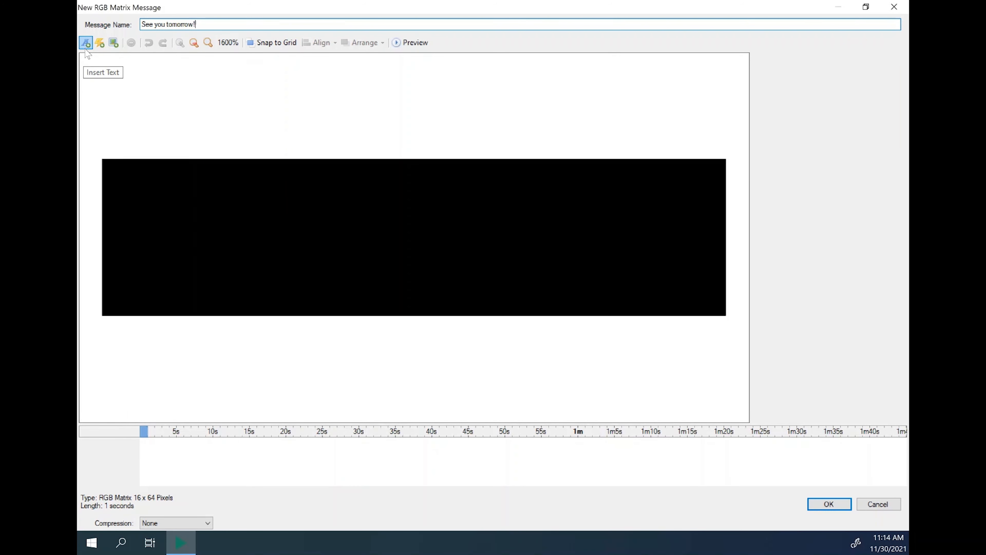
pyautogui.click(114, 42)
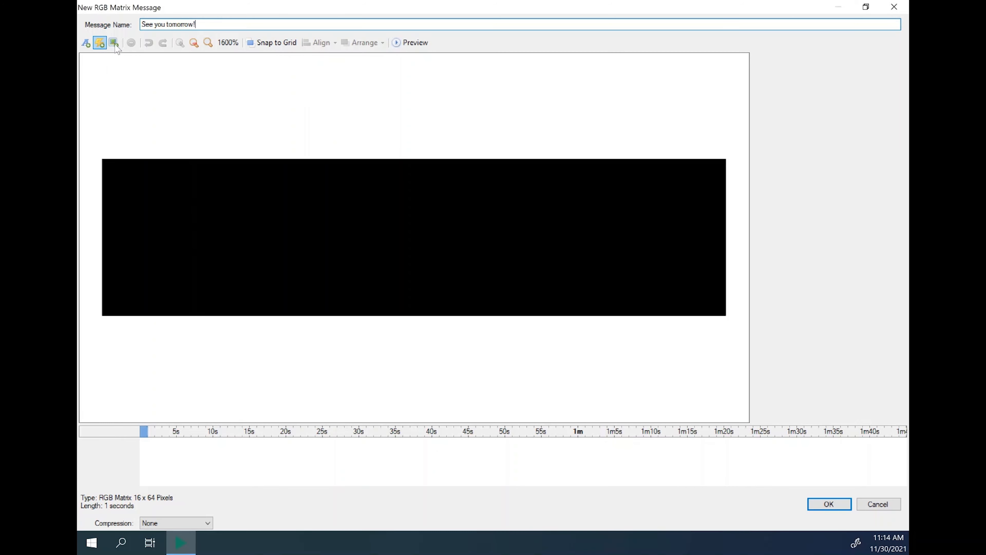
pyautogui.moveTo(154, 50)
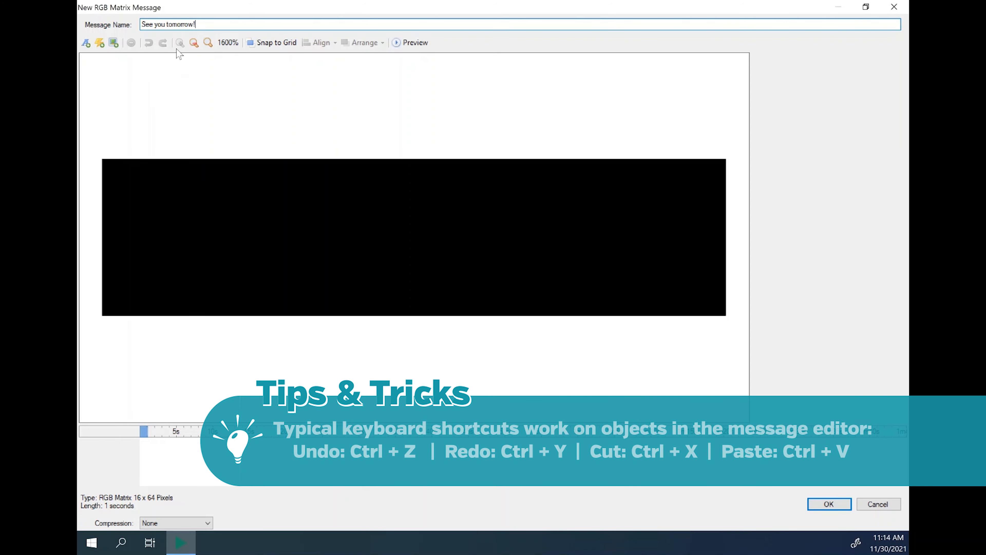
pyautogui.moveTo(210, 60)
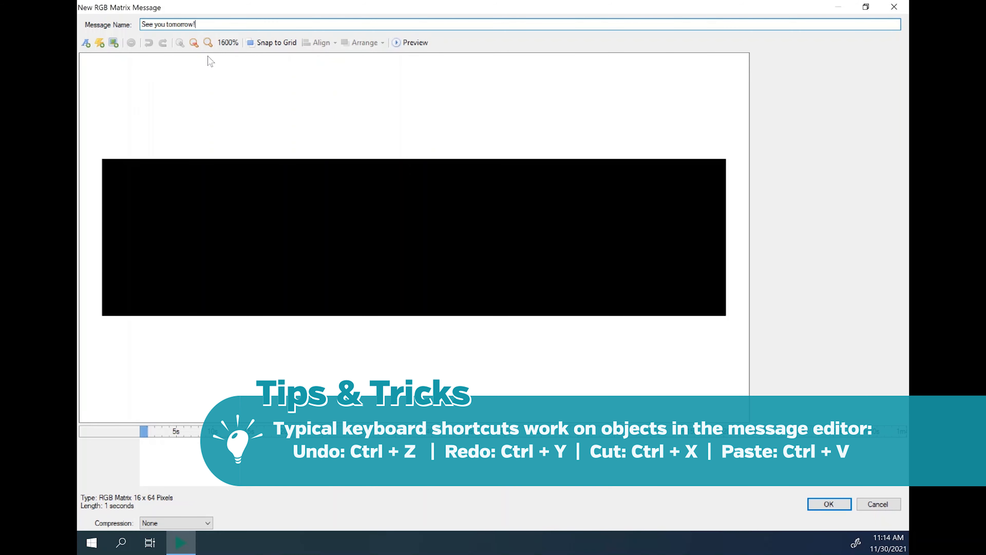
pyautogui.moveTo(194, 62)
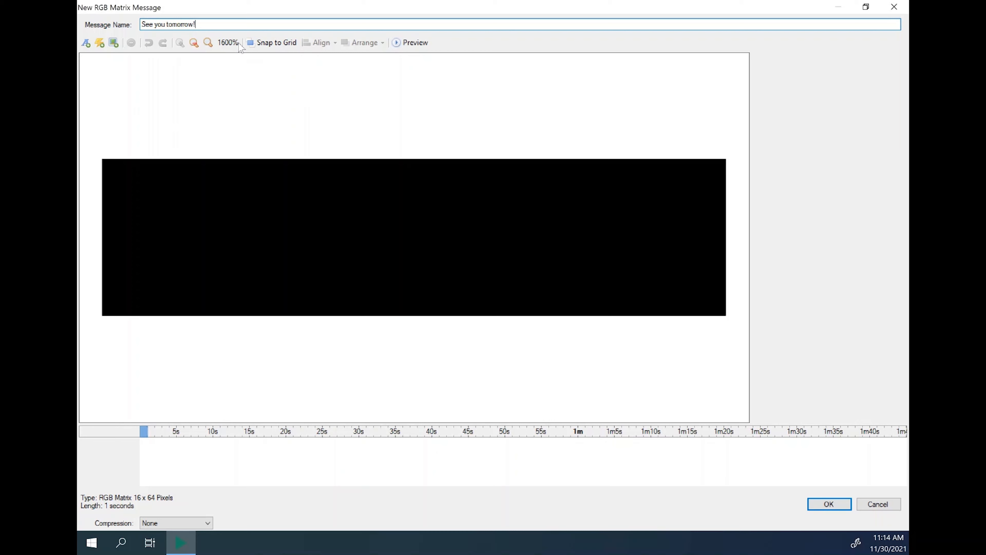
pyautogui.moveTo(364, 42)
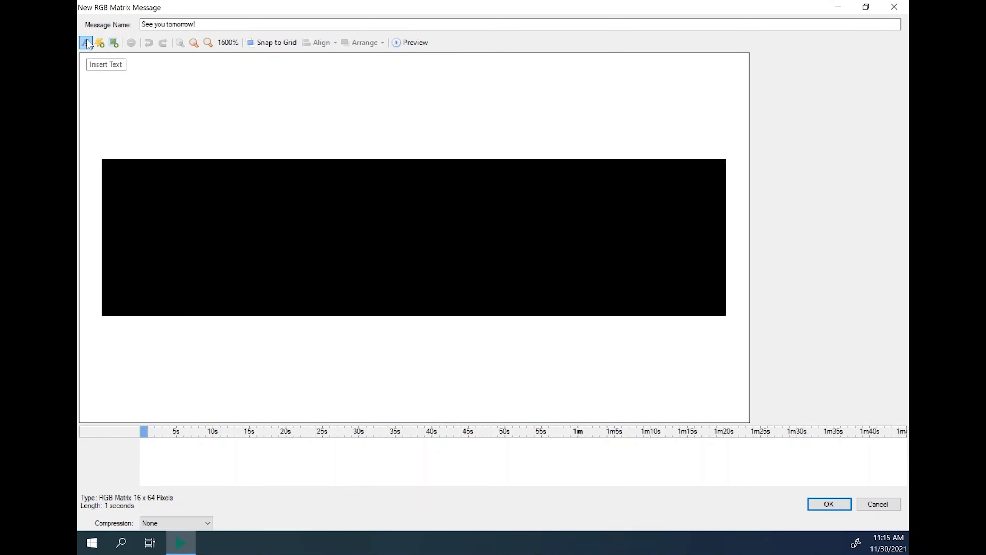
# Insert two sequential text objects and shorten the second so the message lasts 8 seconds.
pyautogui.click(106, 65)
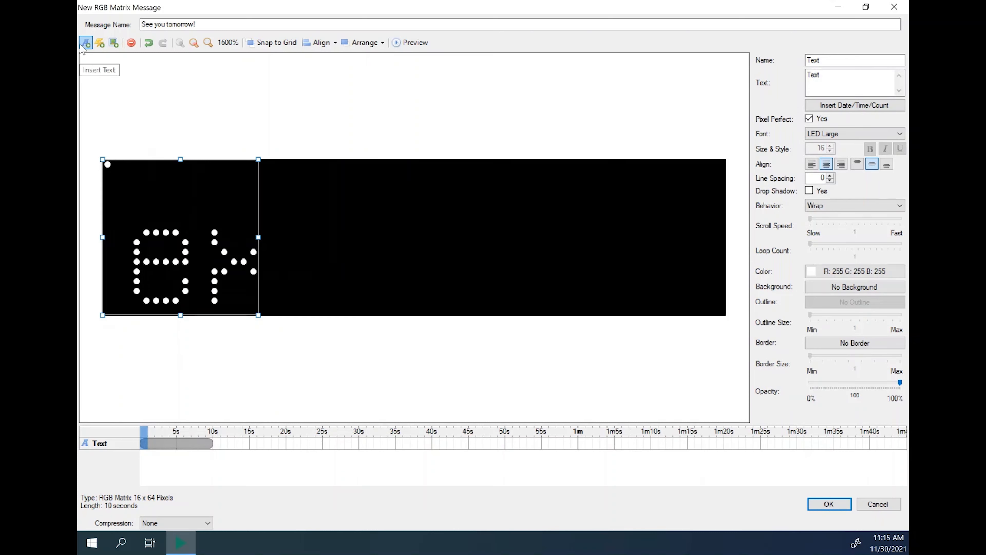
pyautogui.click(85, 43)
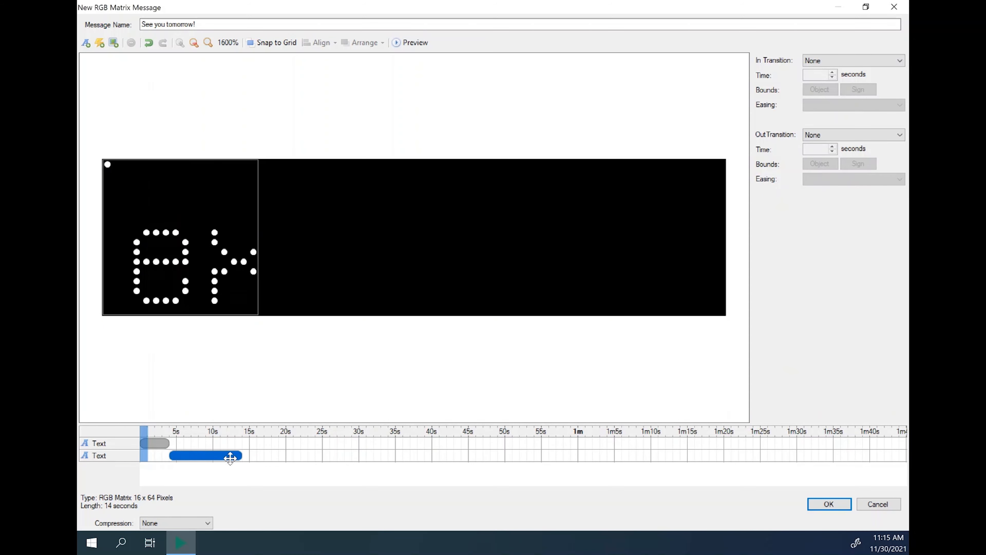
pyautogui.moveTo(239, 455); pyautogui.dragTo(202, 455)
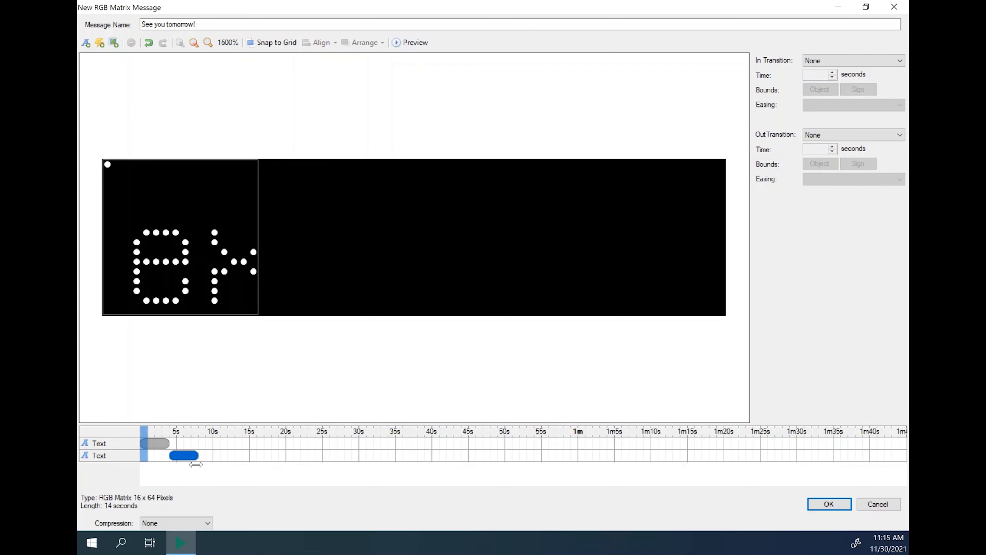
pyautogui.click(180, 271)
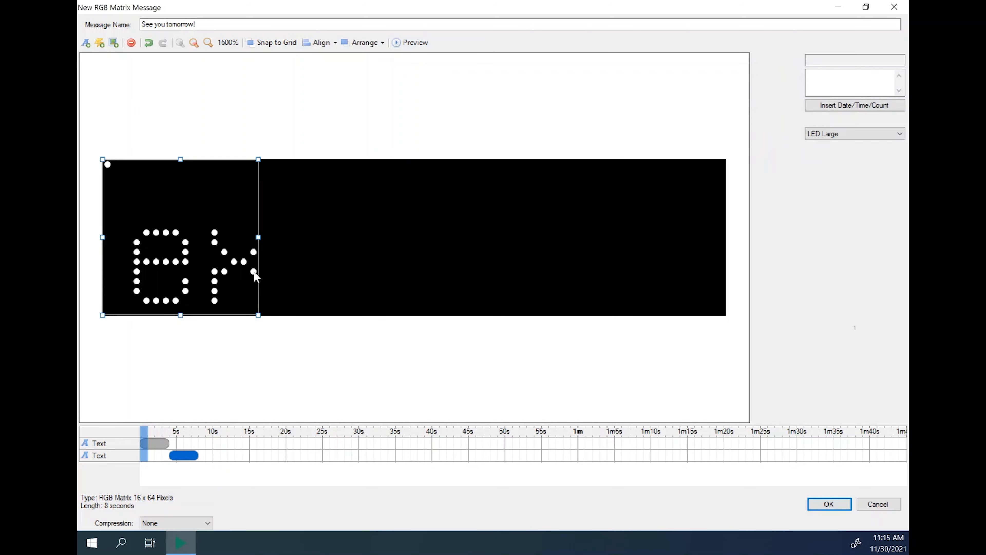
pyautogui.click(184, 455)
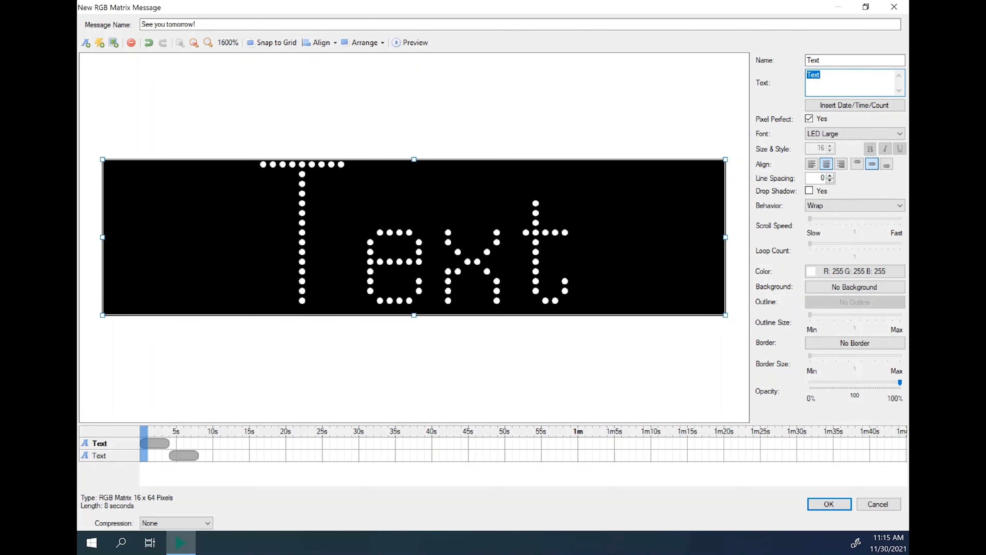
# Make the first text read 'See you tomorrow' scrolling right to left at slow speed.
pyautogui.write('See you tomorrow')
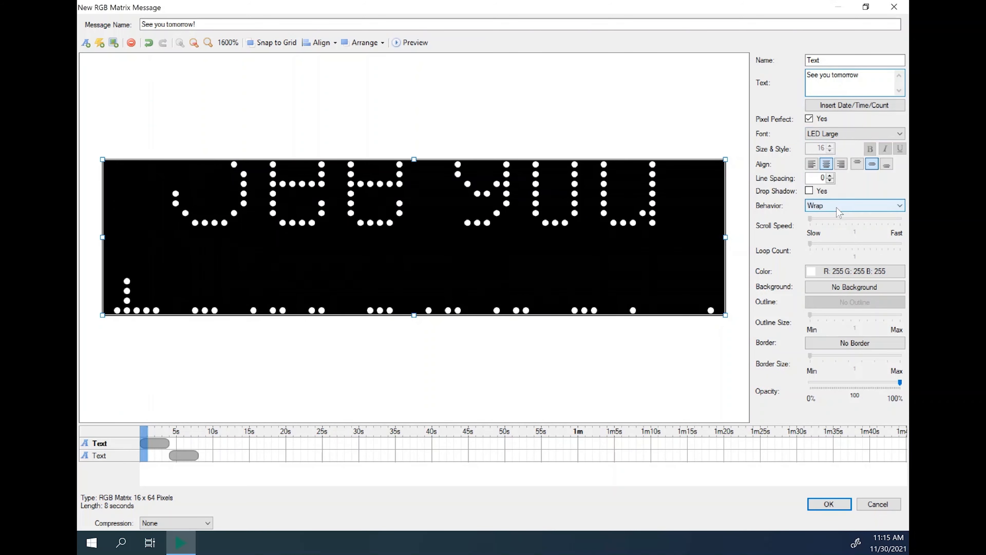
pyautogui.click(854, 205)
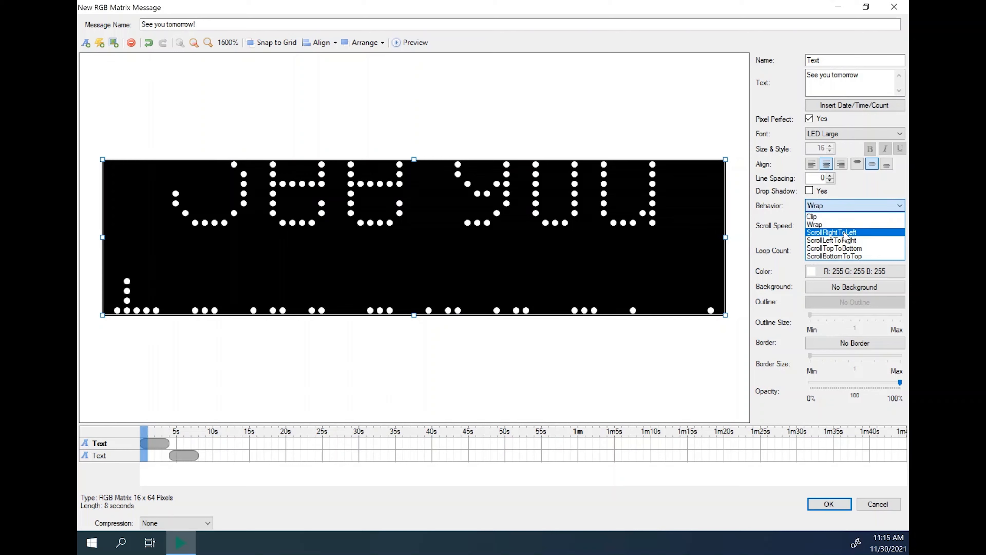
pyautogui.moveTo(836, 224)
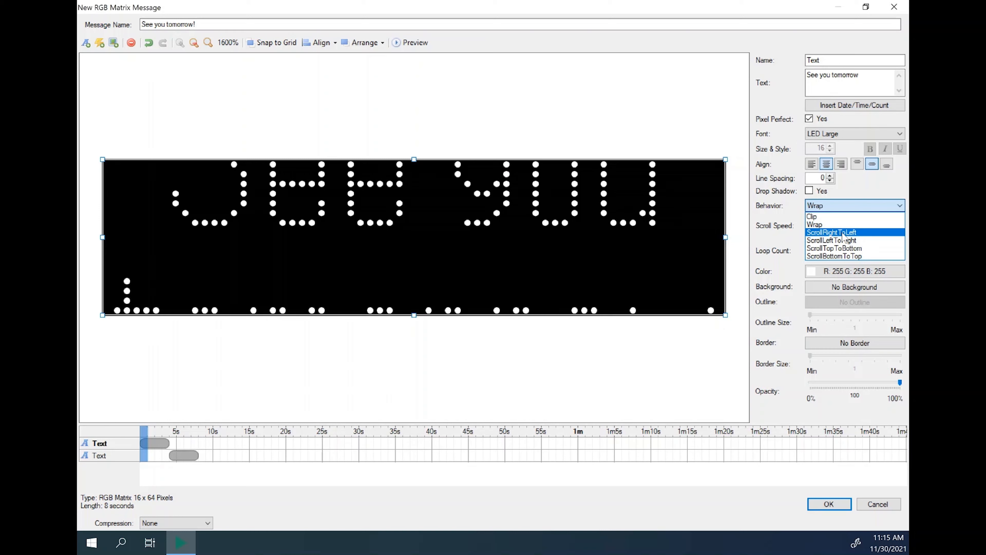
pyautogui.click(832, 232)
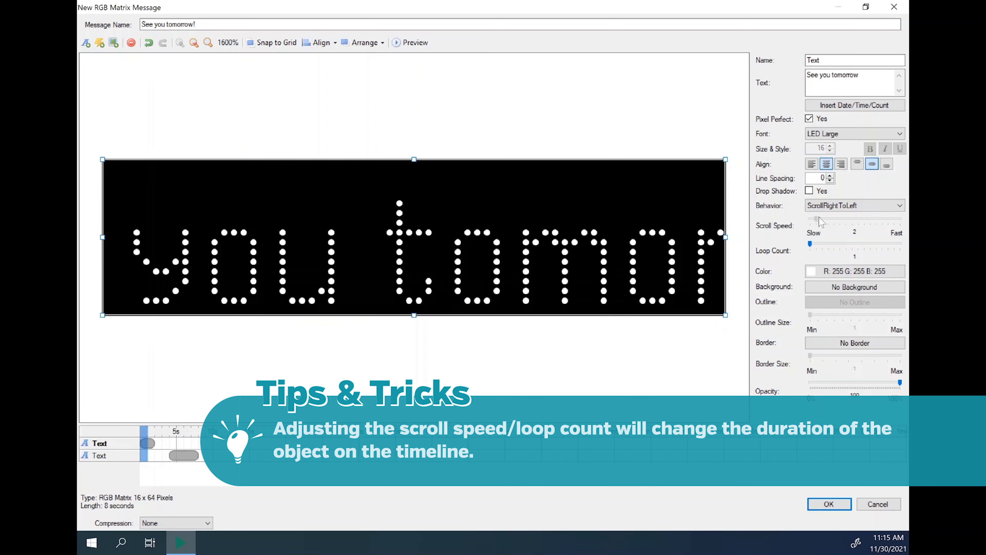
pyautogui.moveTo(820, 219); pyautogui.dragTo(810, 218)
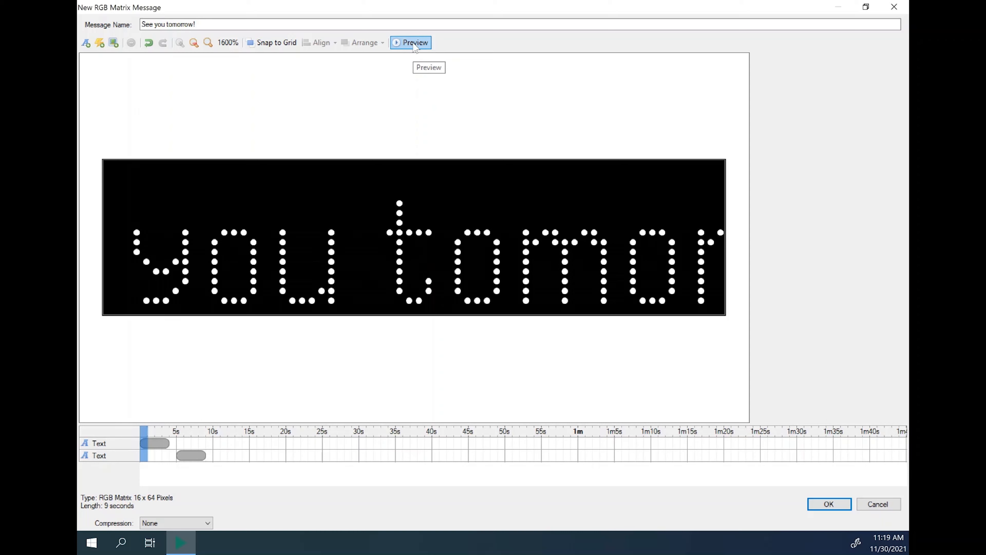
pyautogui.click(414, 43)
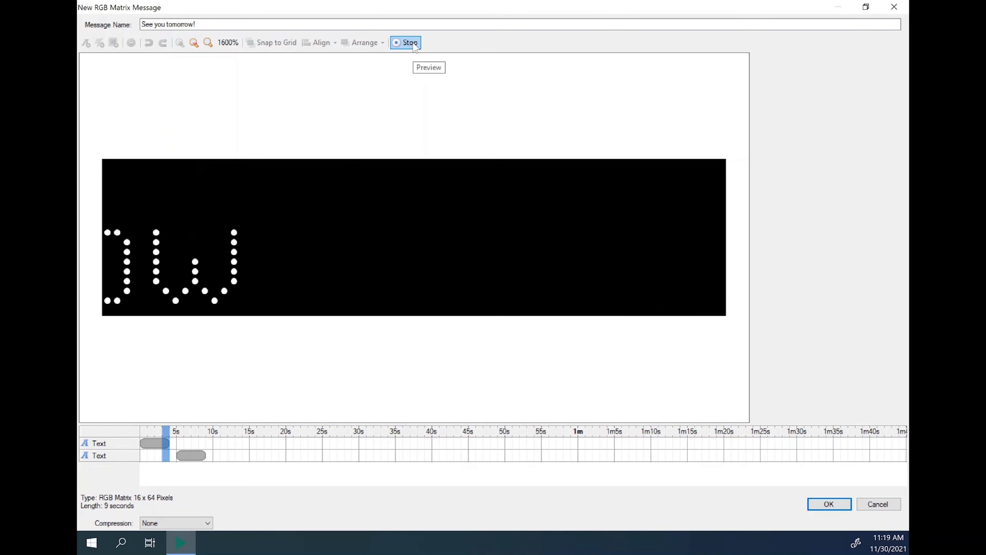
pyautogui.click(409, 42)
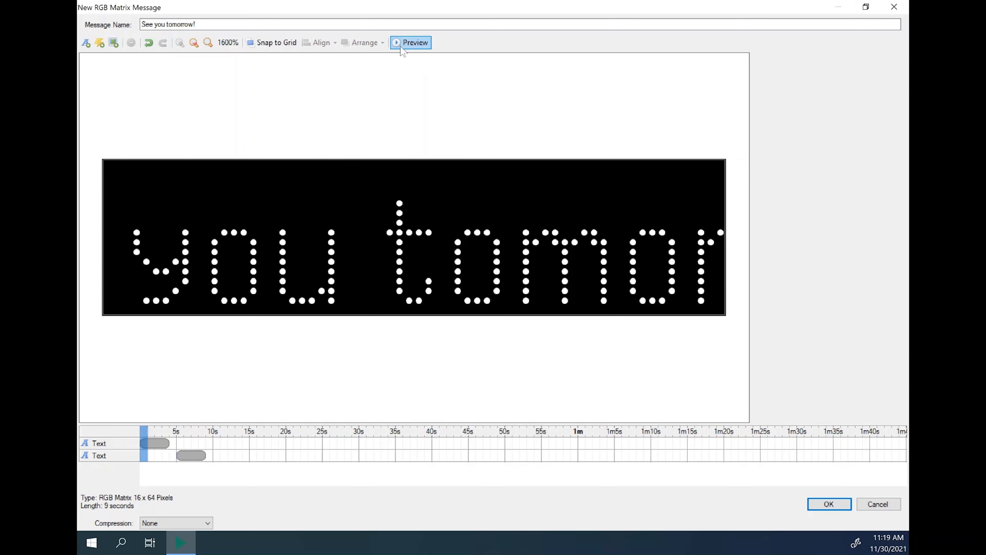
pyautogui.click(415, 42)
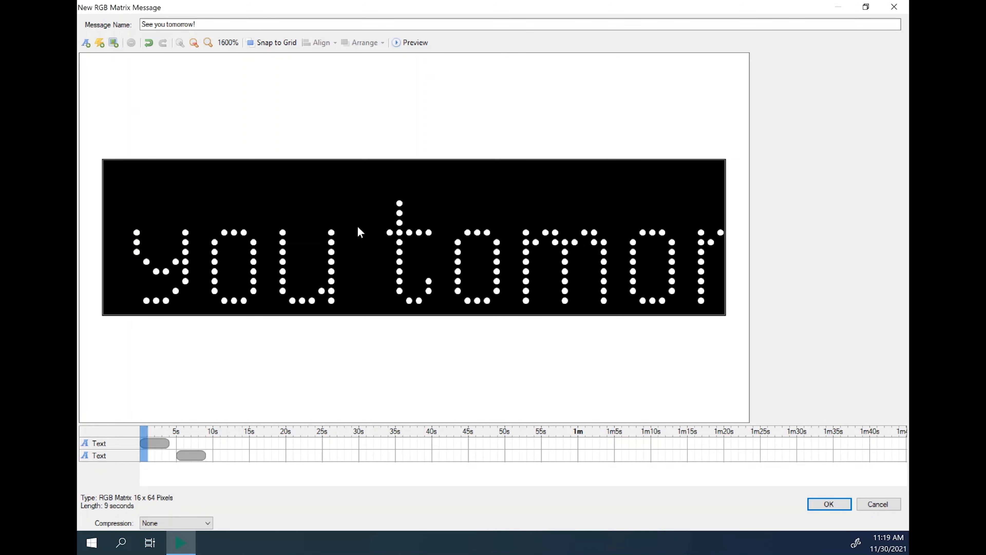
pyautogui.moveTo(477, 234)
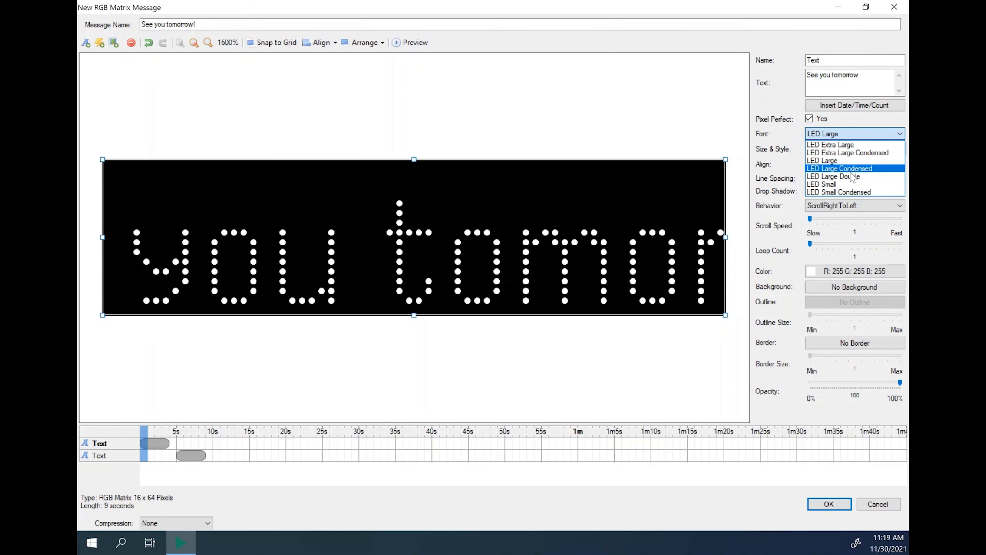
pyautogui.moveTo(837, 176)
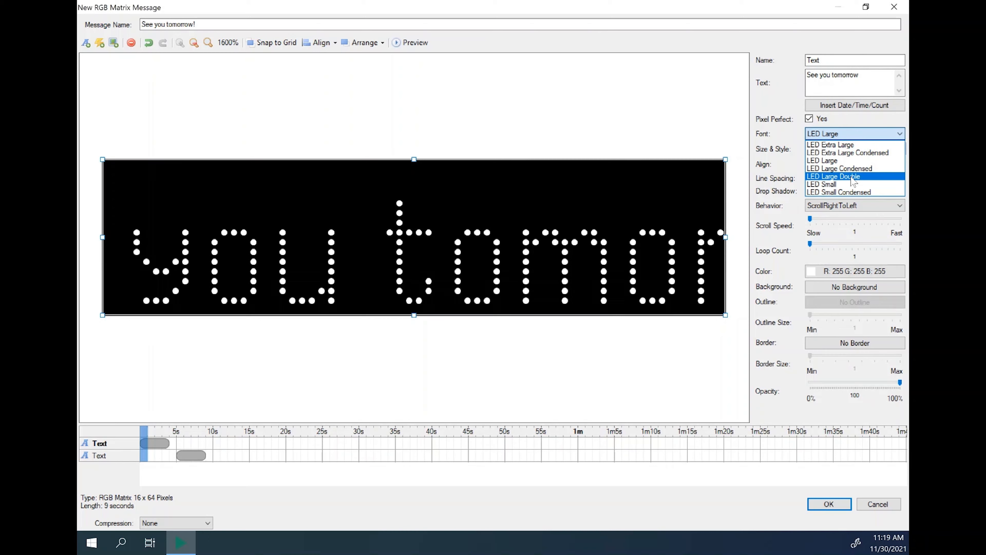
# Give the first text the LED Large Double font and shorten its wording to 'See you'.
pyautogui.click(834, 176)
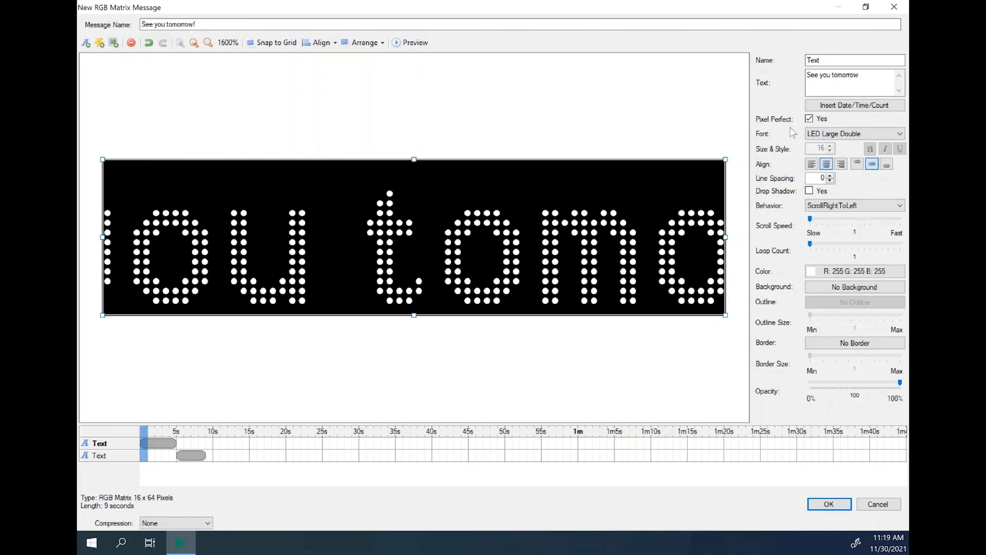
pyautogui.doubleClick(844, 75)
pyautogui.write('See y')
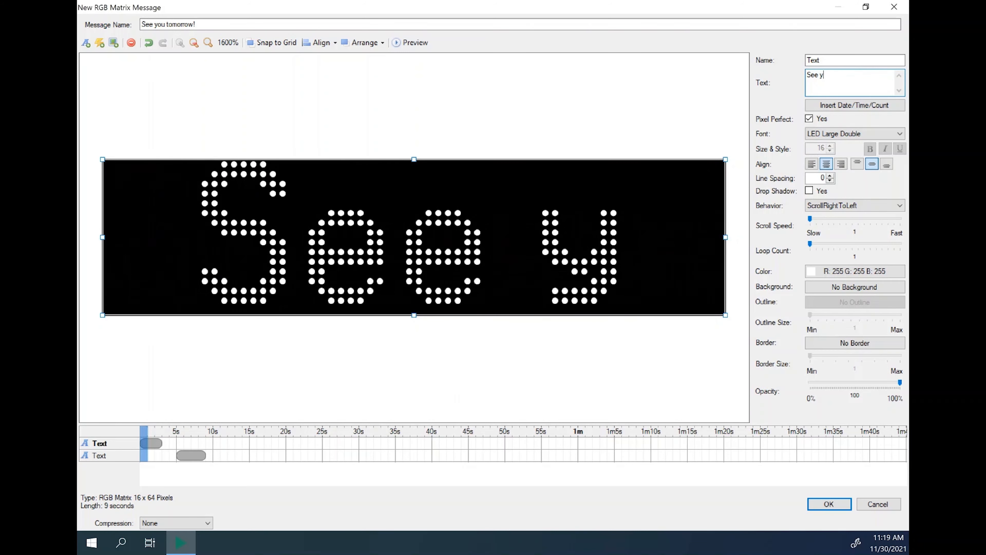
pyautogui.write('ou')
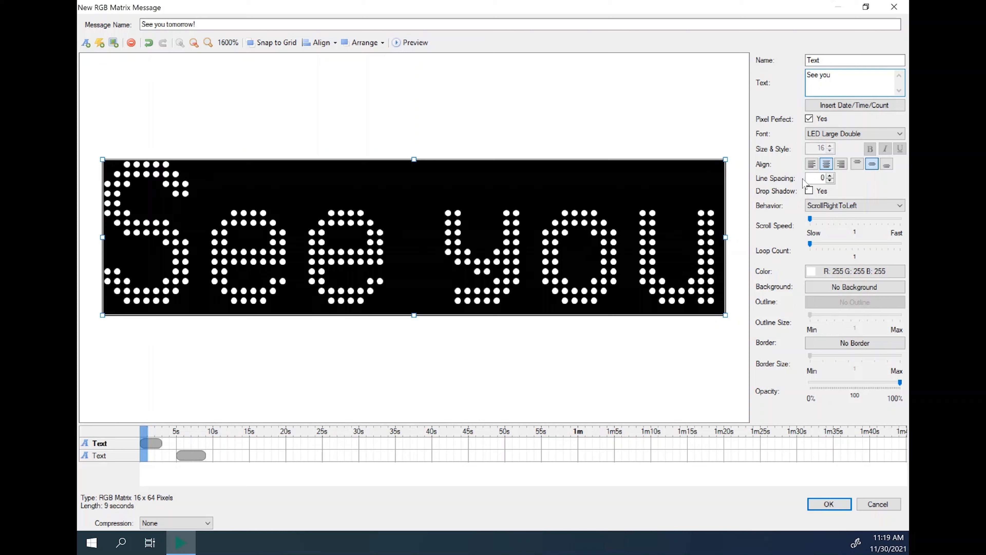
pyautogui.click(854, 205)
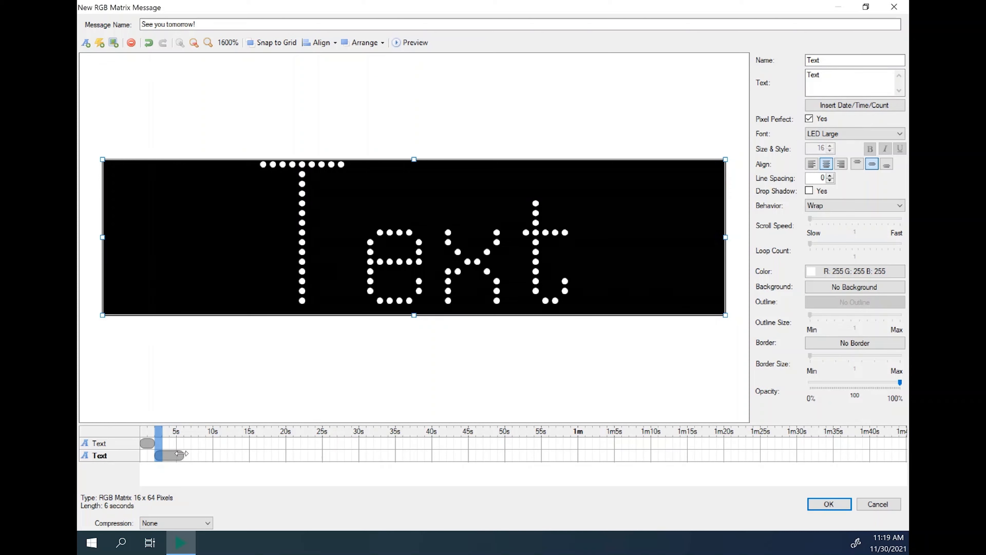
# Shorten the second text's duration and reword it to 'Tomorrow'.
pyautogui.moveTo(184, 455); pyautogui.dragTo(165, 455)
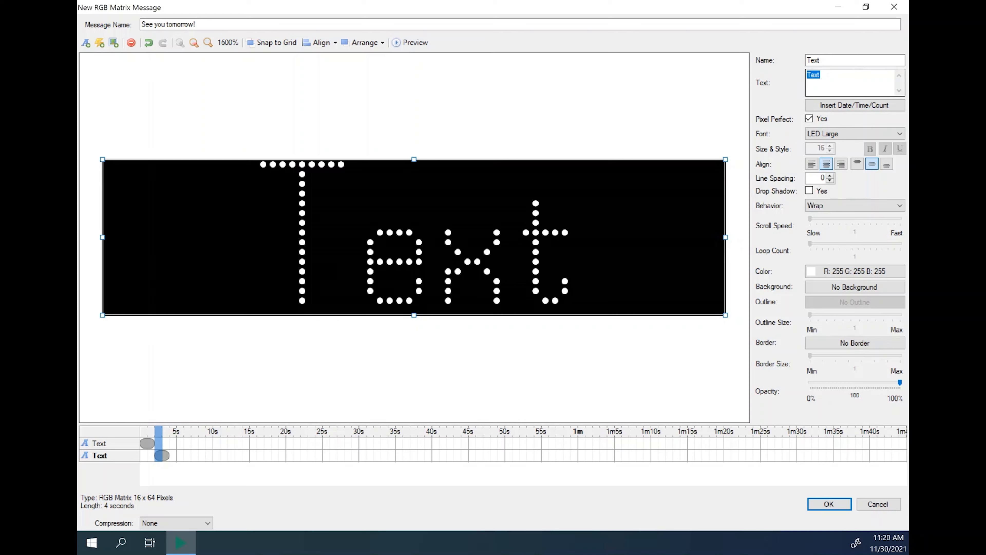
pyautogui.write('Tomorrow')
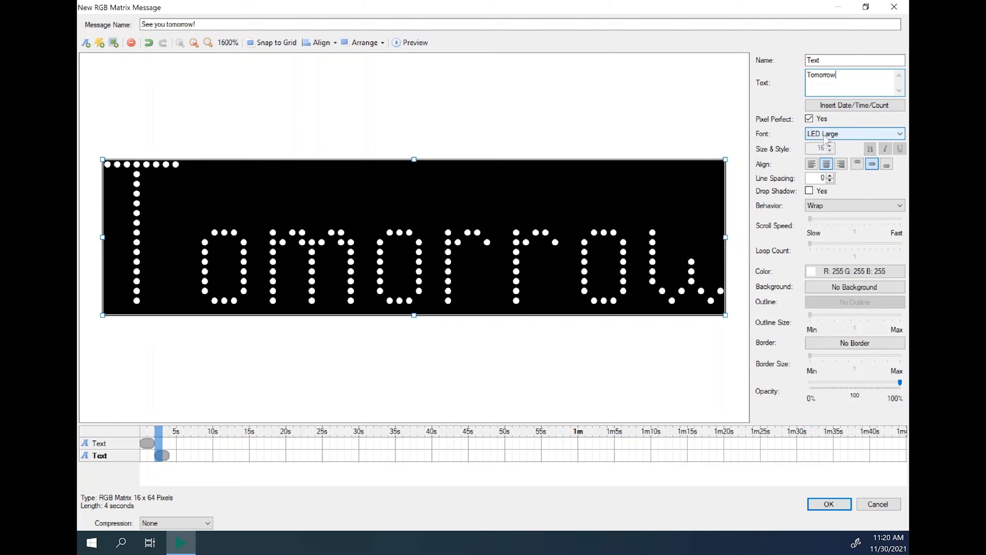
# Try several LED fonts, settle on LED Large Condensed, and end the text with '!'.
pyautogui.click(899, 133)
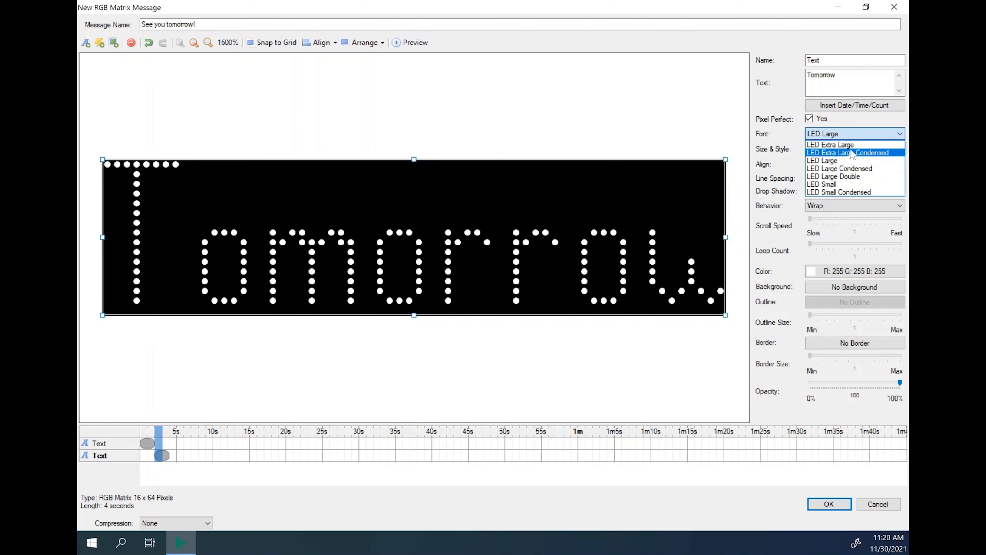
pyautogui.moveTo(854, 191)
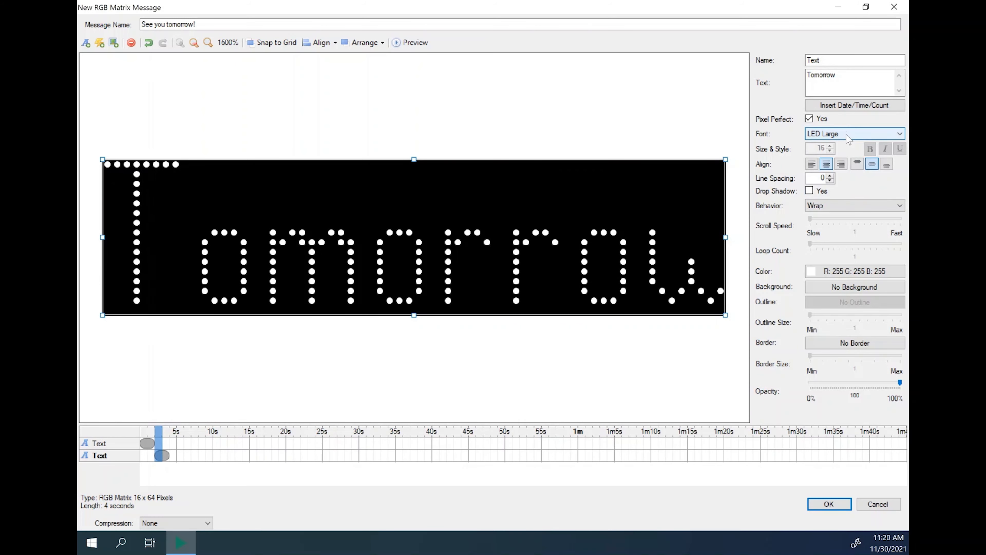
pyautogui.click(854, 134)
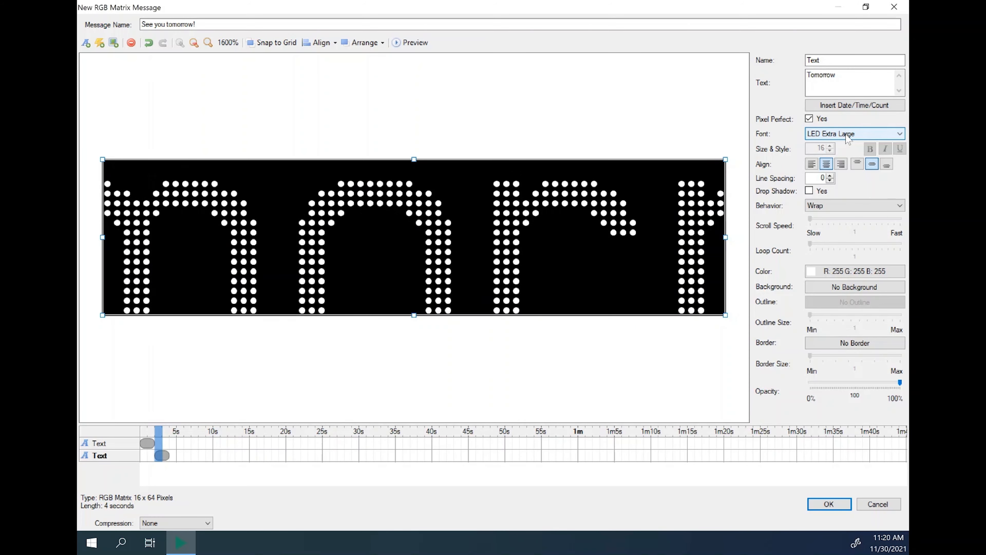
pyautogui.click(854, 133)
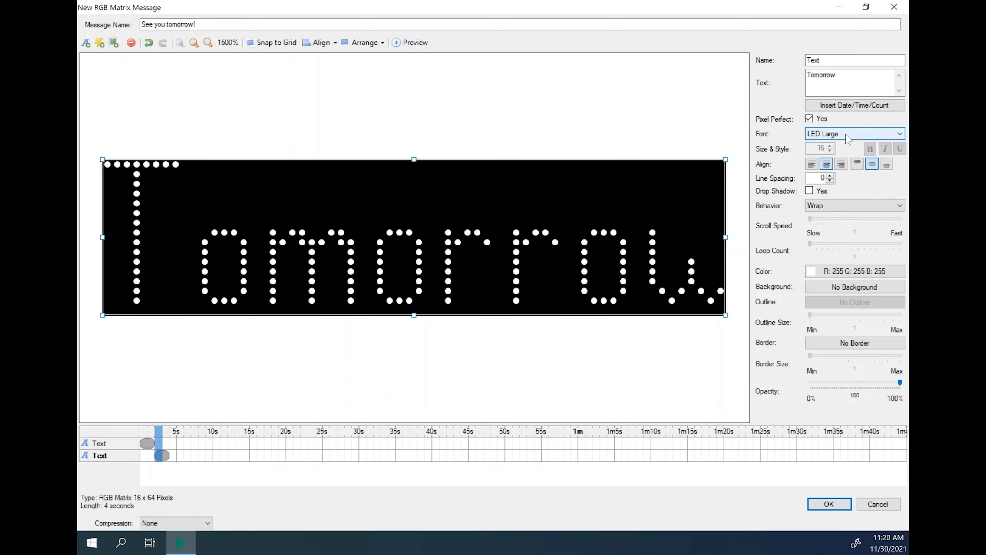
pyautogui.click(853, 134)
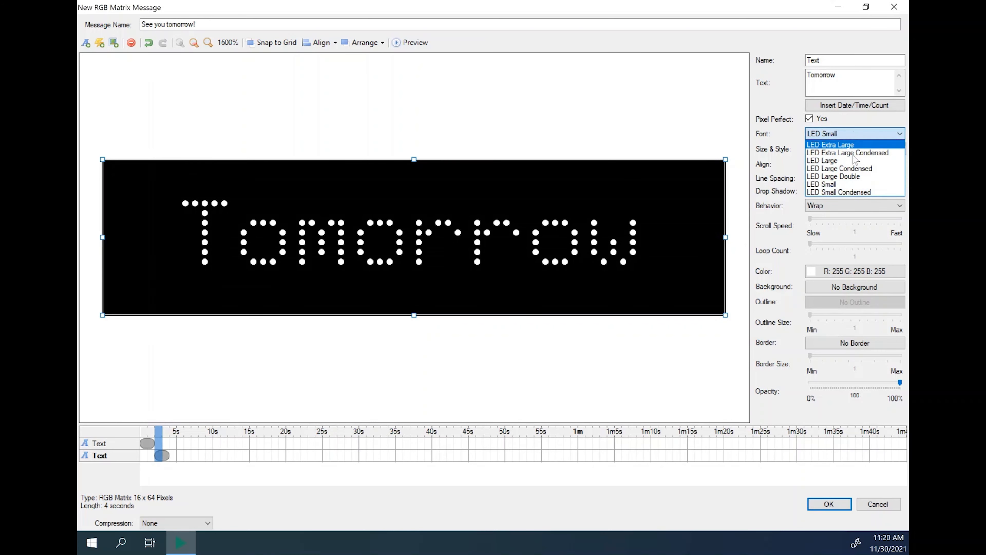
pyautogui.click(840, 176)
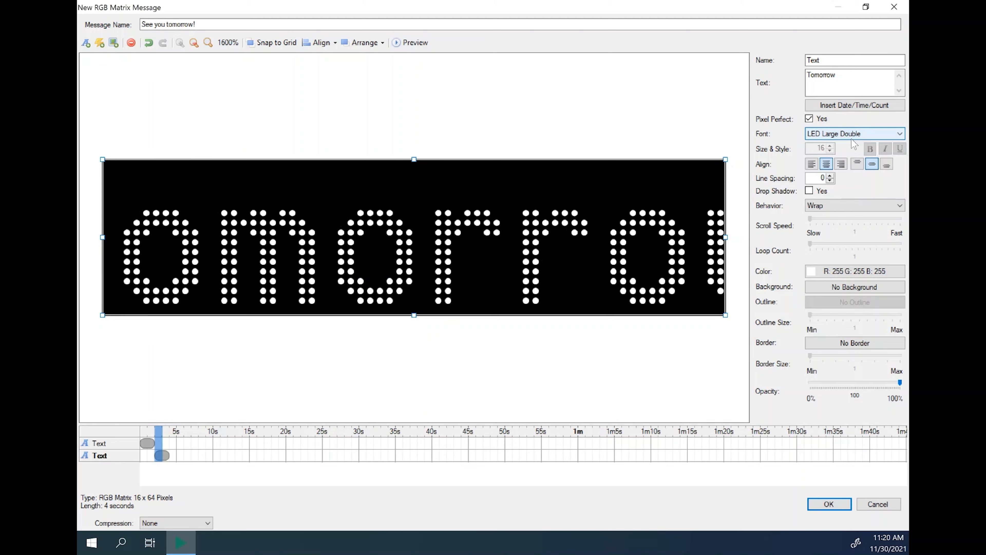
pyautogui.click(854, 133)
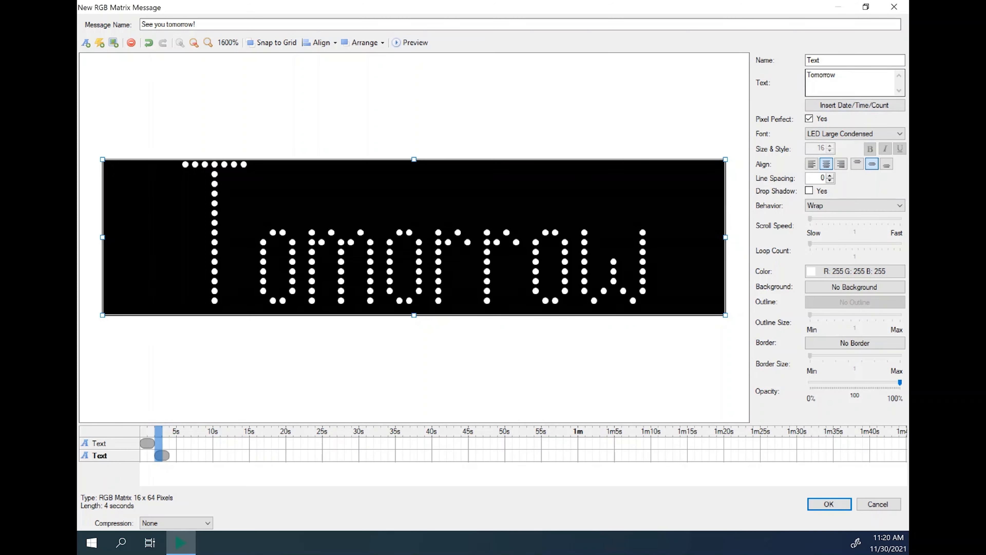
pyautogui.write('!')
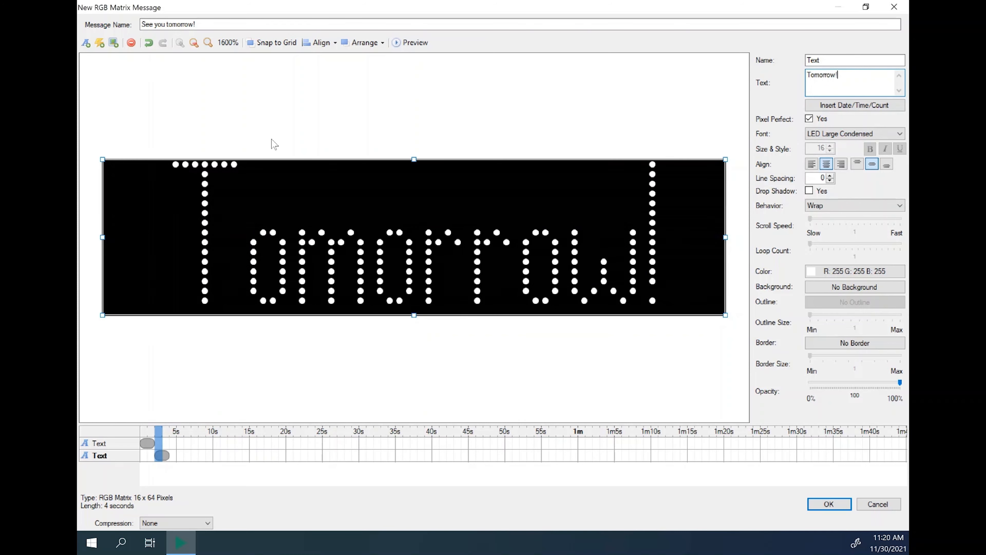
pyautogui.click(410, 42)
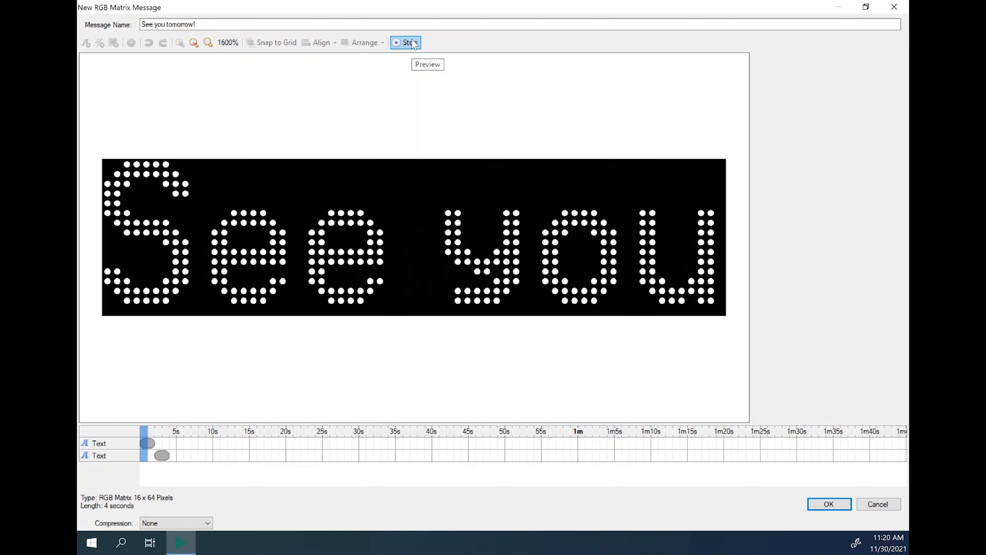
pyautogui.click(406, 42)
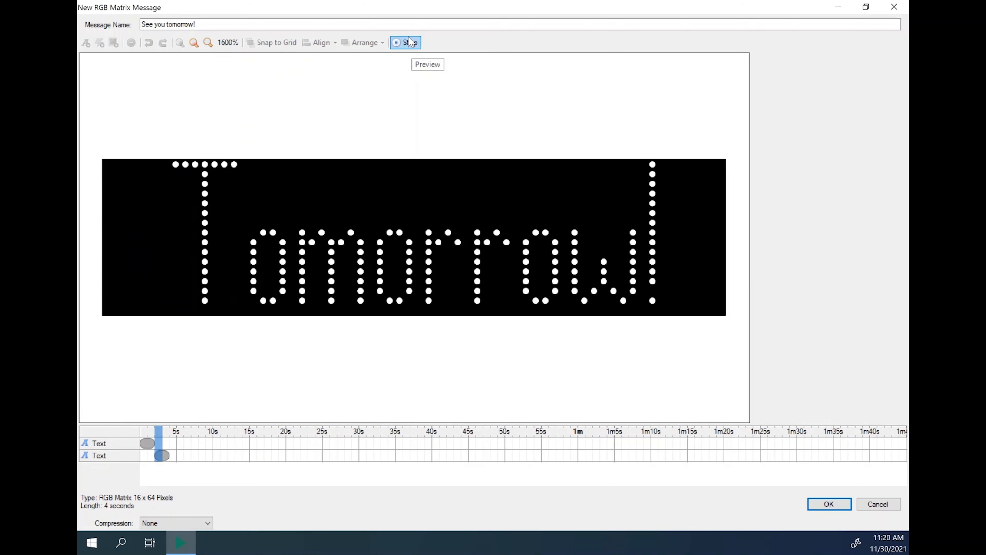
pyautogui.click(407, 42)
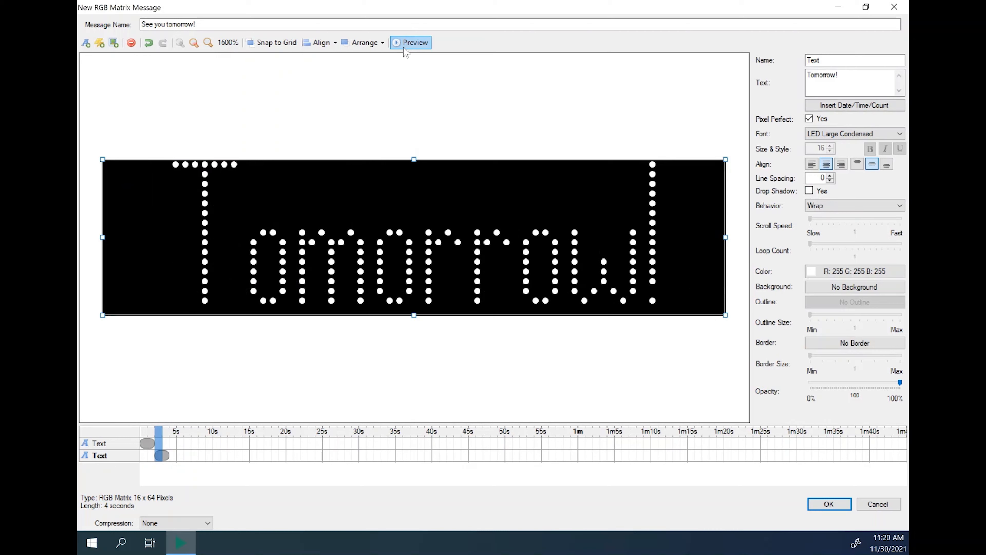
pyautogui.click(415, 42)
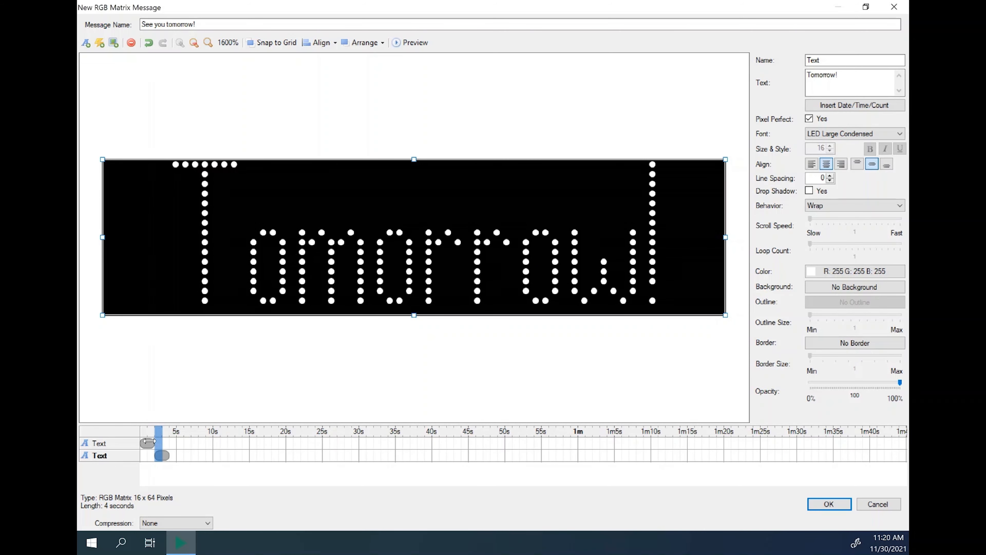
pyautogui.click(98, 443)
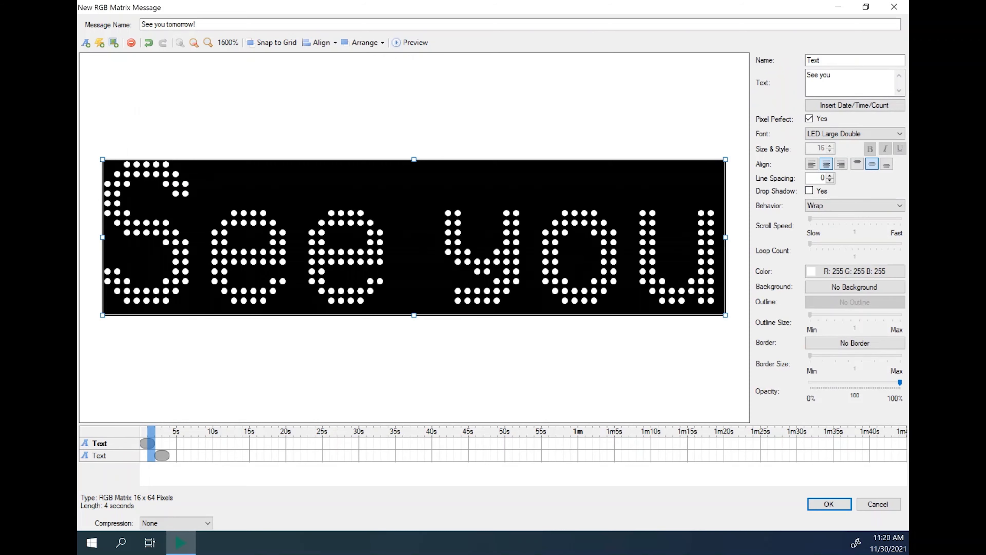
pyautogui.moveTo(120, 457)
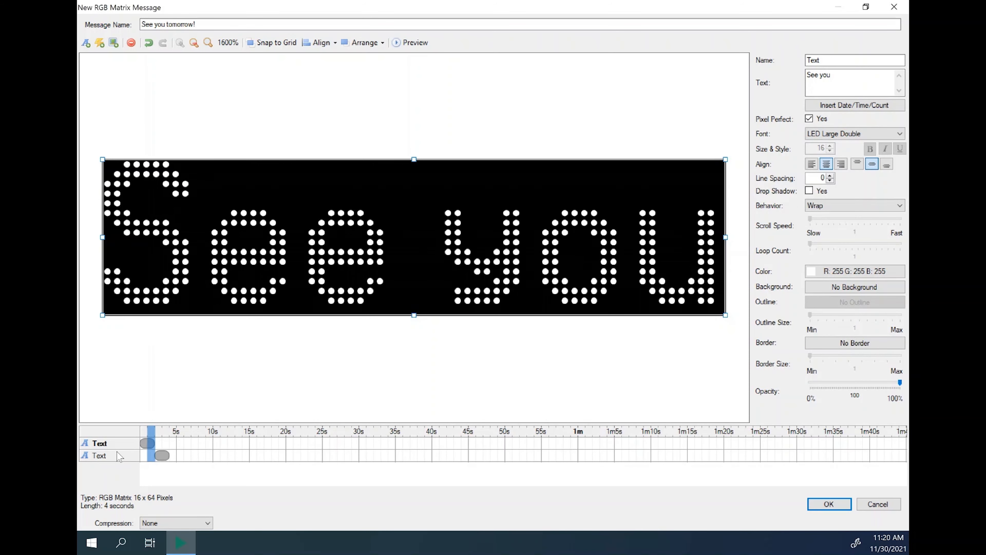
# Name the two text layers 'See you' and 'Tomorrow'.
pyautogui.click(99, 455)
pyautogui.write('S')
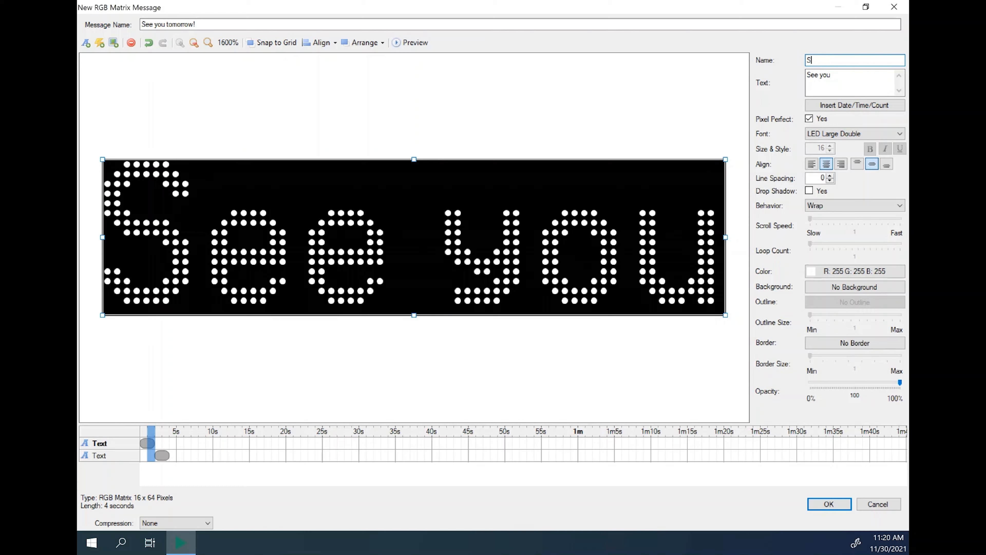
pyautogui.write('e you')
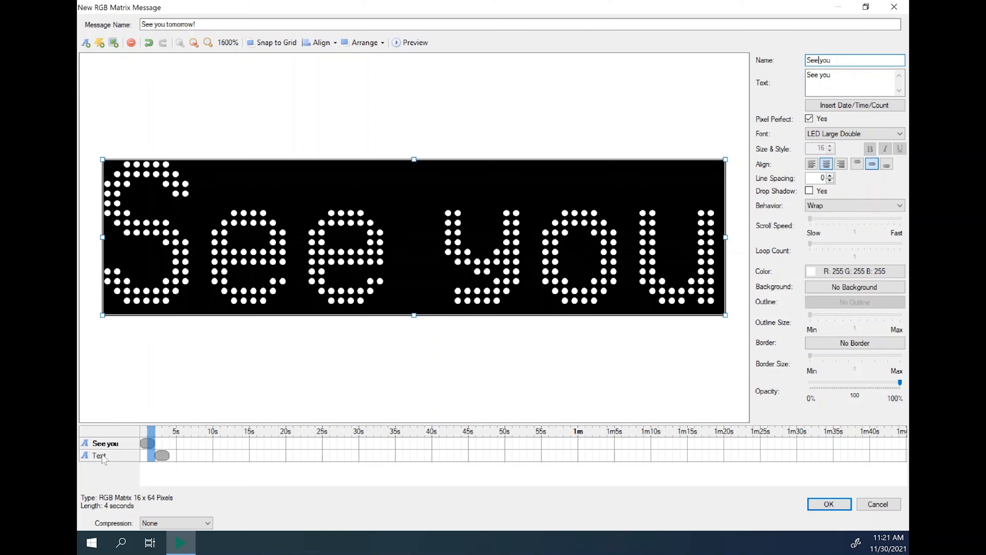
pyautogui.click(99, 456)
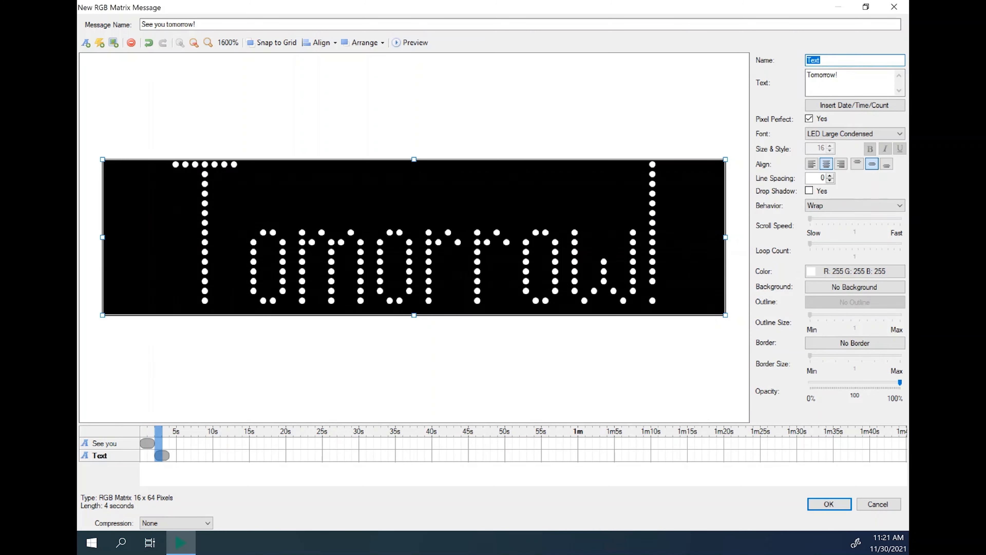
pyautogui.write('Tomorrow')
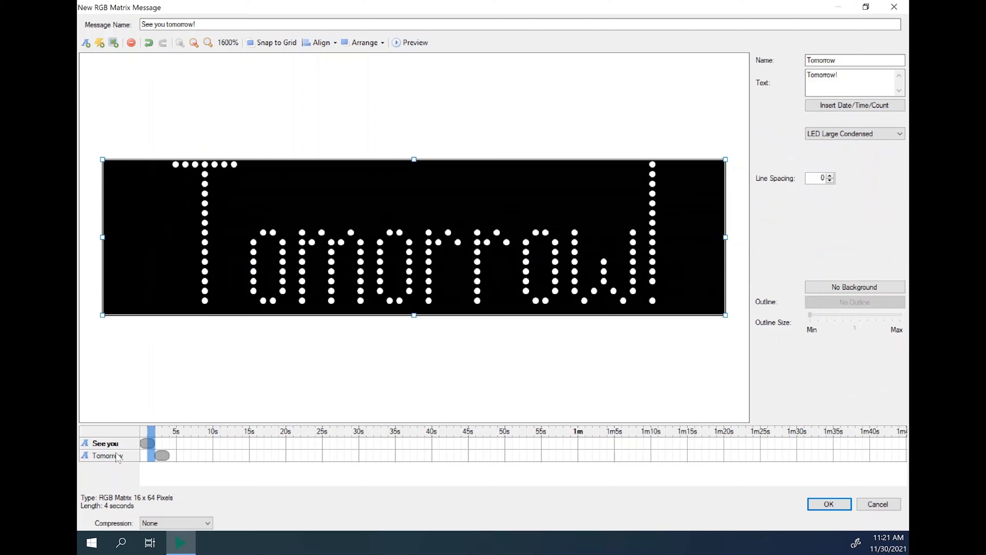
pyautogui.click(146, 443)
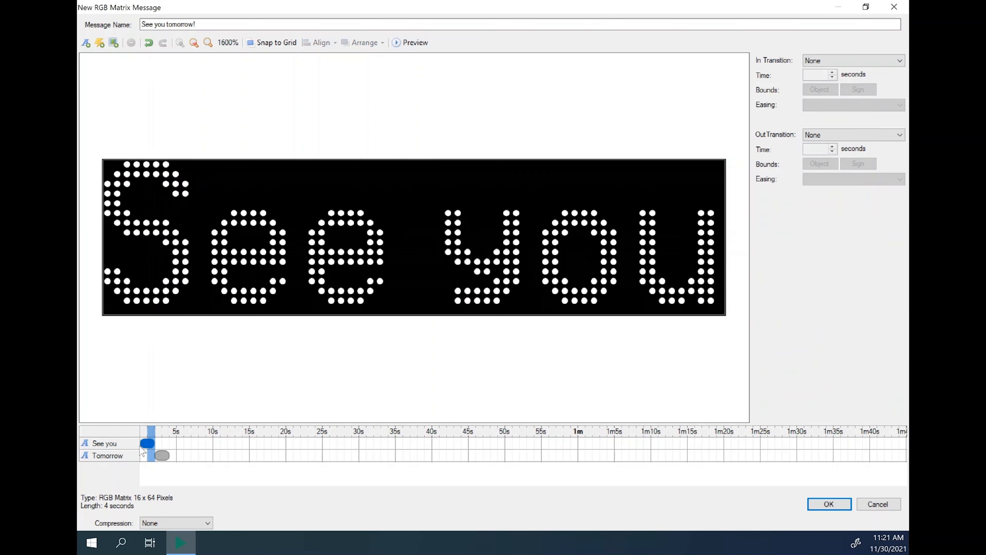
# Give See you a ZoomIn entrance of 0.50 s with EaseEnd easing.
pyautogui.click(163, 456)
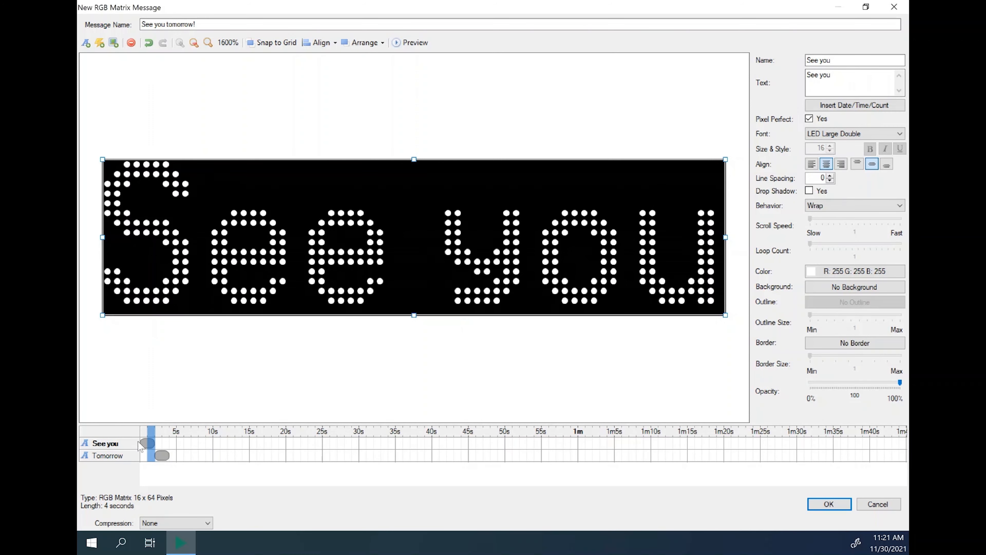
pyautogui.moveTo(843, 113)
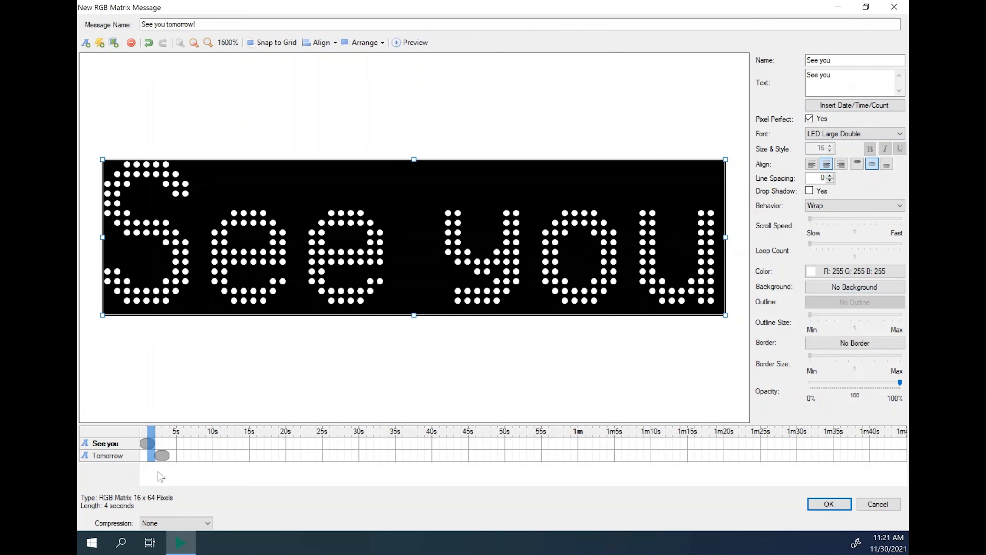
pyautogui.click(148, 443)
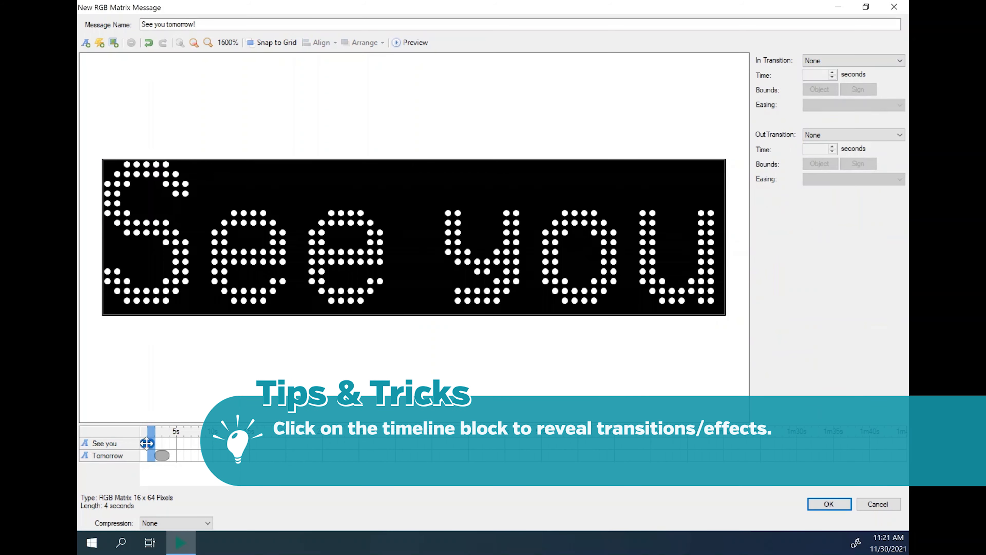
pyautogui.click(852, 61)
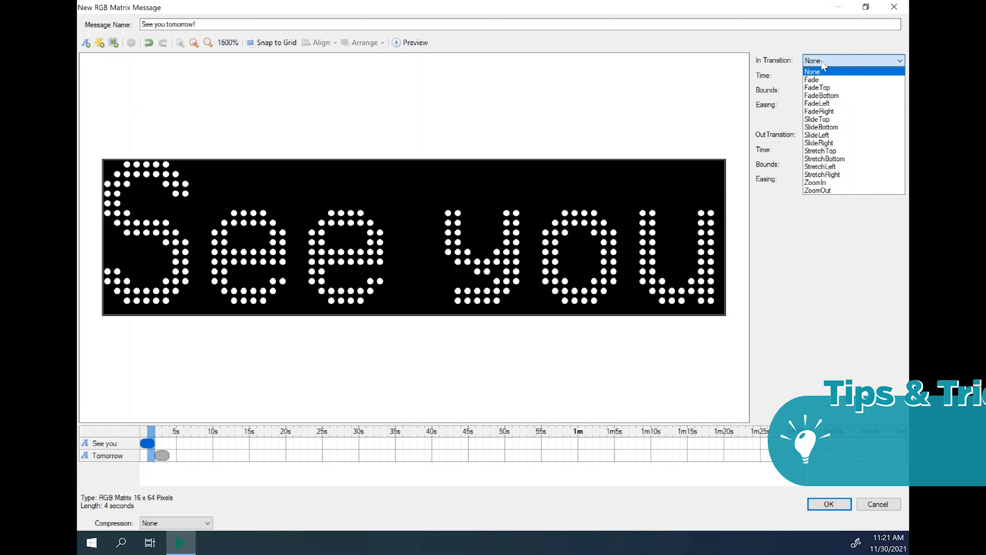
pyautogui.moveTo(821, 151)
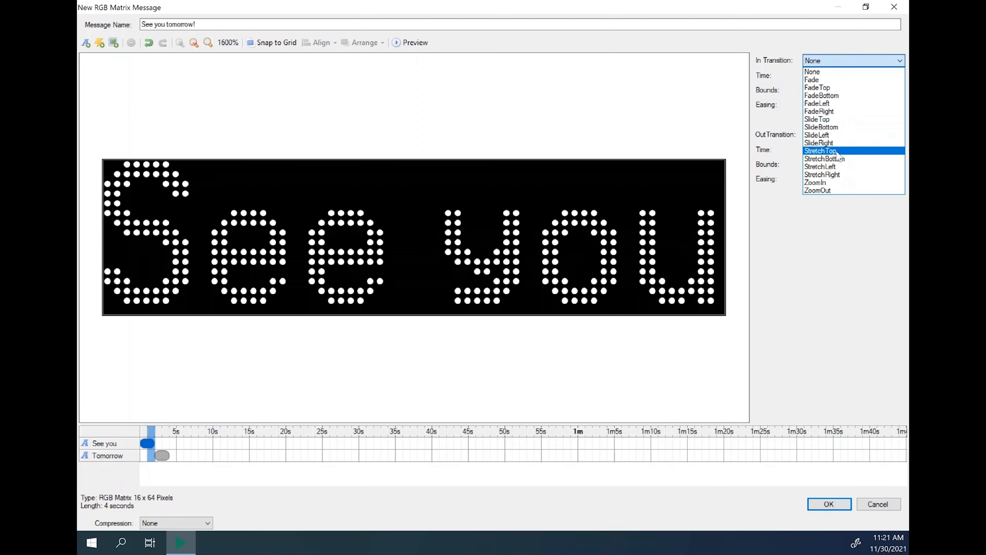
pyautogui.moveTo(816, 182)
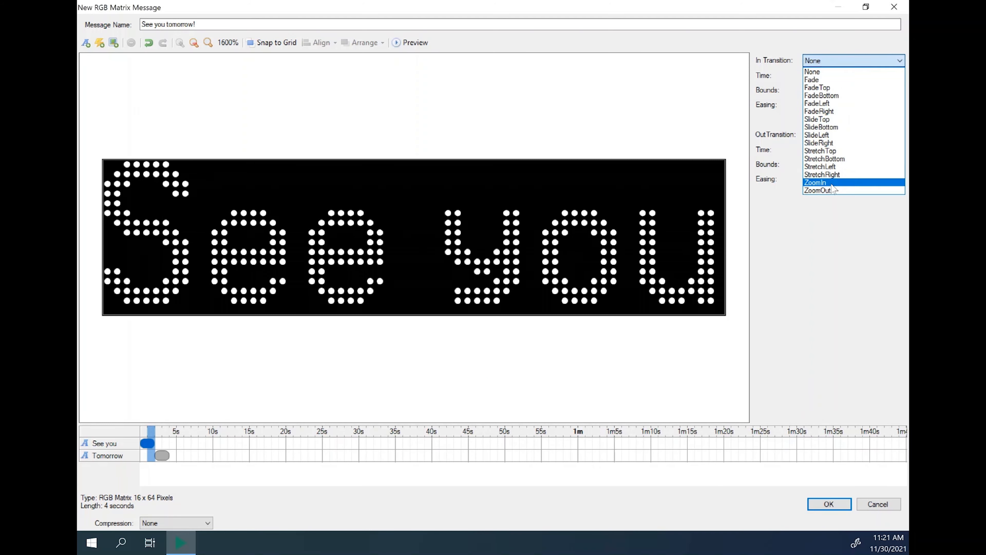
pyautogui.click(815, 183)
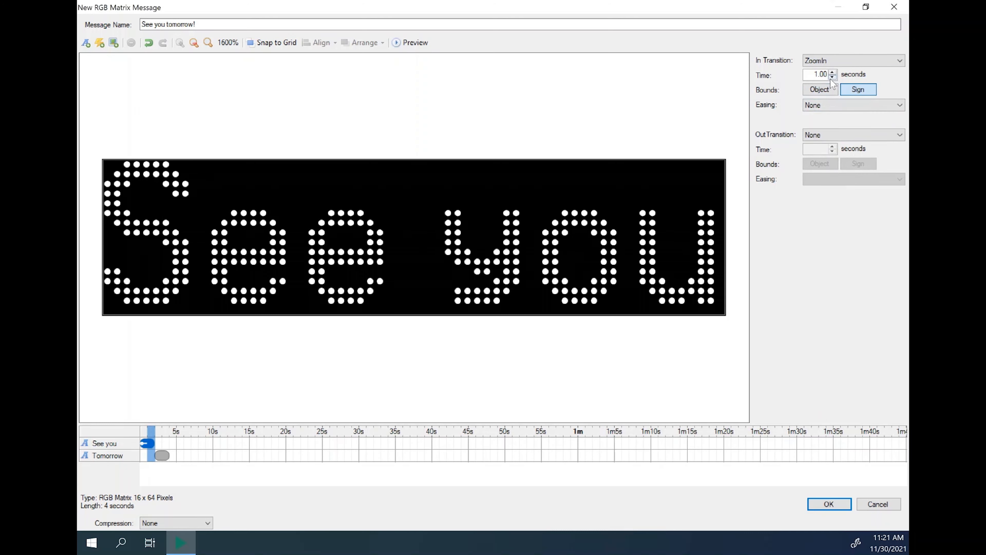
pyautogui.click(833, 77)
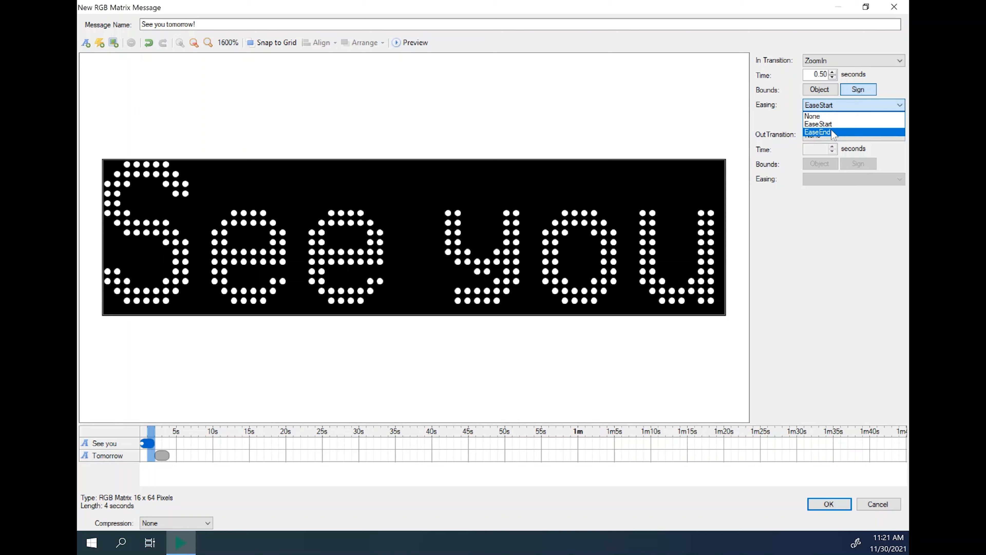
pyautogui.click(818, 132)
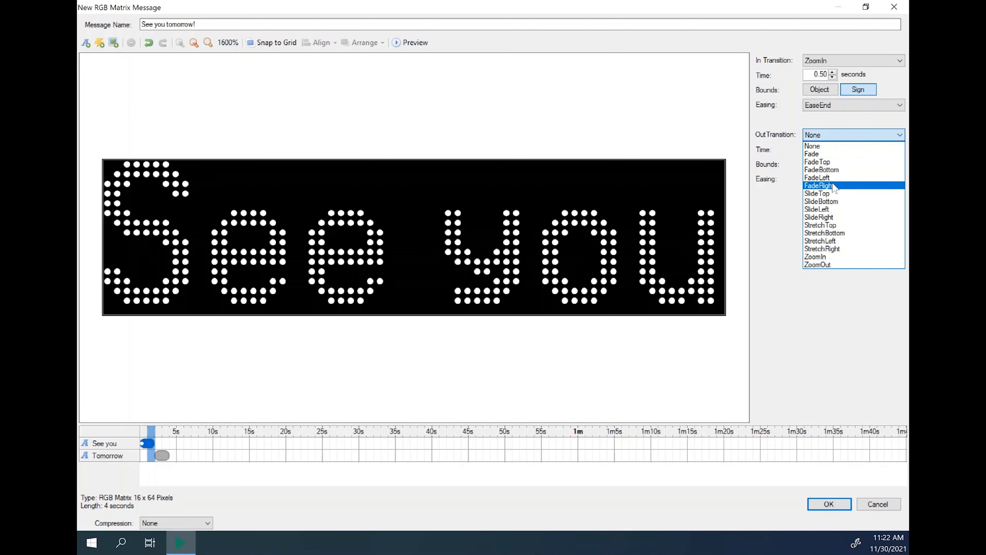
pyautogui.moveTo(849, 202)
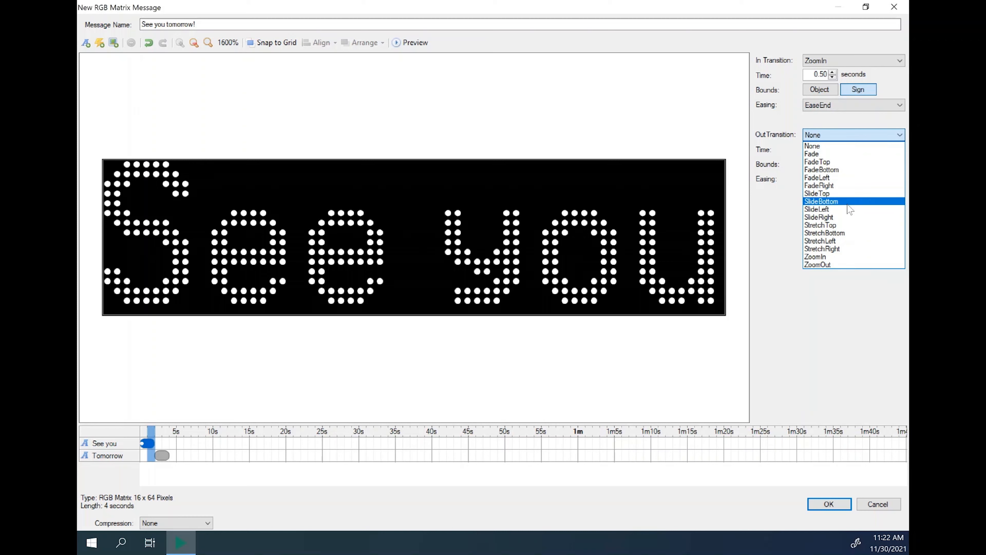
pyautogui.moveTo(847, 209)
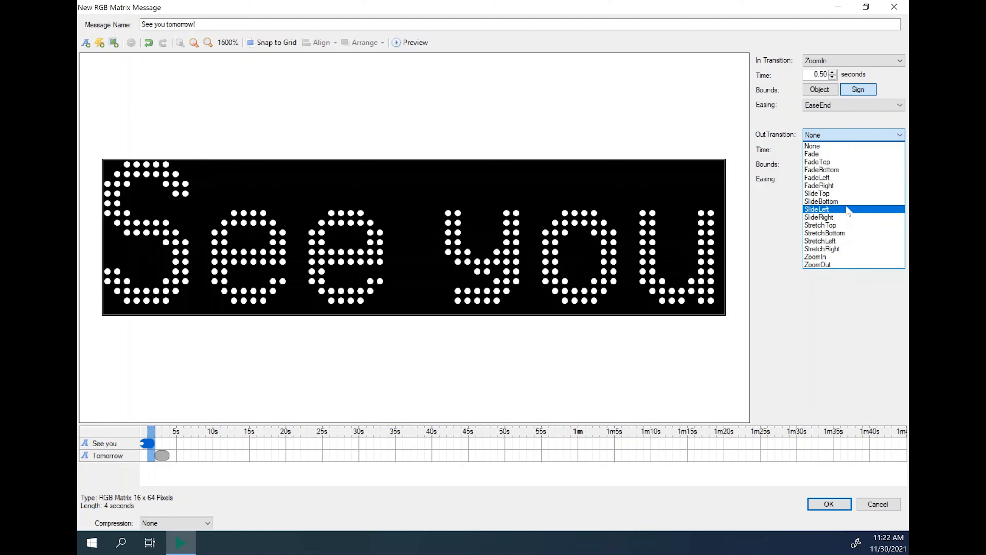
# Give See you a SlideLeft exit of 0.50 s, bounded to the sign, with EaseStart easing.
pyautogui.click(818, 209)
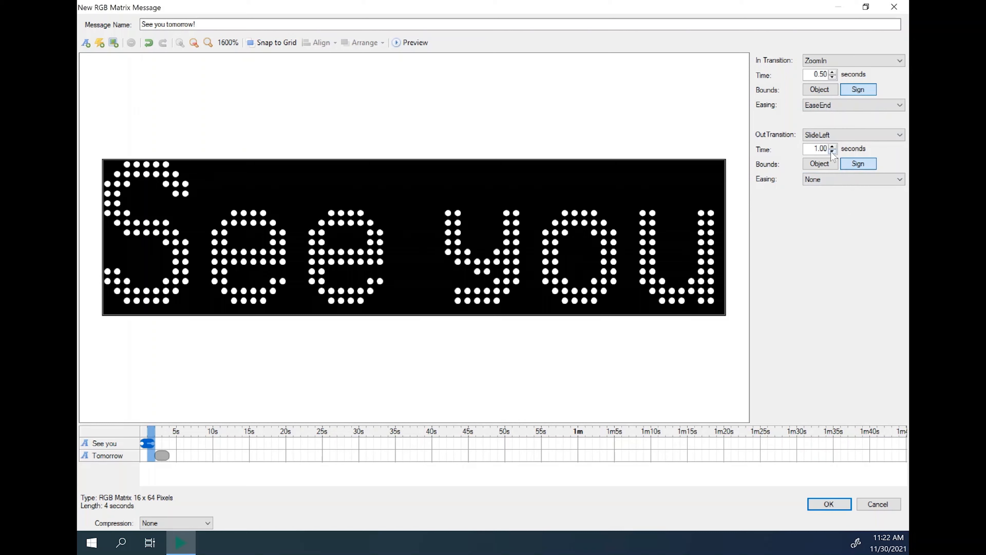
pyautogui.click(832, 151)
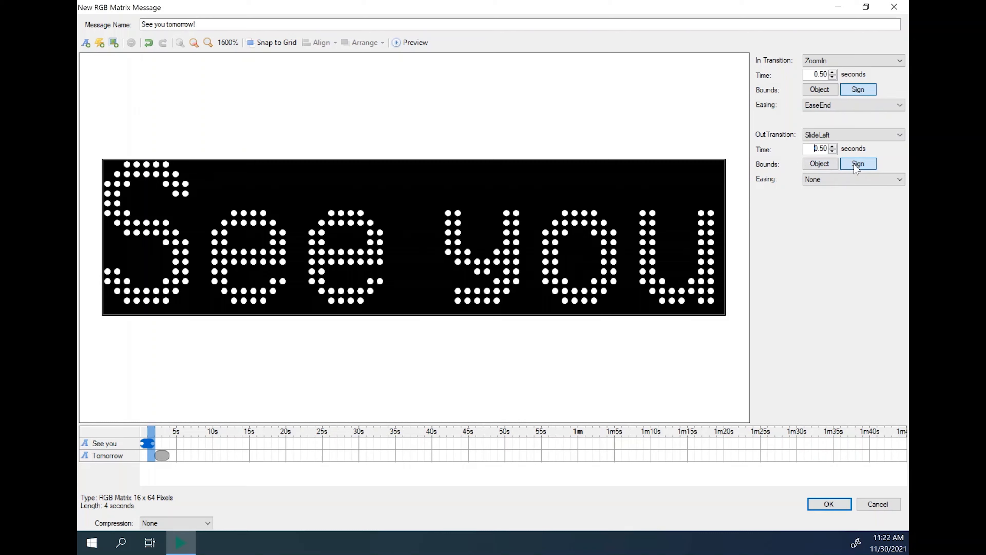
pyautogui.click(818, 163)
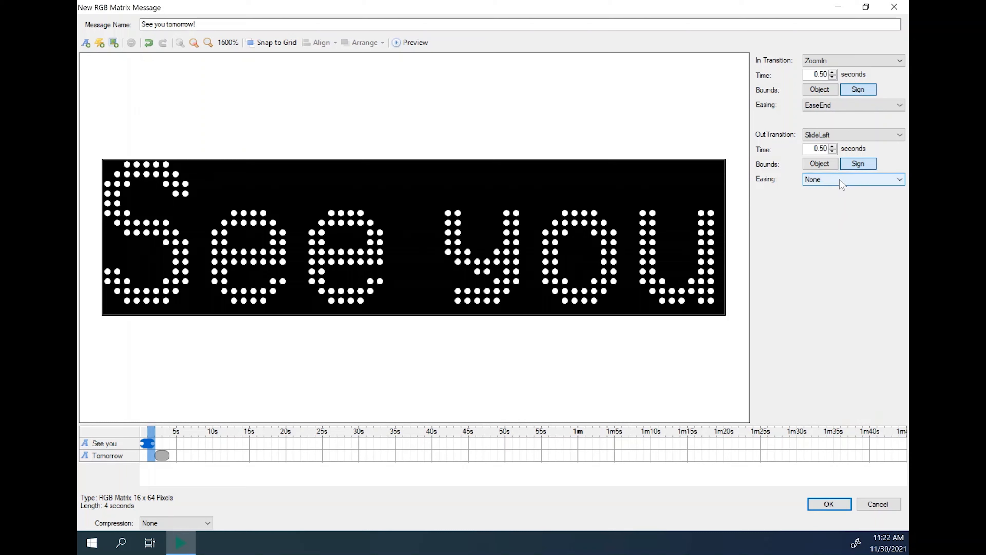
pyautogui.moveTo(841, 186)
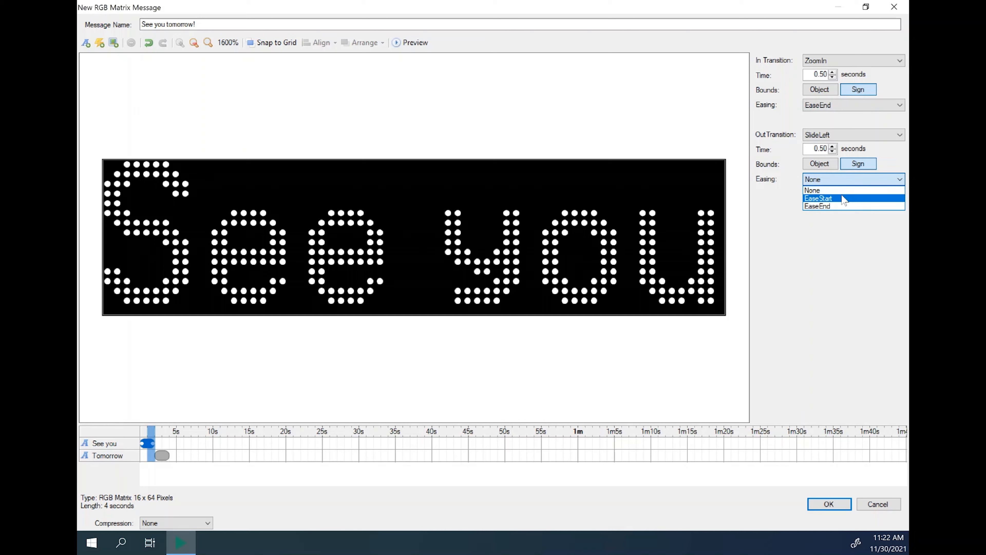
pyautogui.click(819, 198)
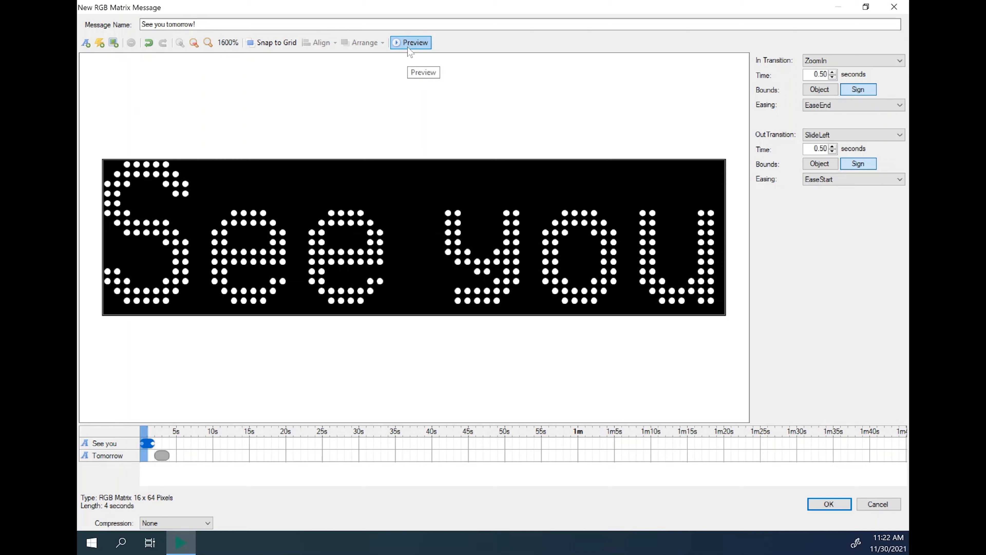
pyautogui.click(414, 42)
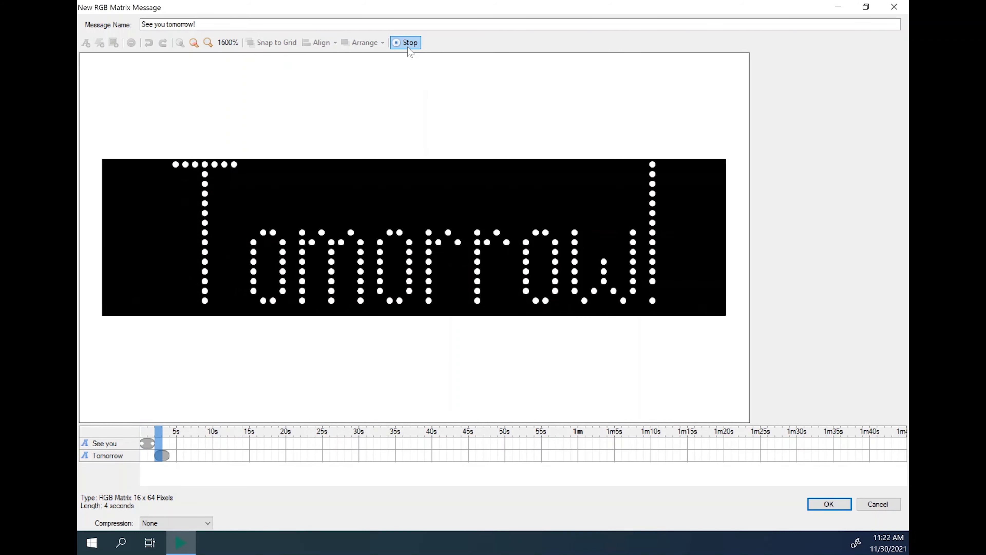
pyautogui.click(406, 42)
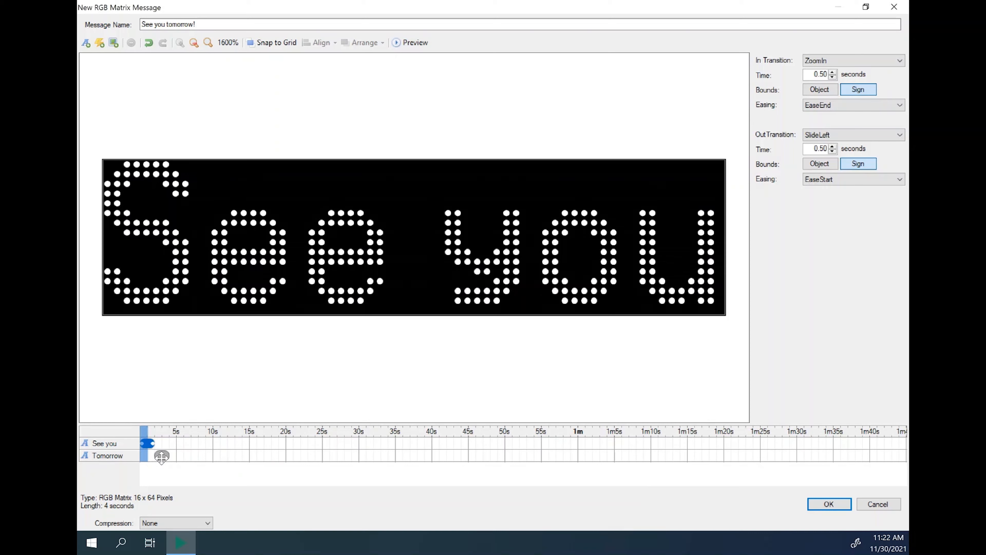
# Give Tomorrow a ZoomIn entrance with EaseEnd easing.
pyautogui.click(162, 455)
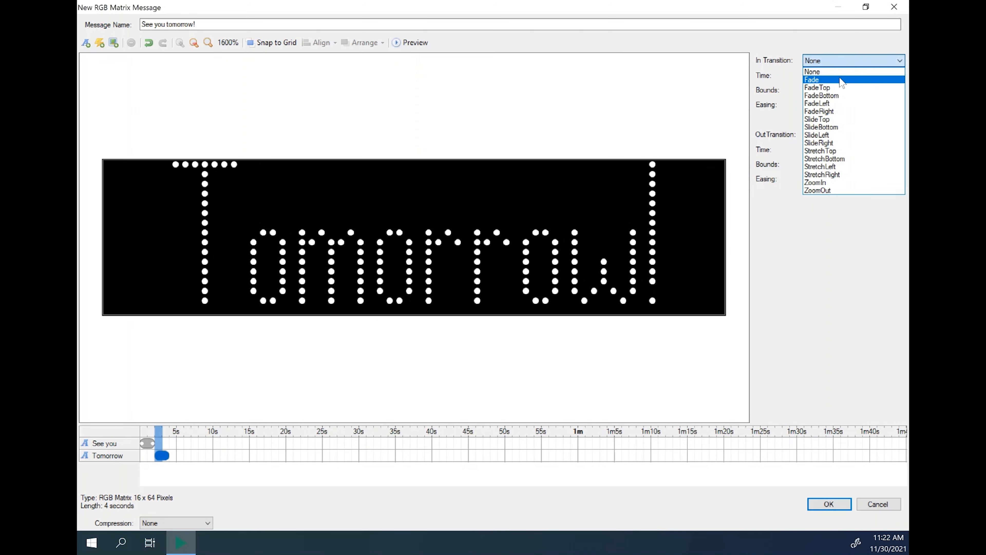
pyautogui.click(816, 183)
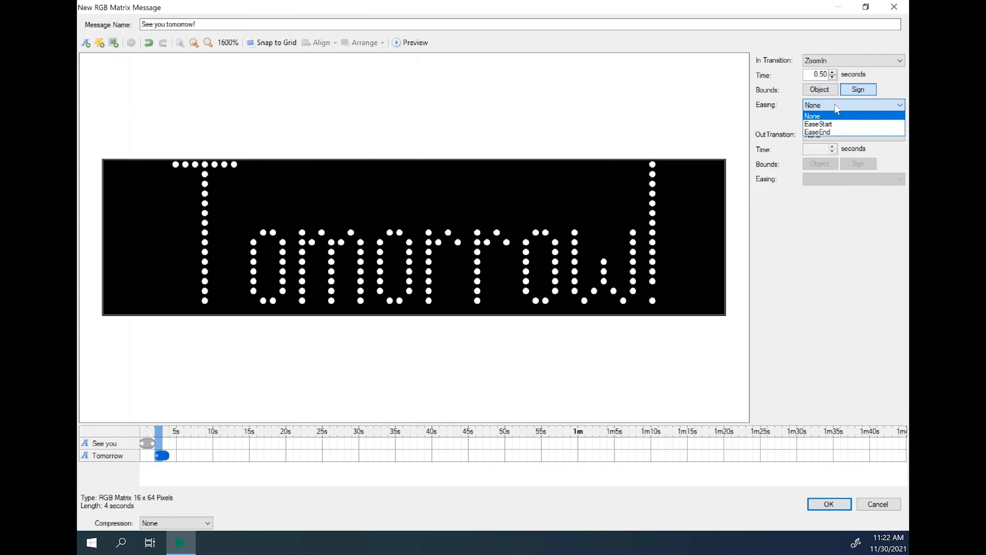
pyautogui.click(818, 132)
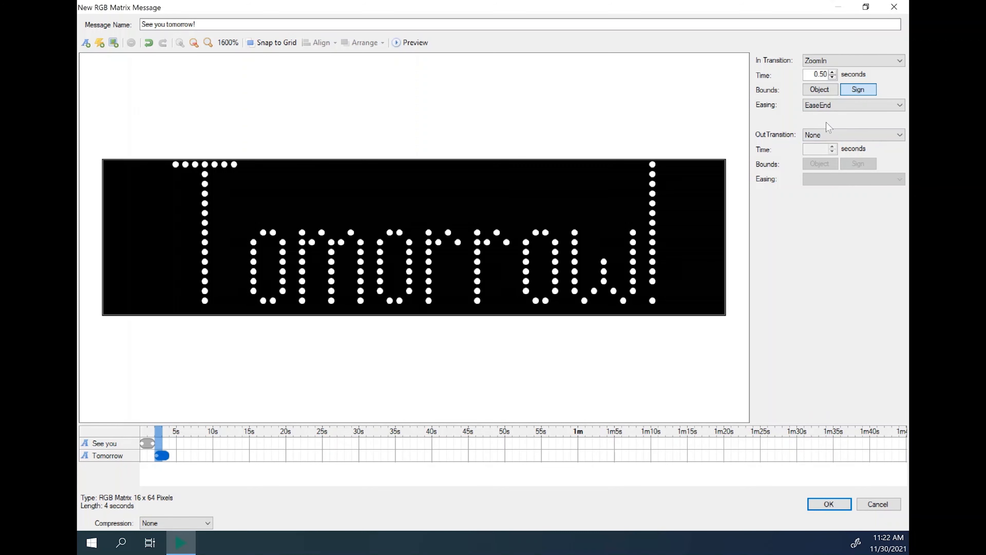
# Give Tomorrow a SlideRight exit of 0.50 s with EaseStart easing.
pyautogui.click(852, 135)
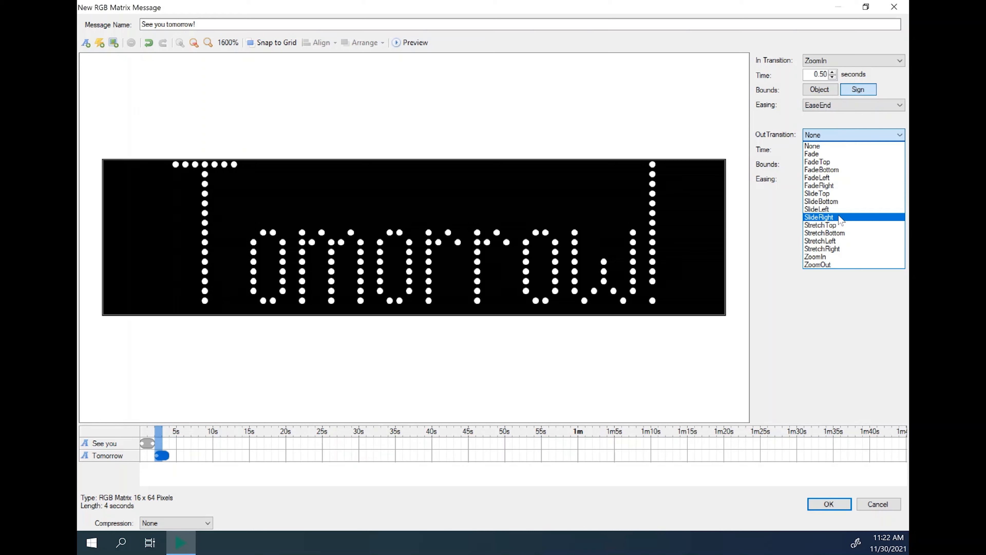
pyautogui.click(818, 216)
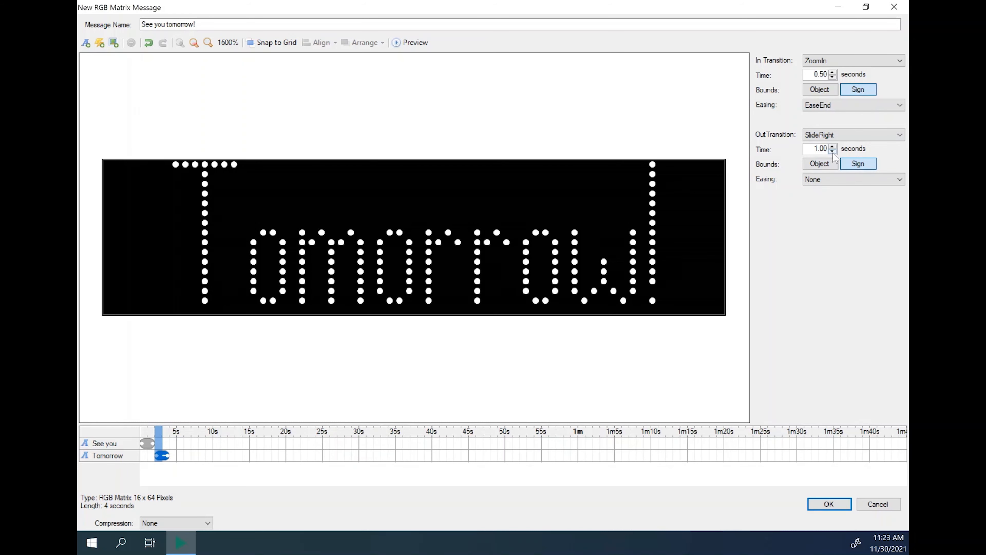
pyautogui.click(852, 179)
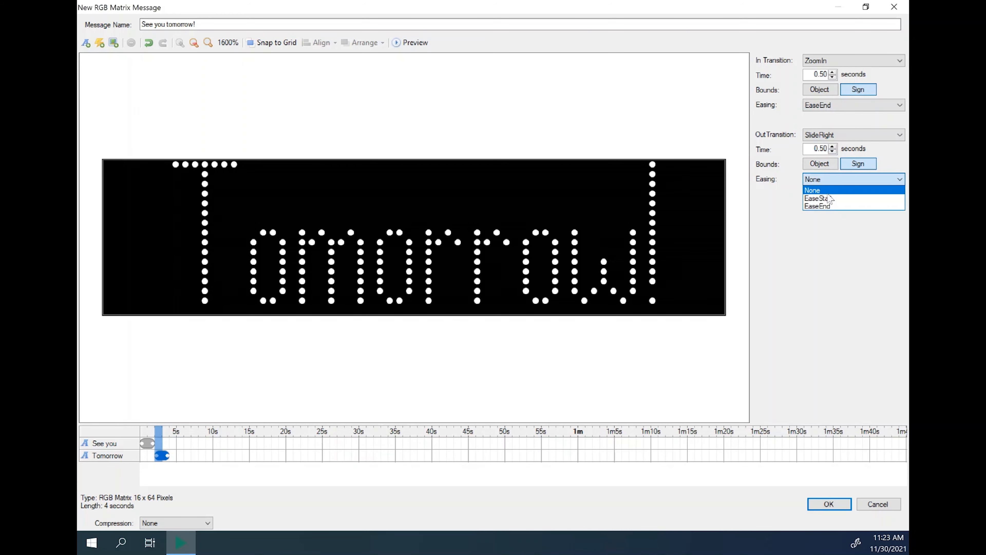
pyautogui.click(816, 198)
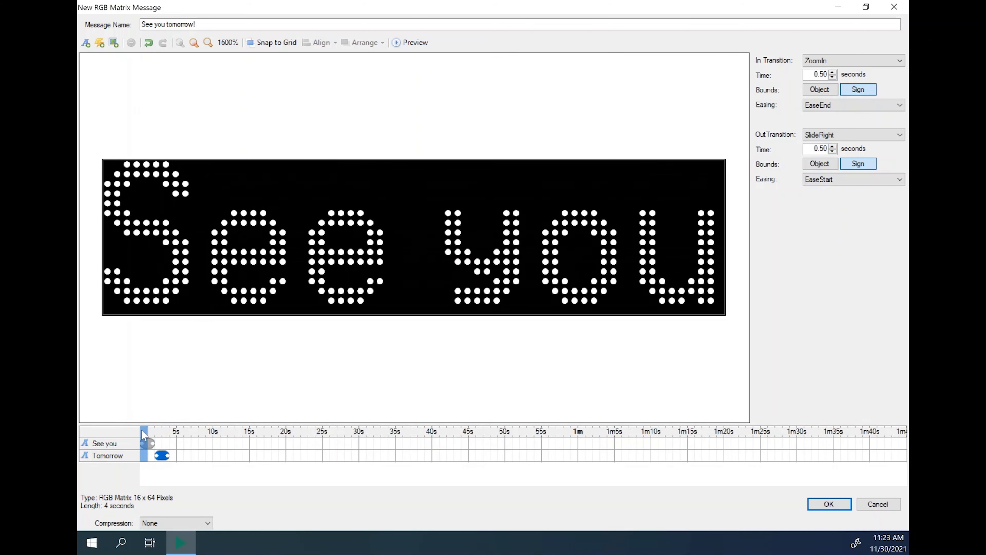
pyautogui.click(410, 42)
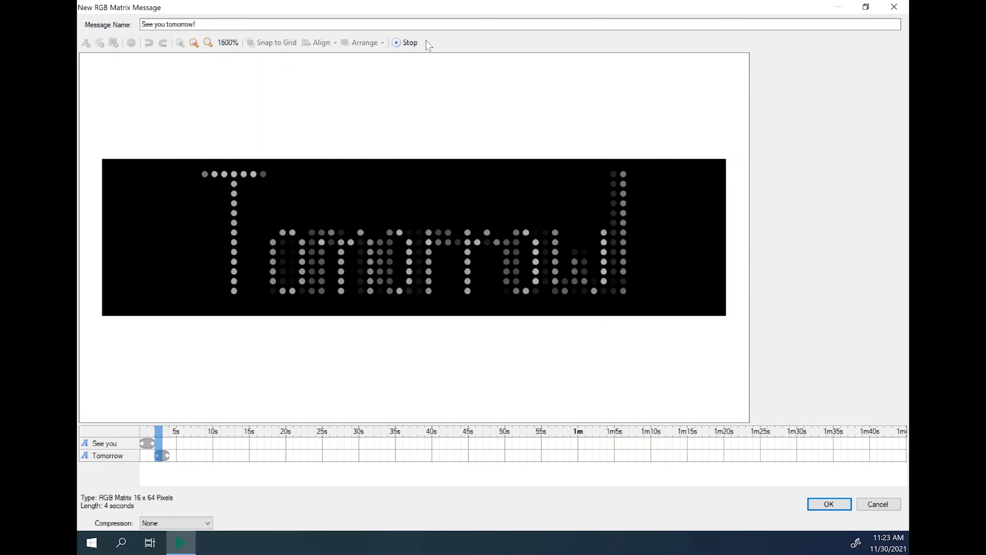
pyautogui.click(409, 42)
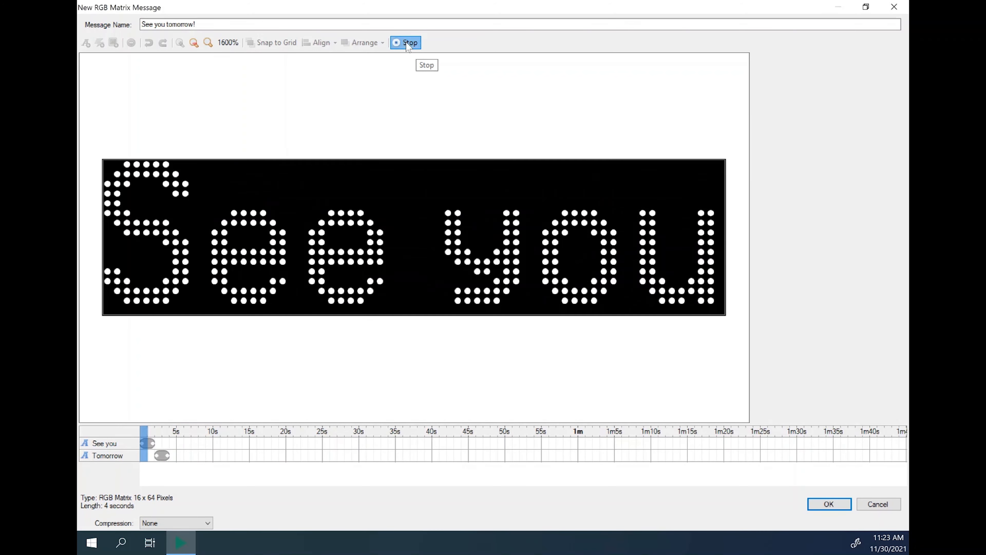
pyautogui.click(410, 42)
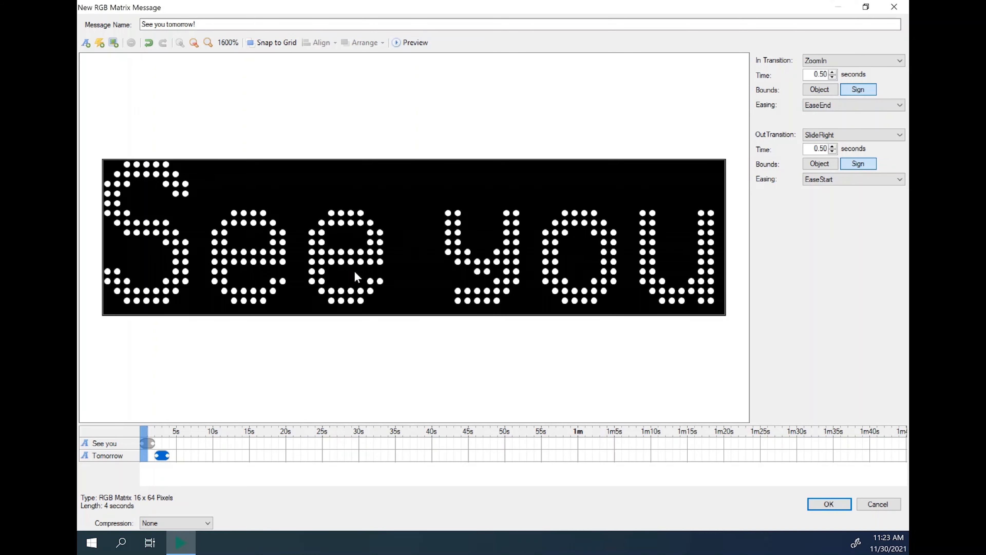
pyautogui.moveTo(210, 358)
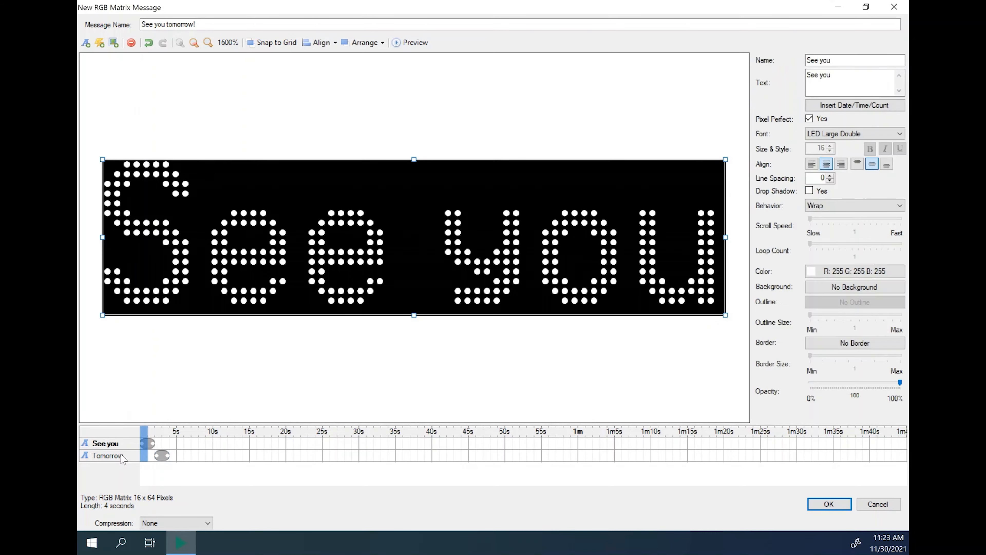
pyautogui.click(107, 455)
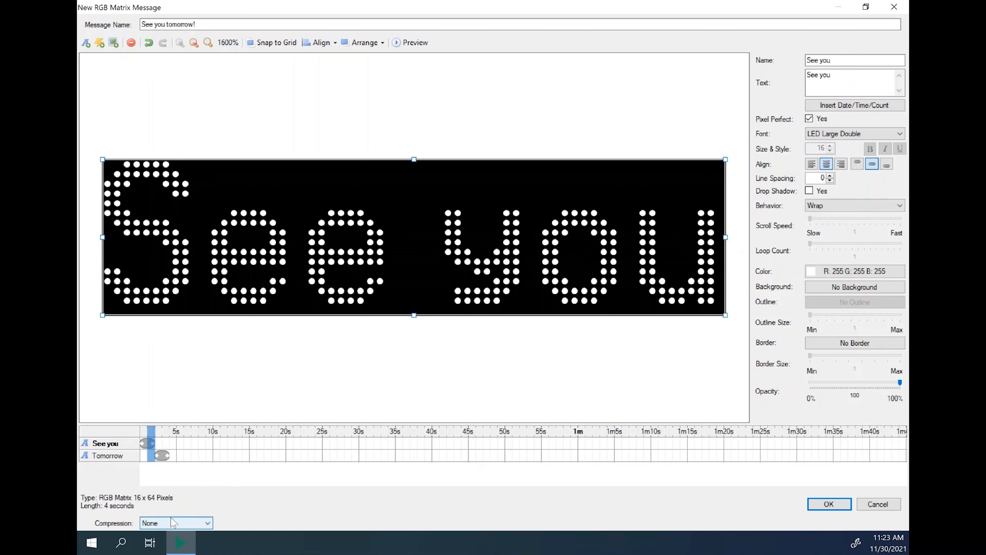
pyautogui.moveTo(182, 531)
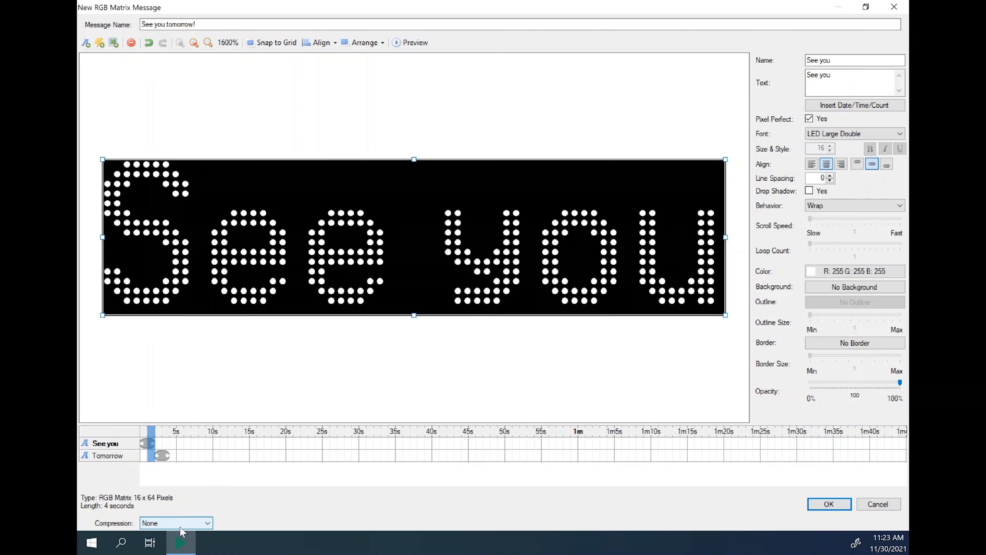
pyautogui.click(174, 523)
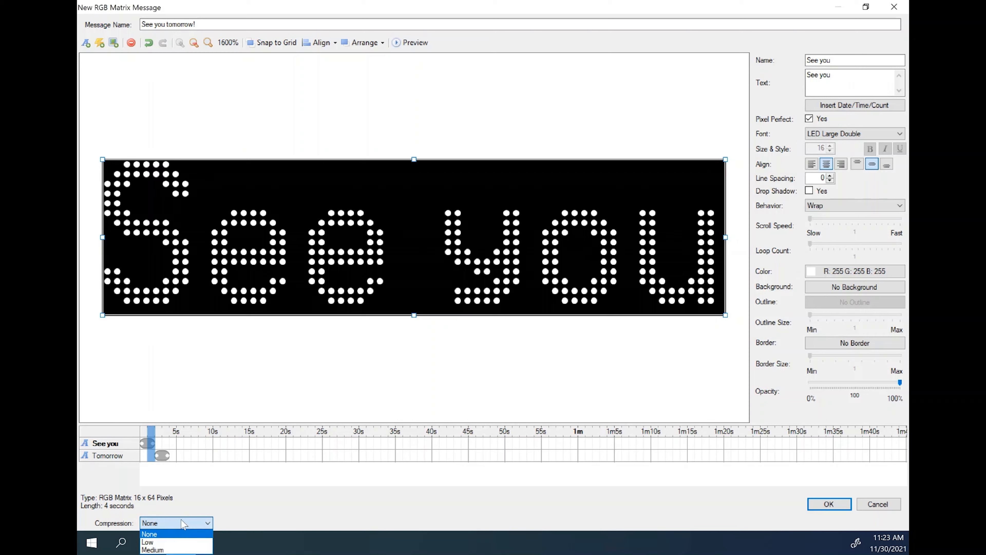
pyautogui.moveTo(153, 549)
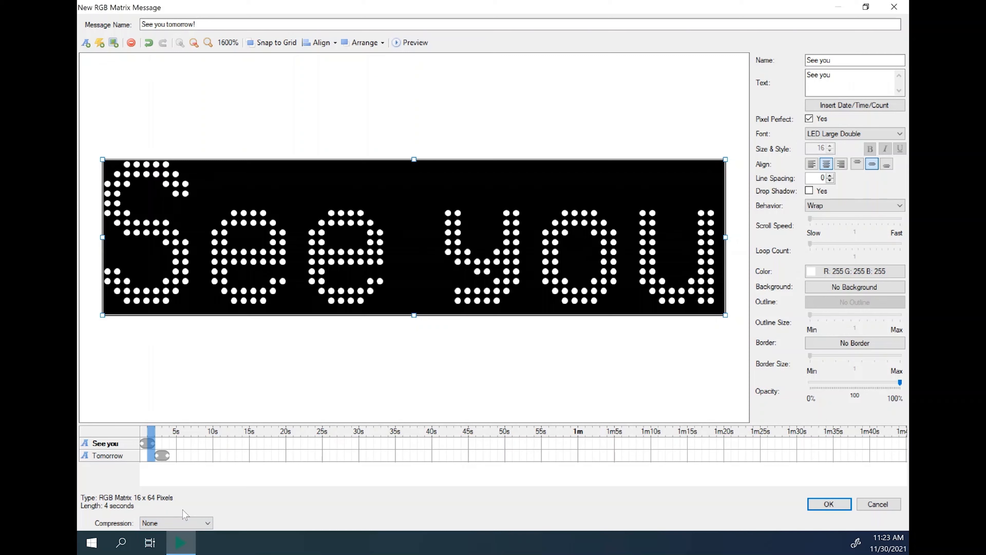
pyautogui.moveTo(197, 511)
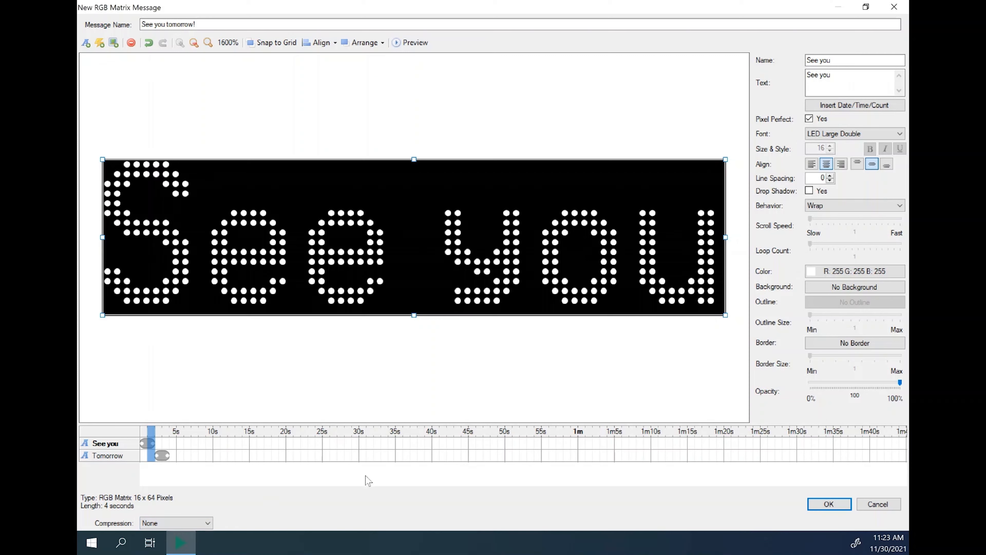
pyautogui.moveTo(186, 506)
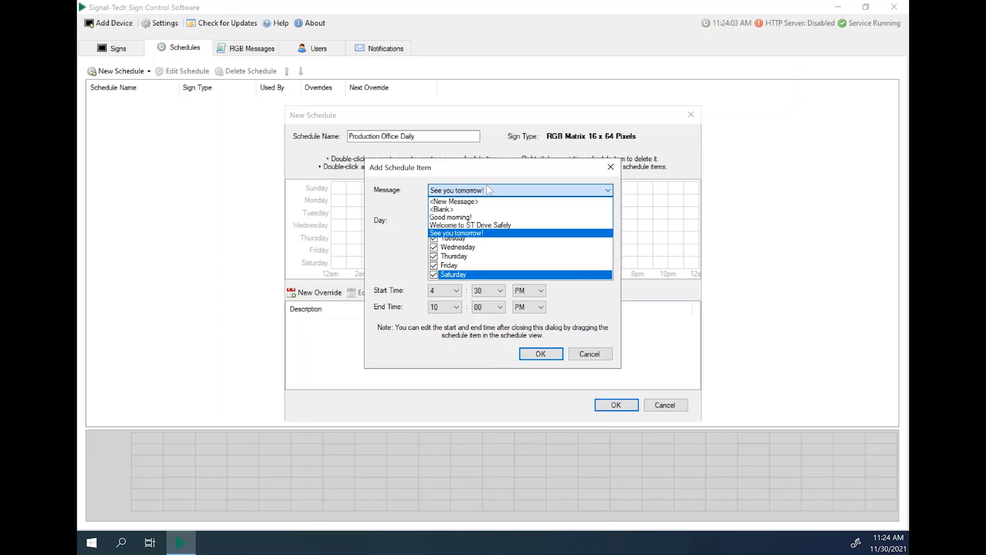
pyautogui.click(455, 232)
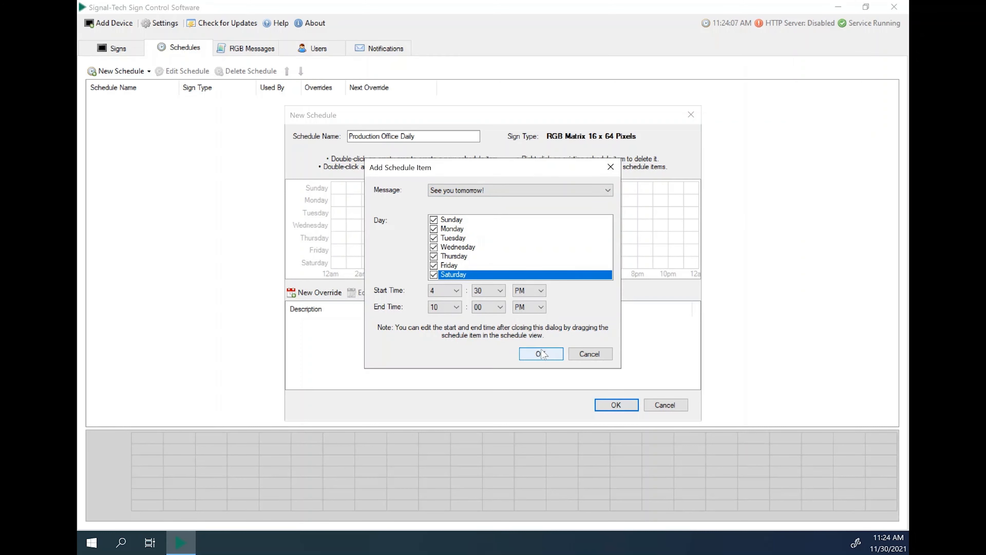
pyautogui.click(541, 354)
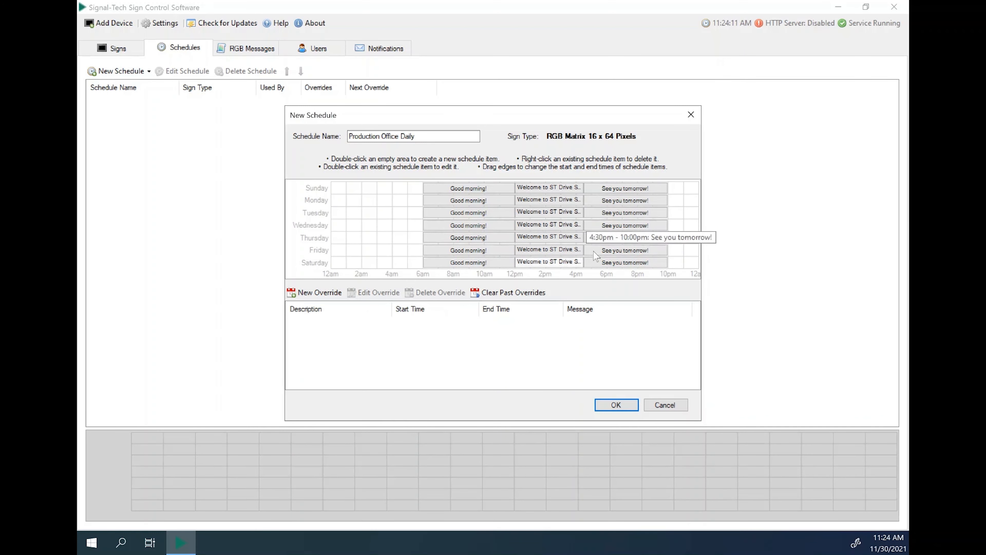
pyautogui.moveTo(628, 231)
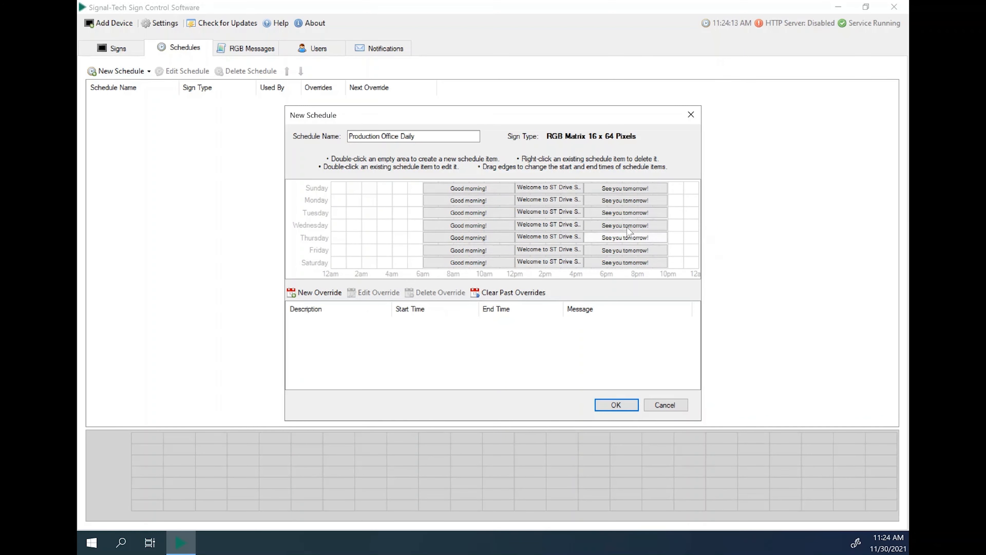
pyautogui.moveTo(467, 237)
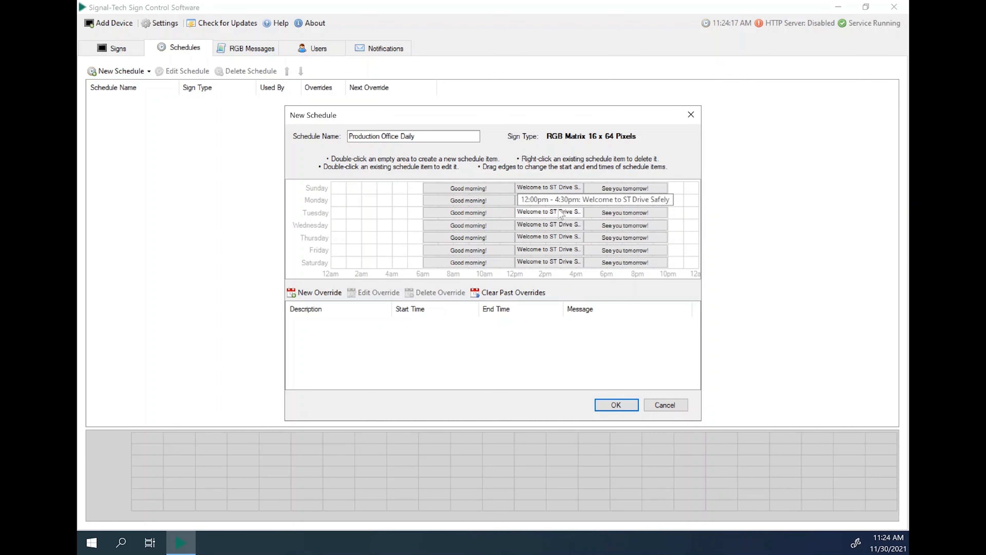
pyautogui.moveTo(599, 383)
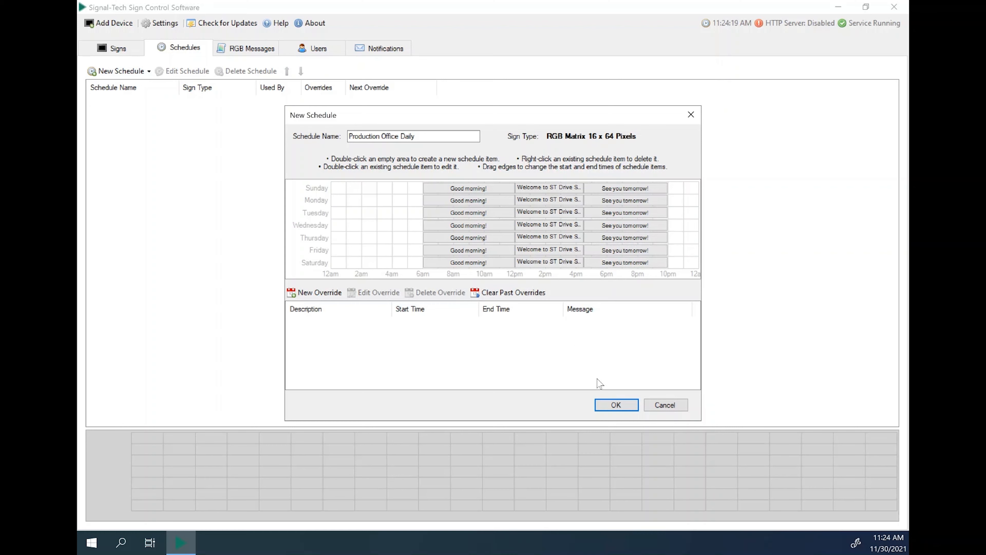
pyautogui.moveTo(566, 339)
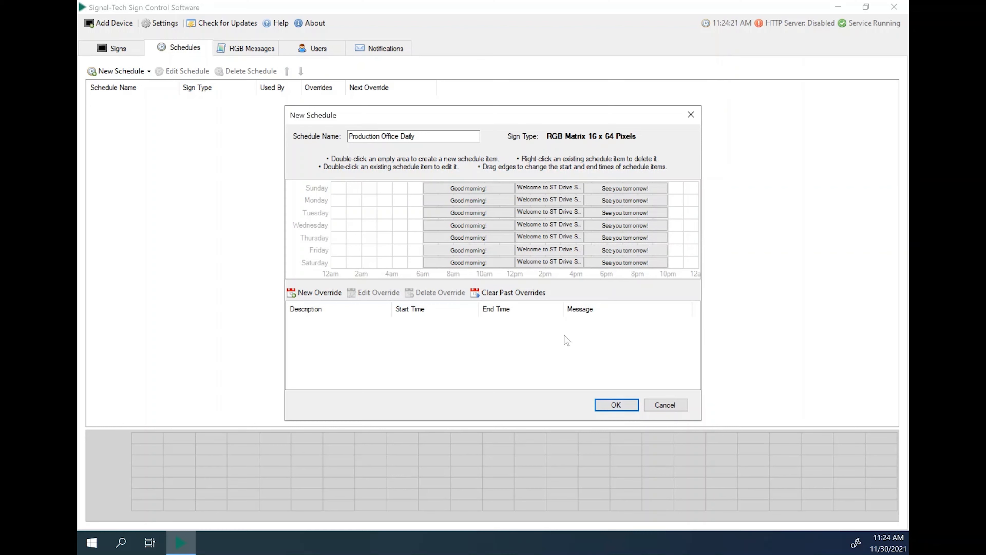
pyautogui.moveTo(320, 292)
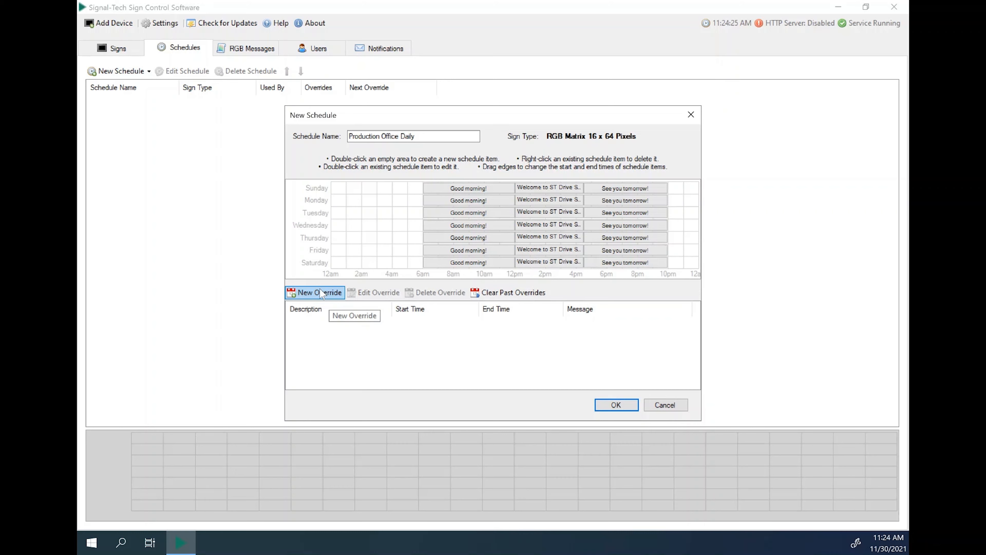
# Cancel a new override and save the Production Office Daily schedule.
pyautogui.click(319, 292)
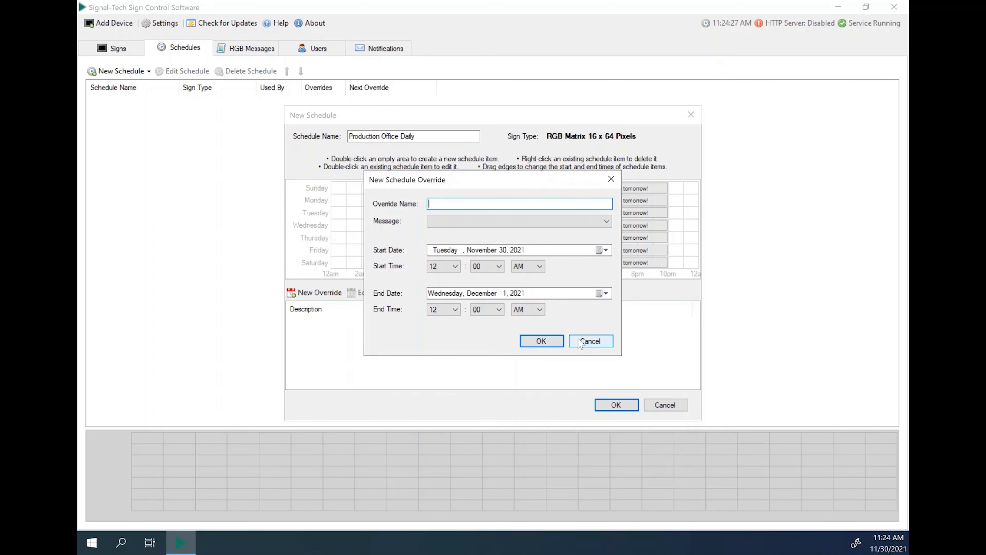
pyautogui.click(590, 341)
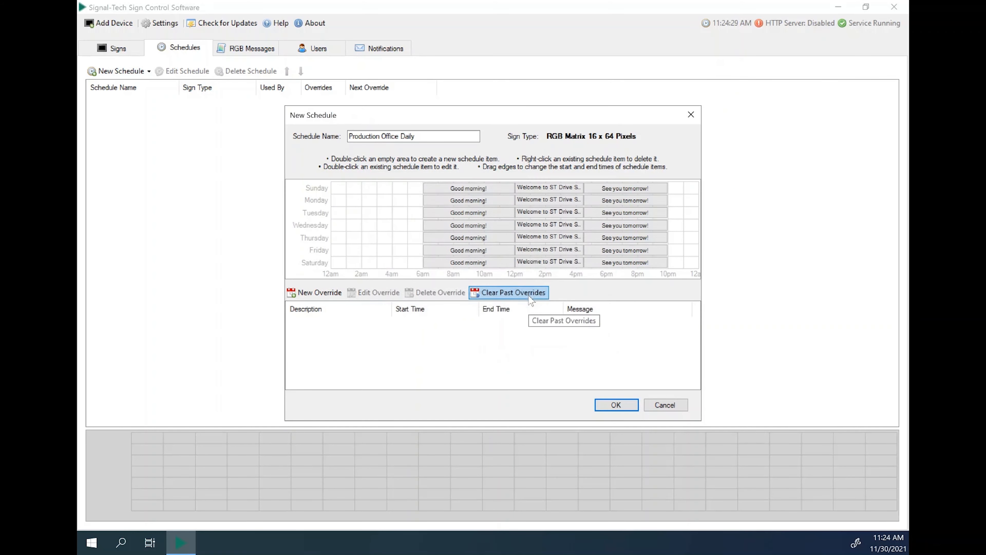
pyautogui.moveTo(625, 387)
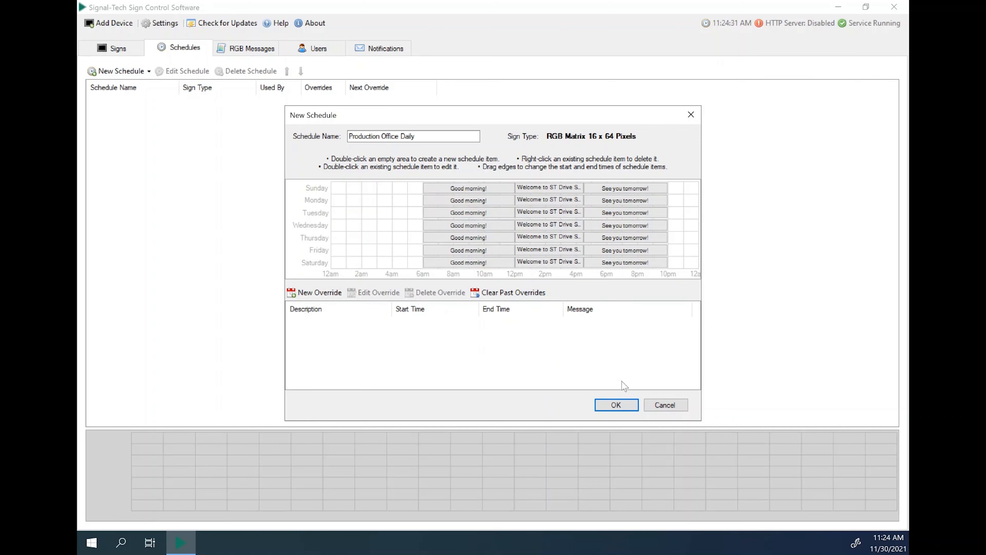
pyautogui.click(615, 404)
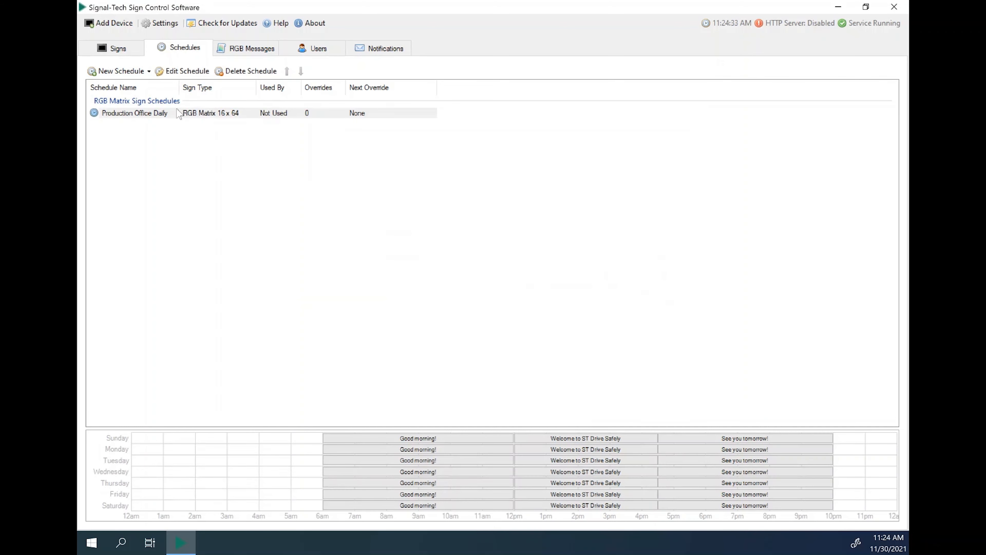
# Set Production Office Sign 1's schedule to Production Office Daily in the Signs list.
pyautogui.click(134, 112)
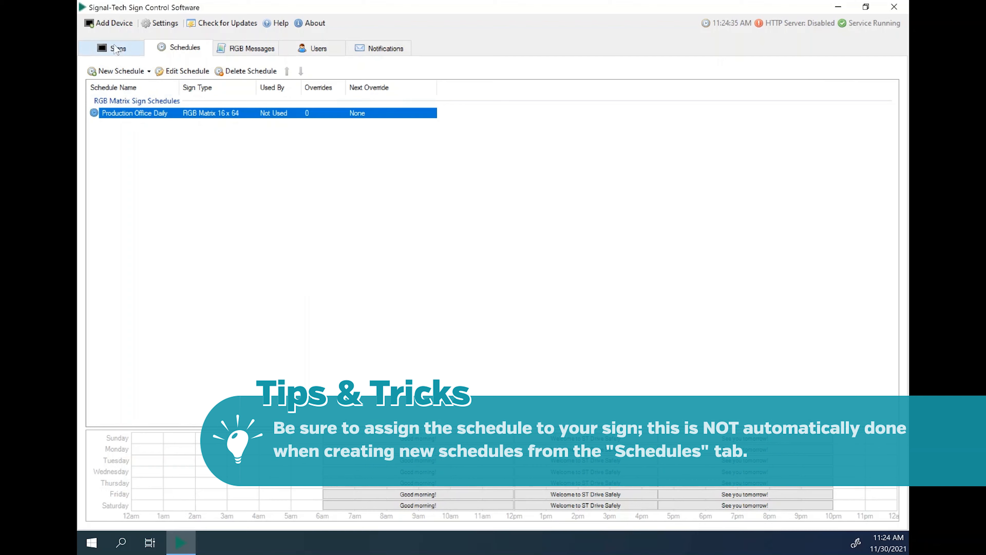
pyautogui.click(116, 47)
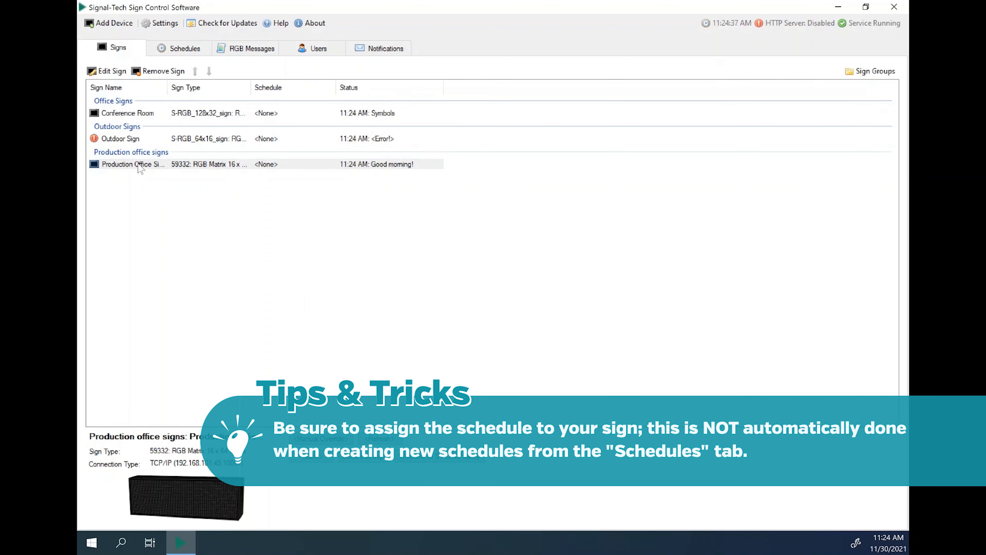
pyautogui.click(110, 70)
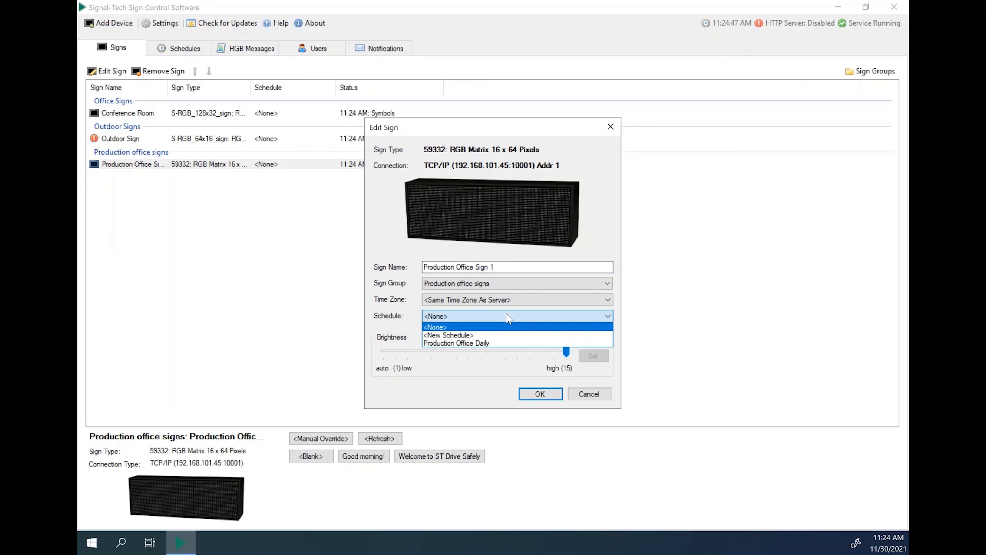
pyautogui.moveTo(491, 335)
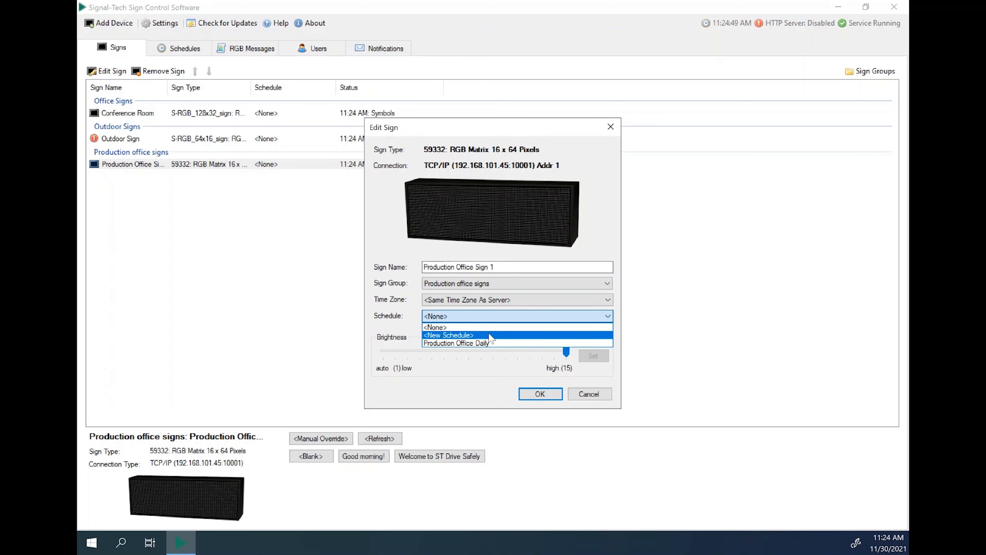
pyautogui.click(457, 342)
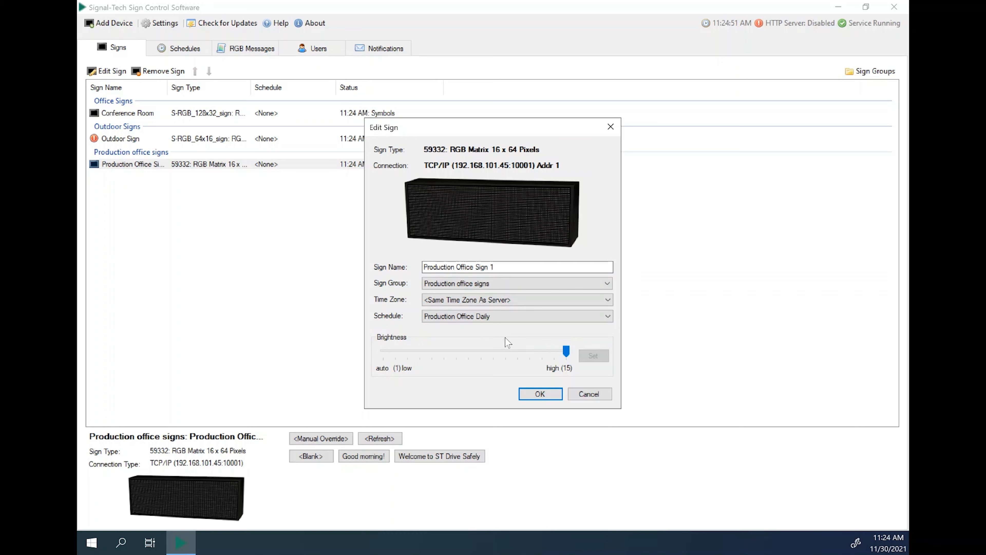
pyautogui.click(540, 393)
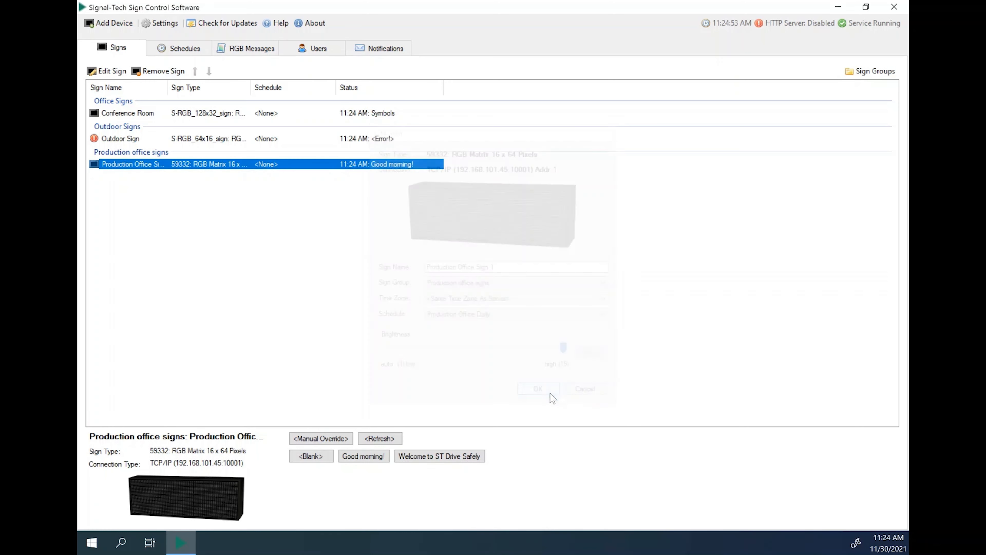
pyautogui.click(538, 388)
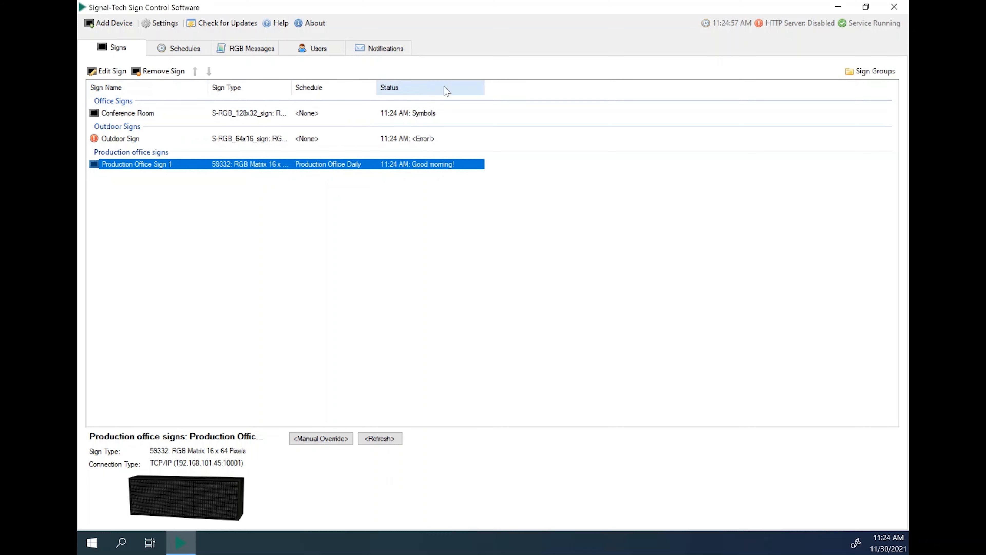
pyautogui.moveTo(404, 91)
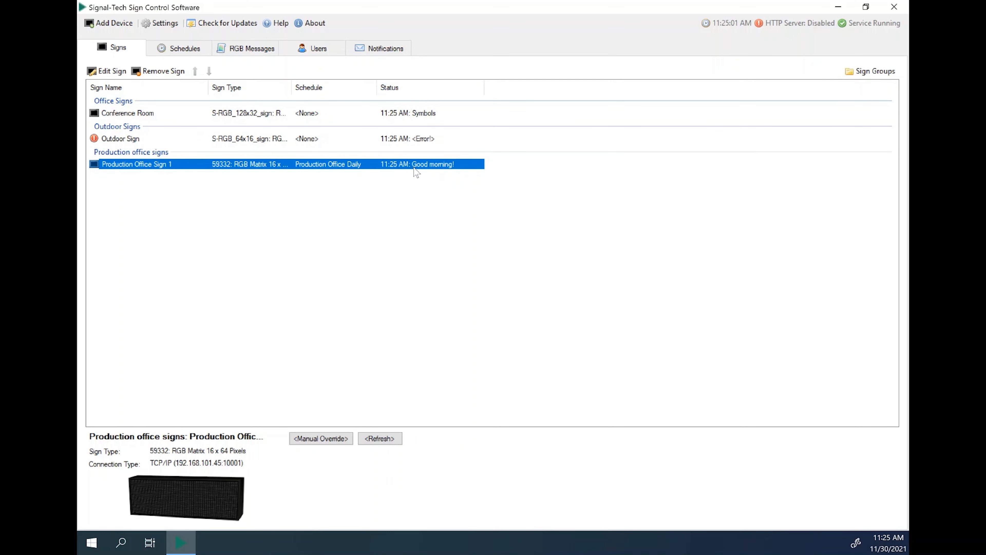
pyautogui.moveTo(258, 169)
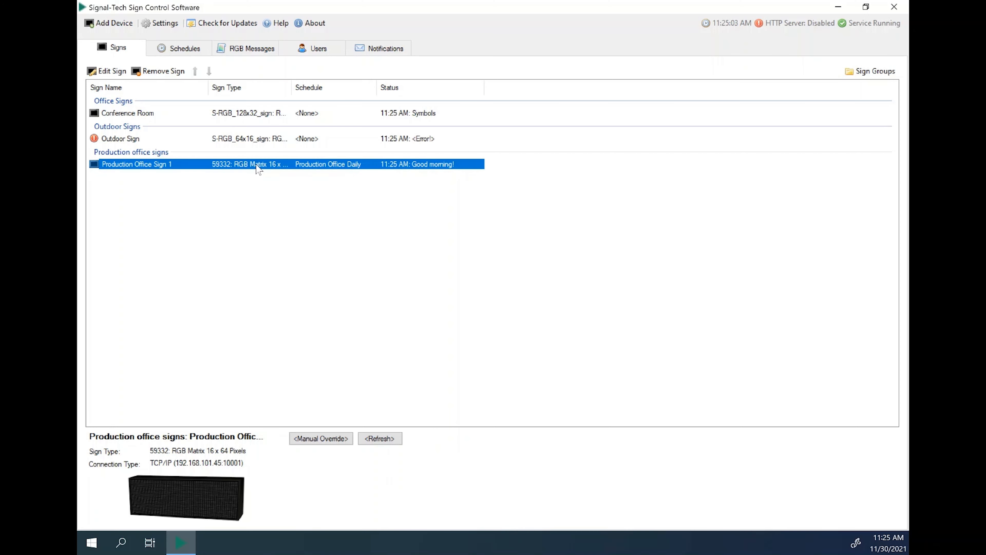
pyautogui.moveTo(548, 284)
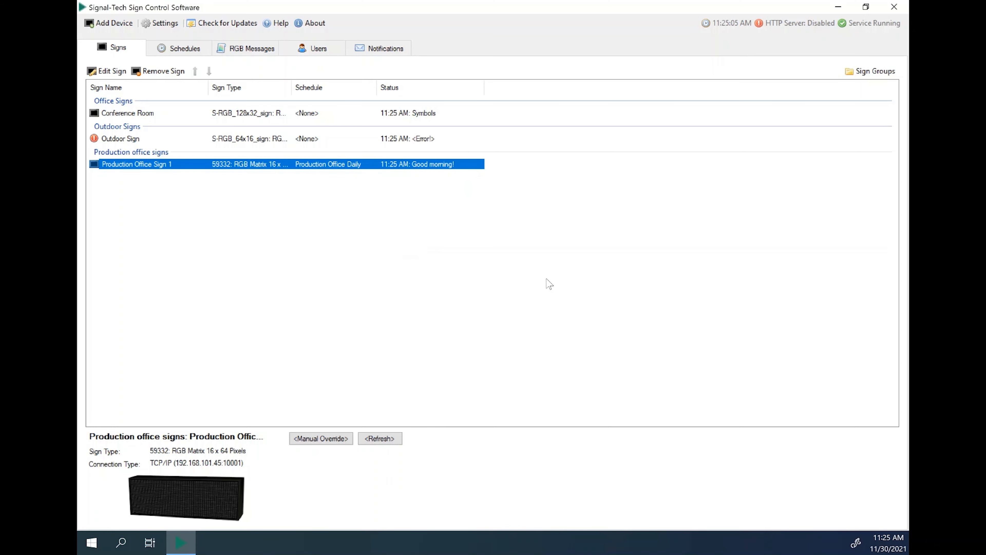
pyautogui.moveTo(481, 245)
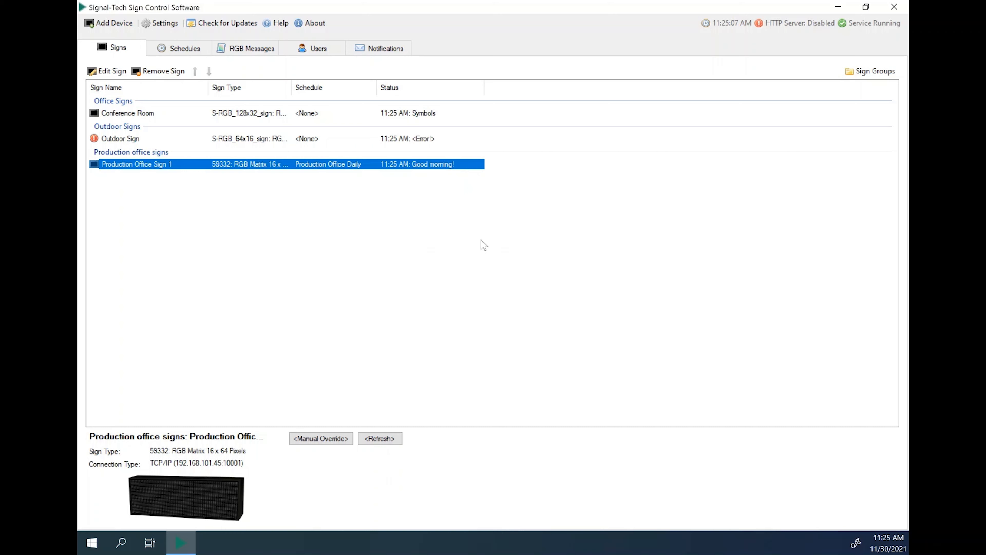
pyautogui.moveTo(334, 236)
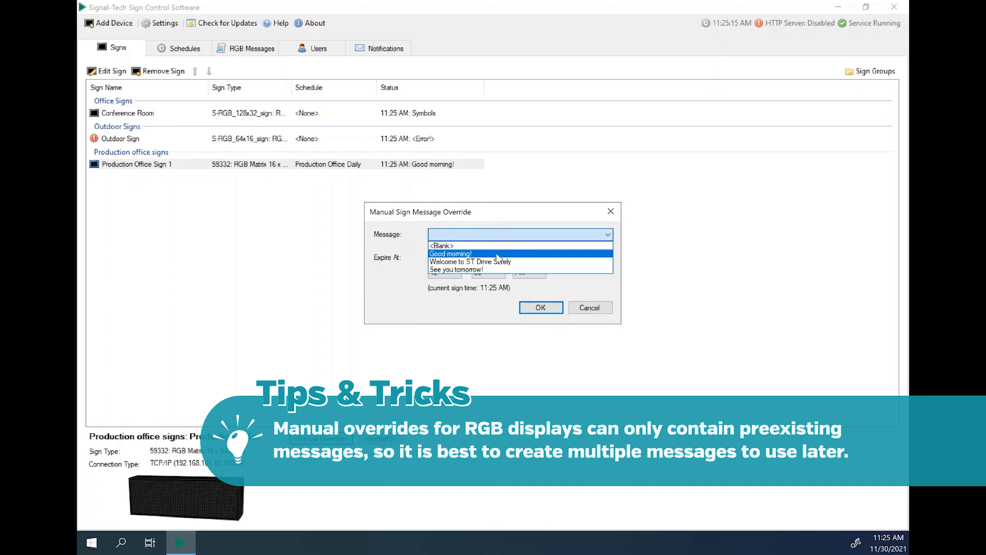
pyautogui.click(456, 269)
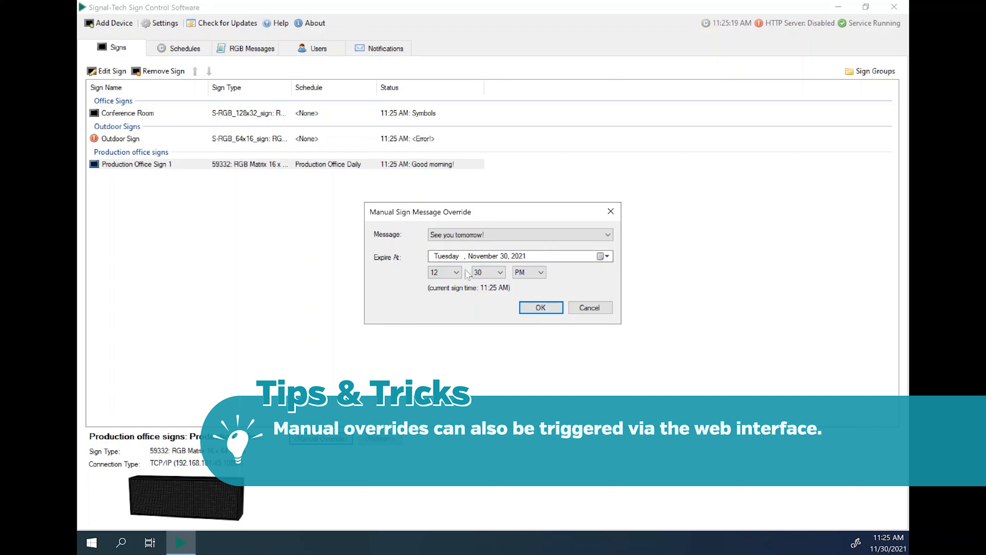
pyautogui.click(540, 308)
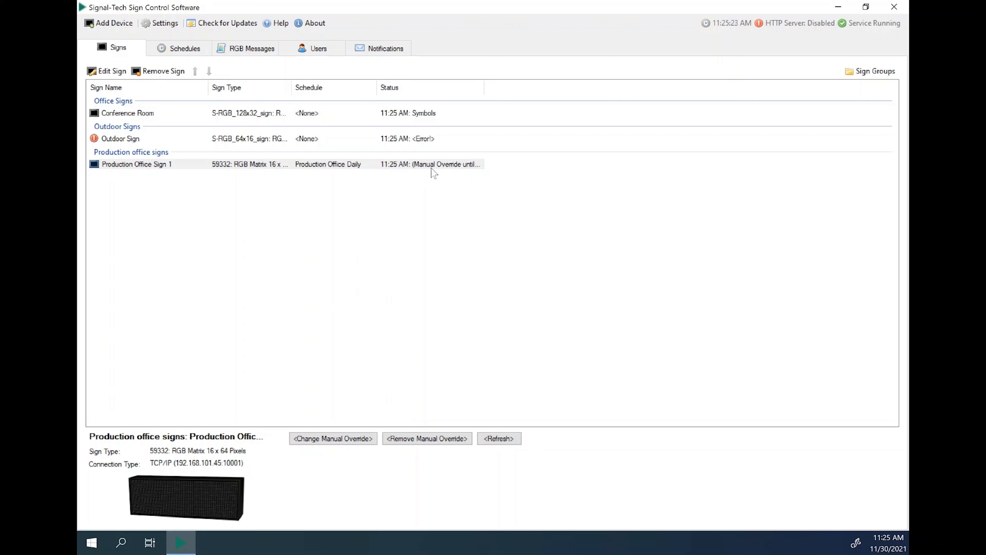
pyautogui.moveTo(392, 257)
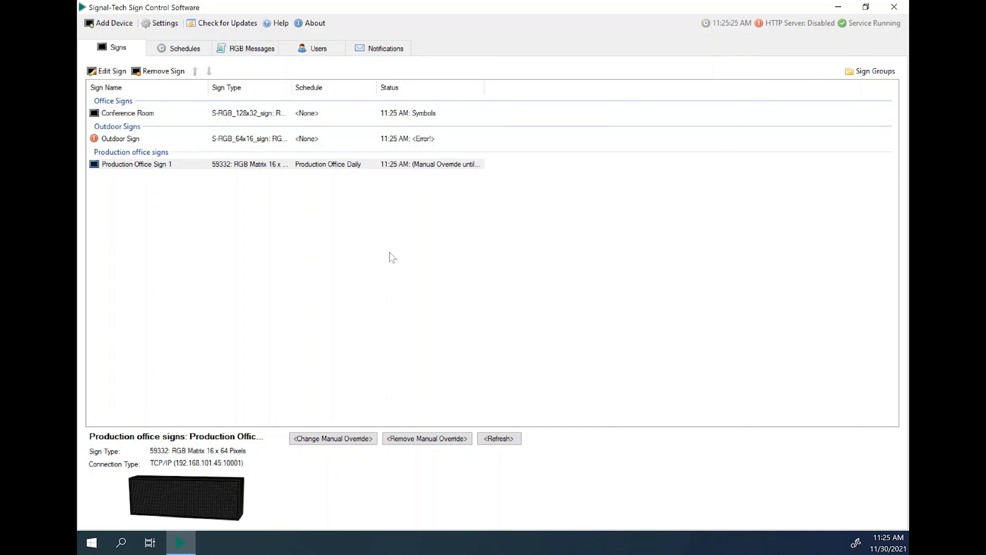
pyautogui.moveTo(391, 269)
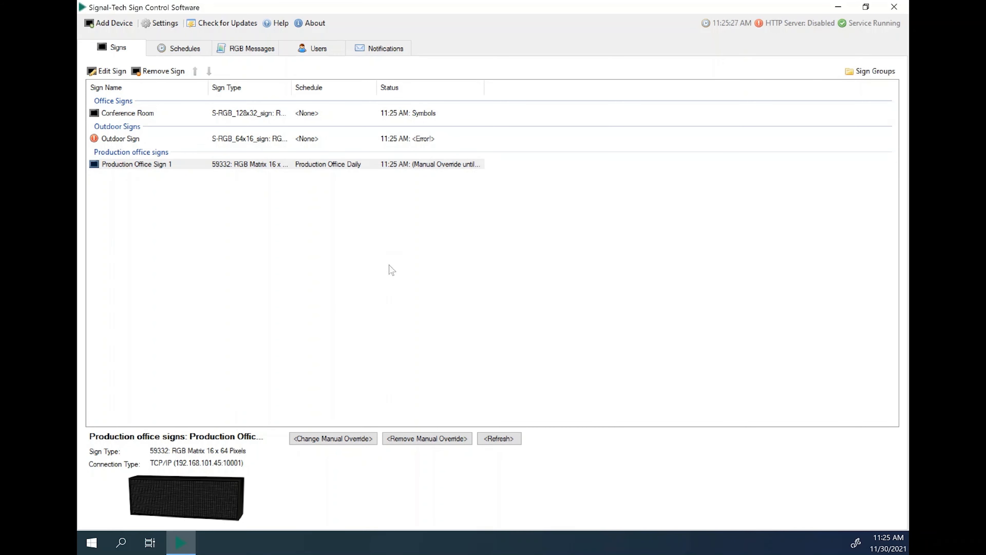
pyautogui.moveTo(373, 290)
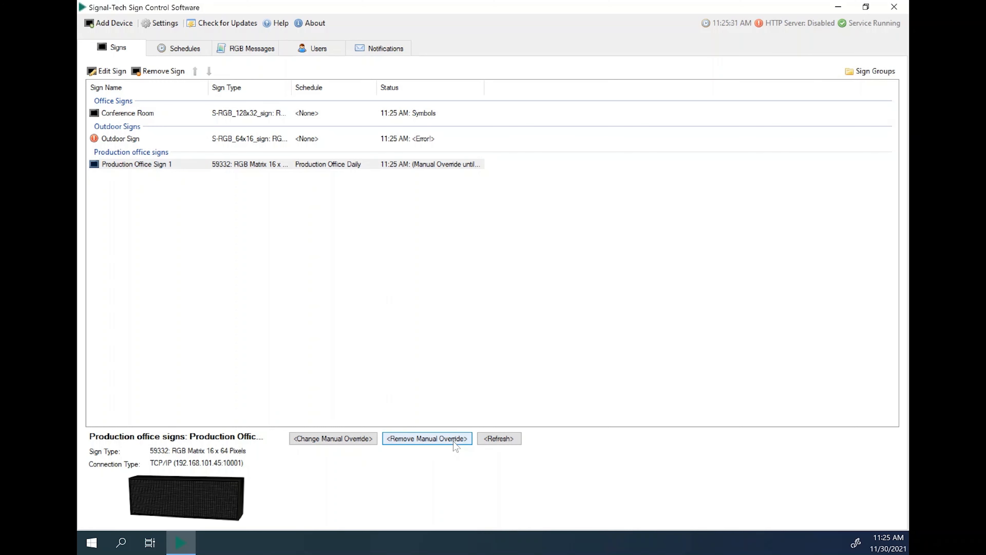
pyautogui.click(426, 438)
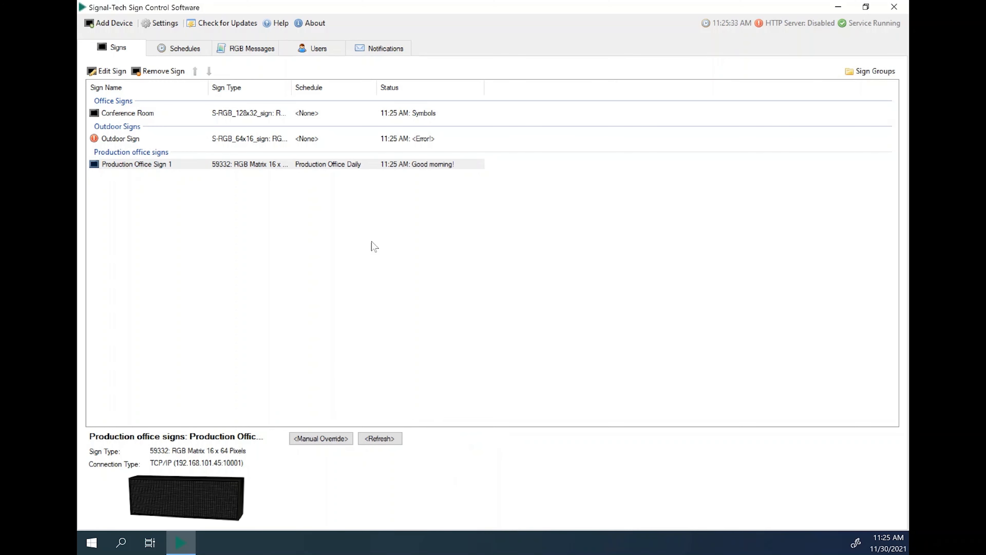